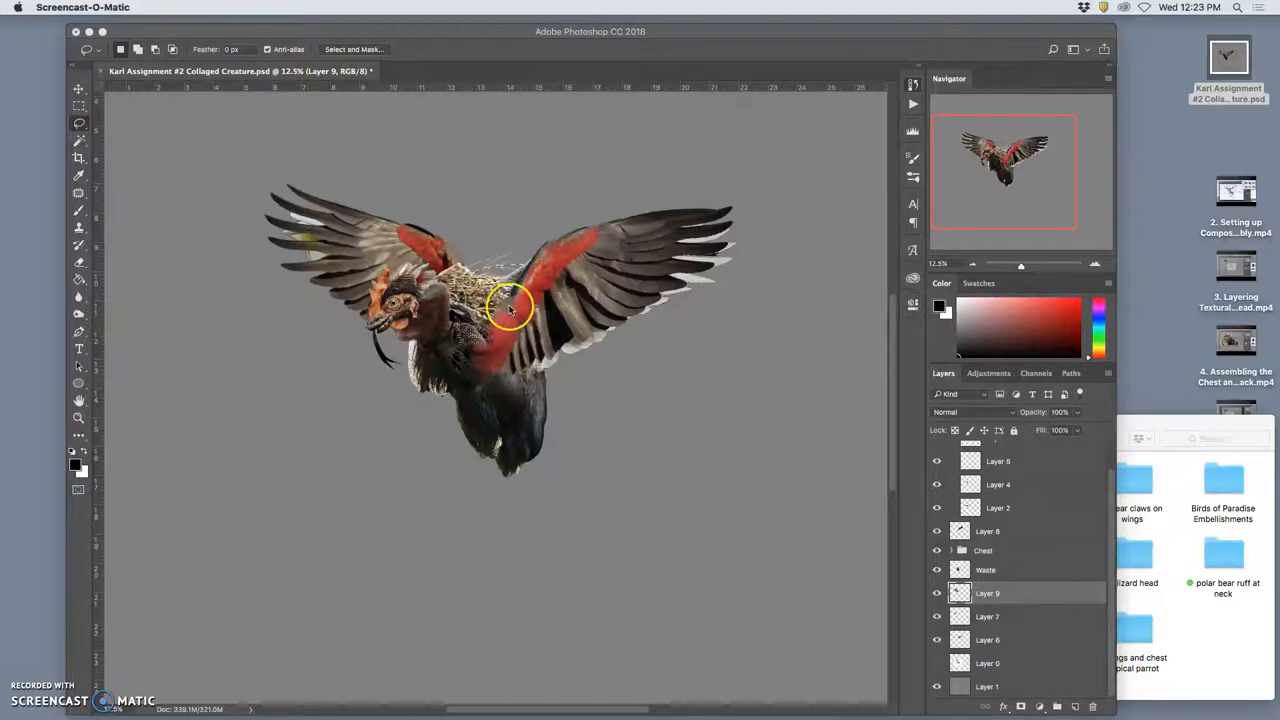
pyautogui.moveTo(496, 340)
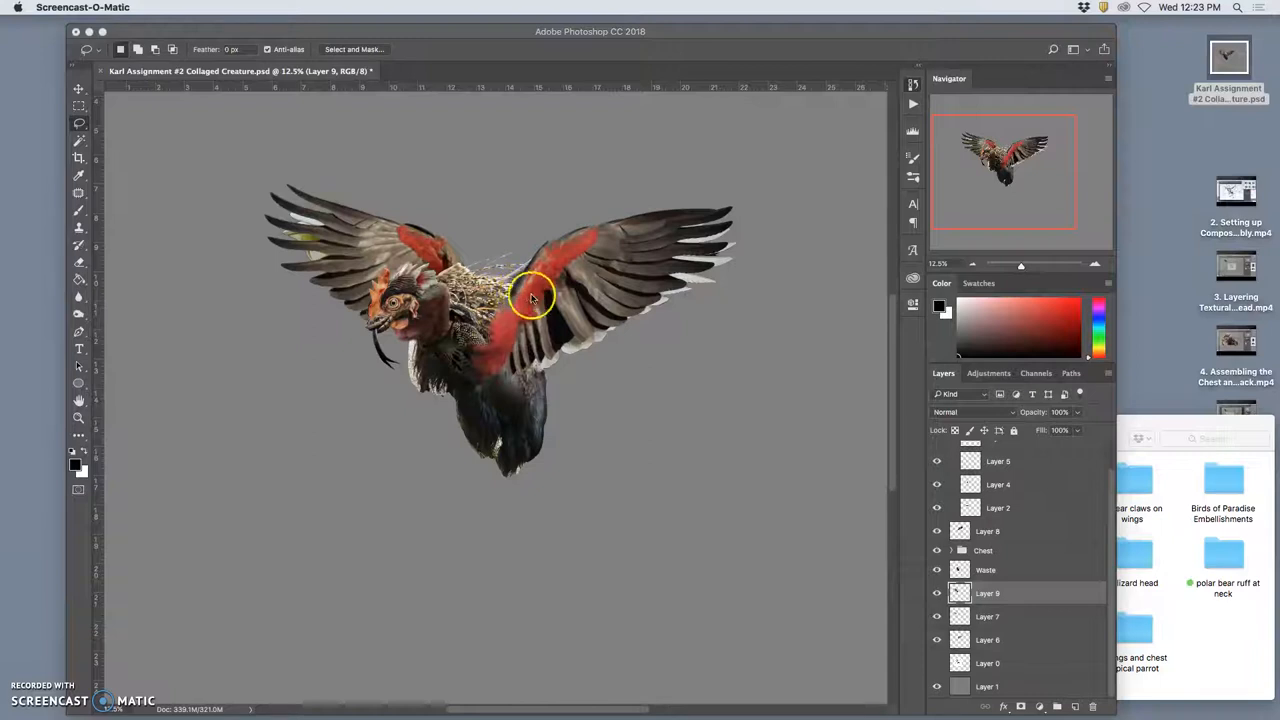
pyautogui.moveTo(648, 370)
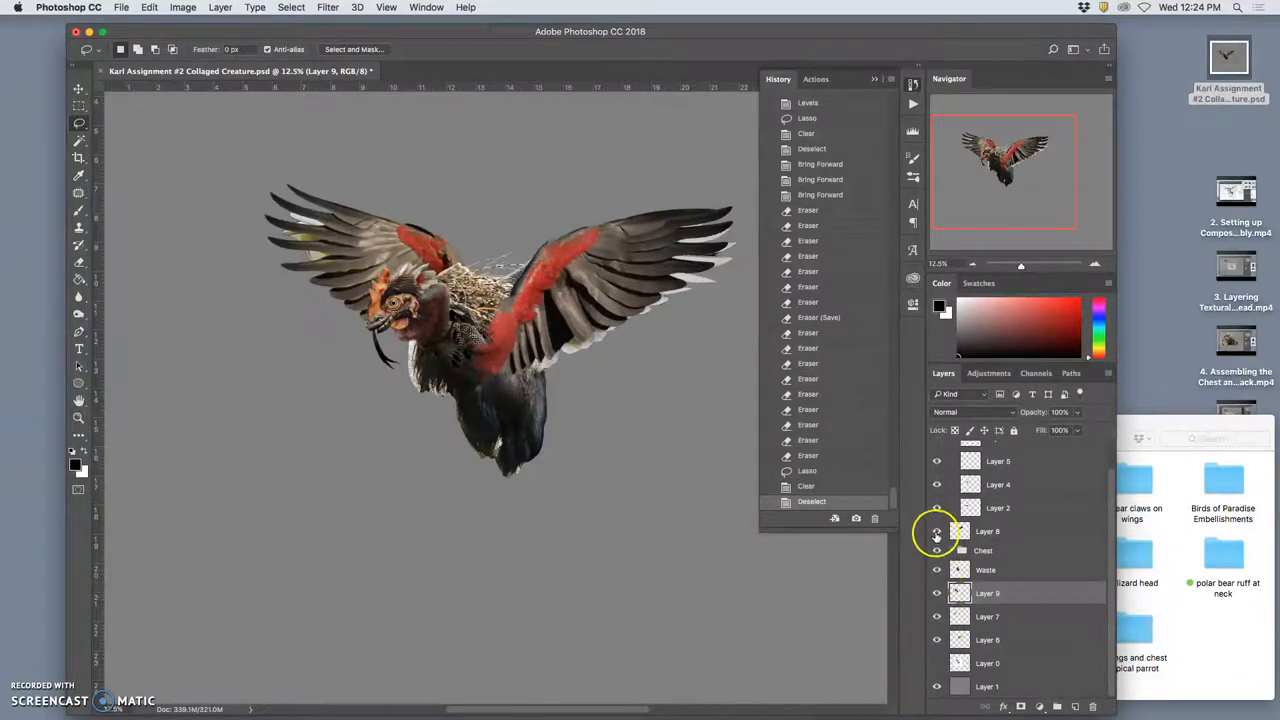
# Step: Bring the Assignment #2 project folder forward beside the winged creature composite
pyautogui.click(936, 532)
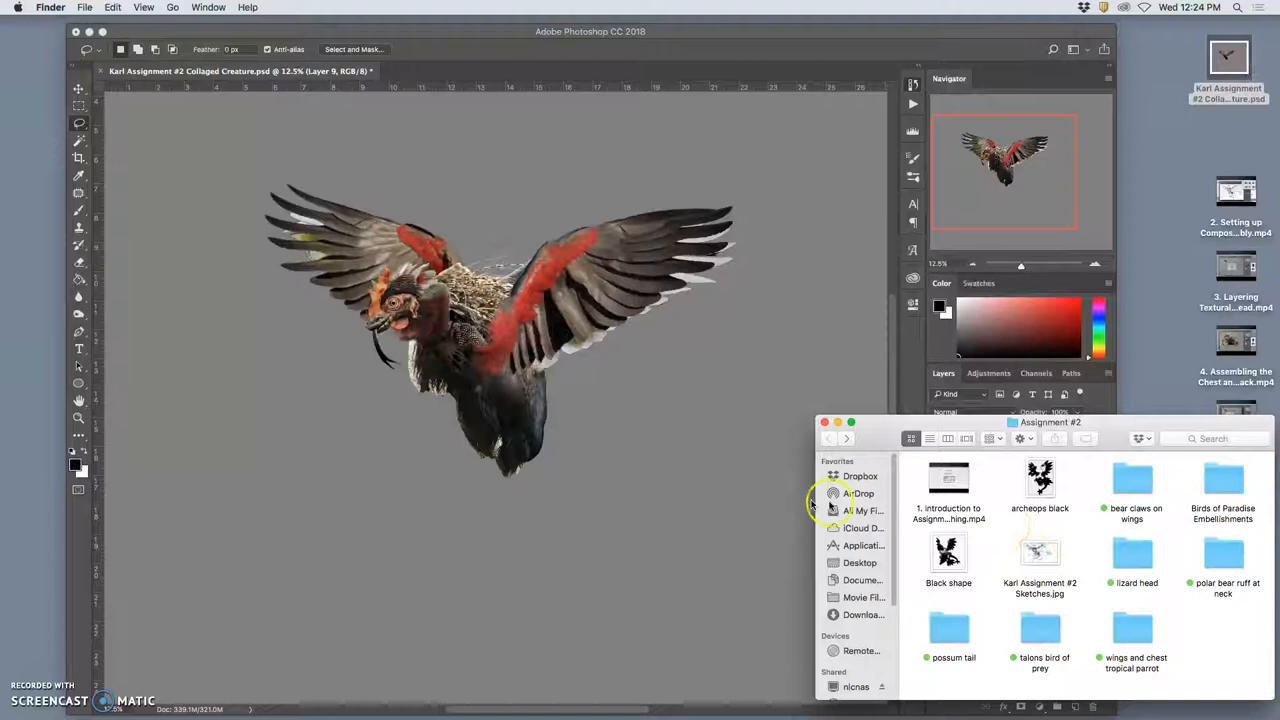
# Step: Open 'Karl Assignment #2 Sketches.jpg' in Preview and tuck it small at the left as reference
pyautogui.click(1040, 552)
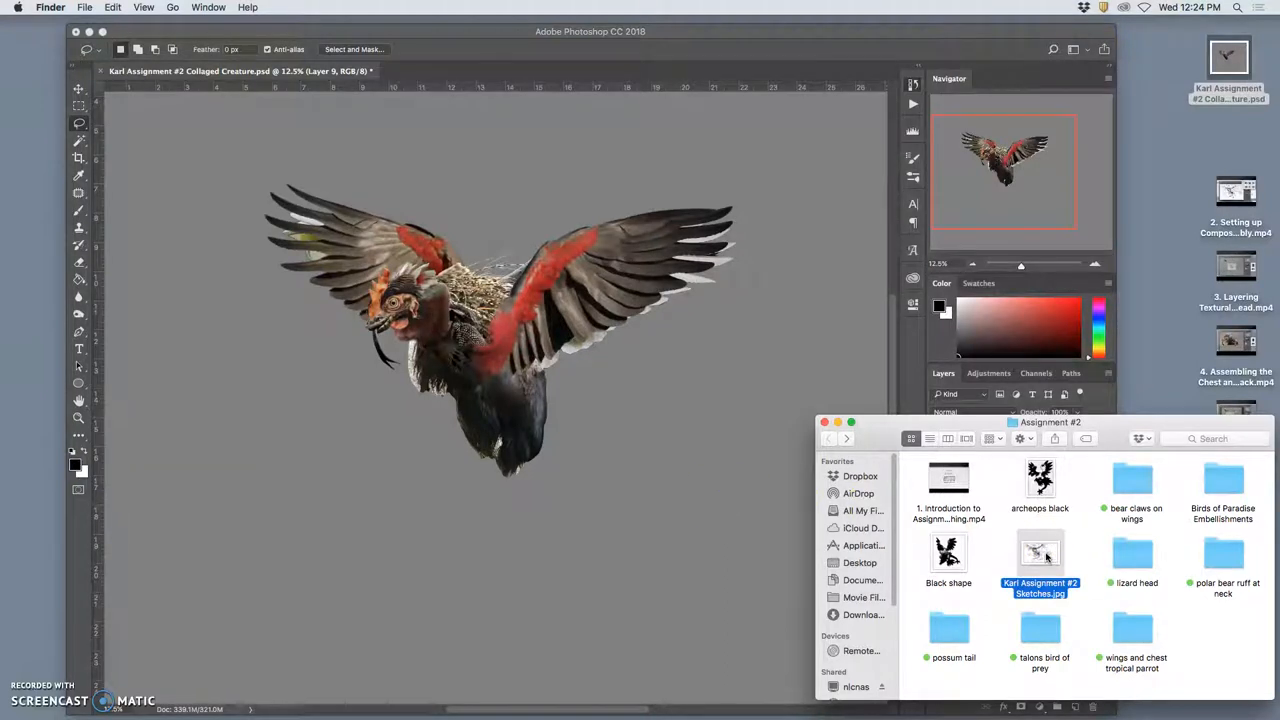
pyautogui.doubleClick(1040, 552)
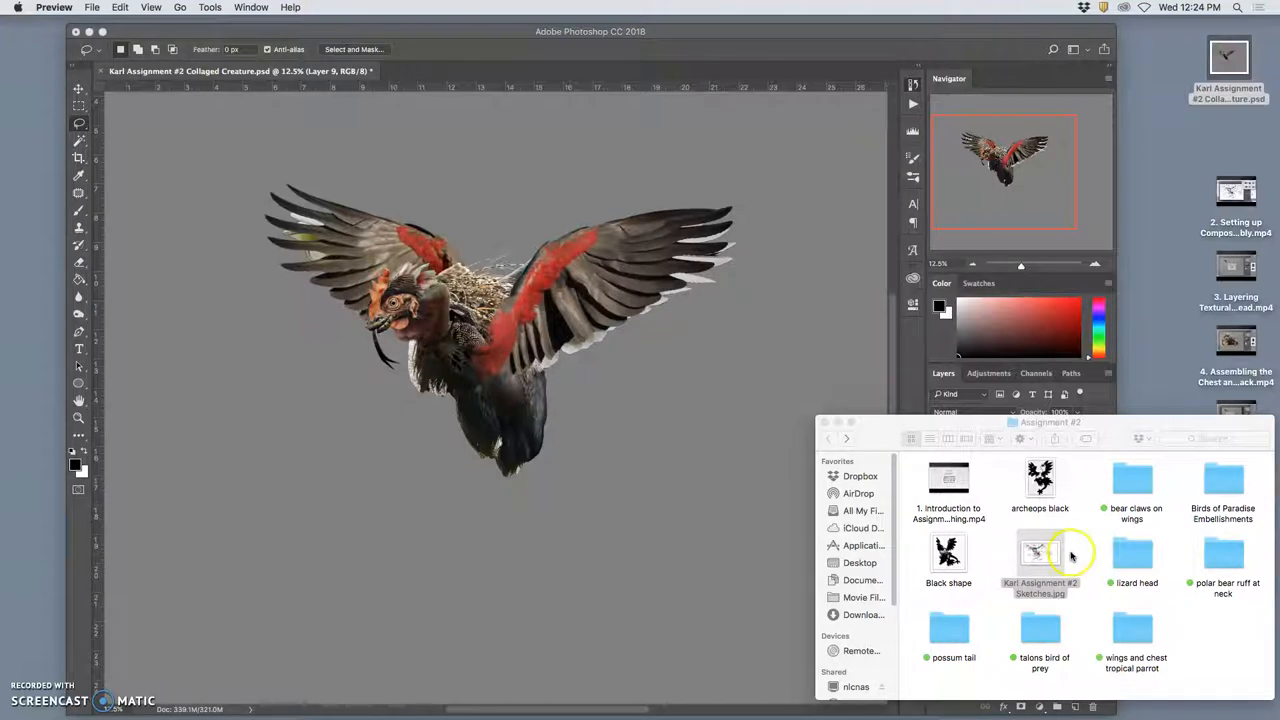
pyautogui.doubleClick(1040, 556)
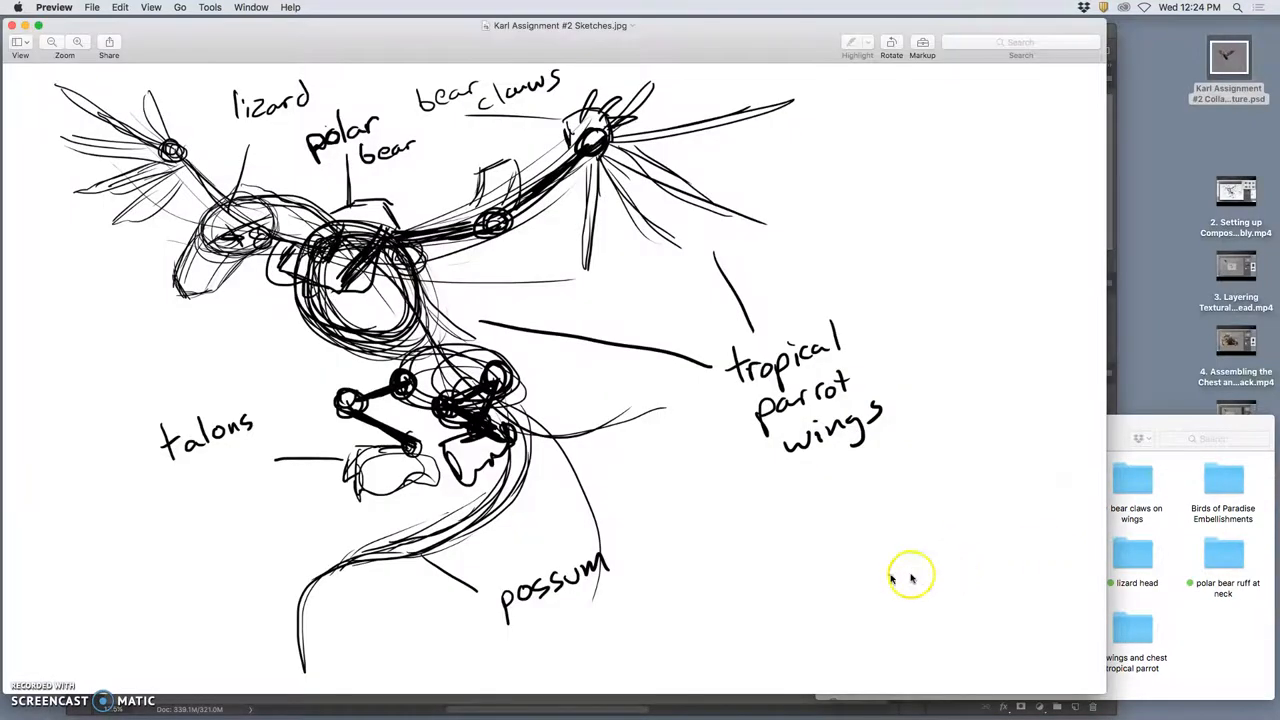
pyautogui.moveTo(316, 460)
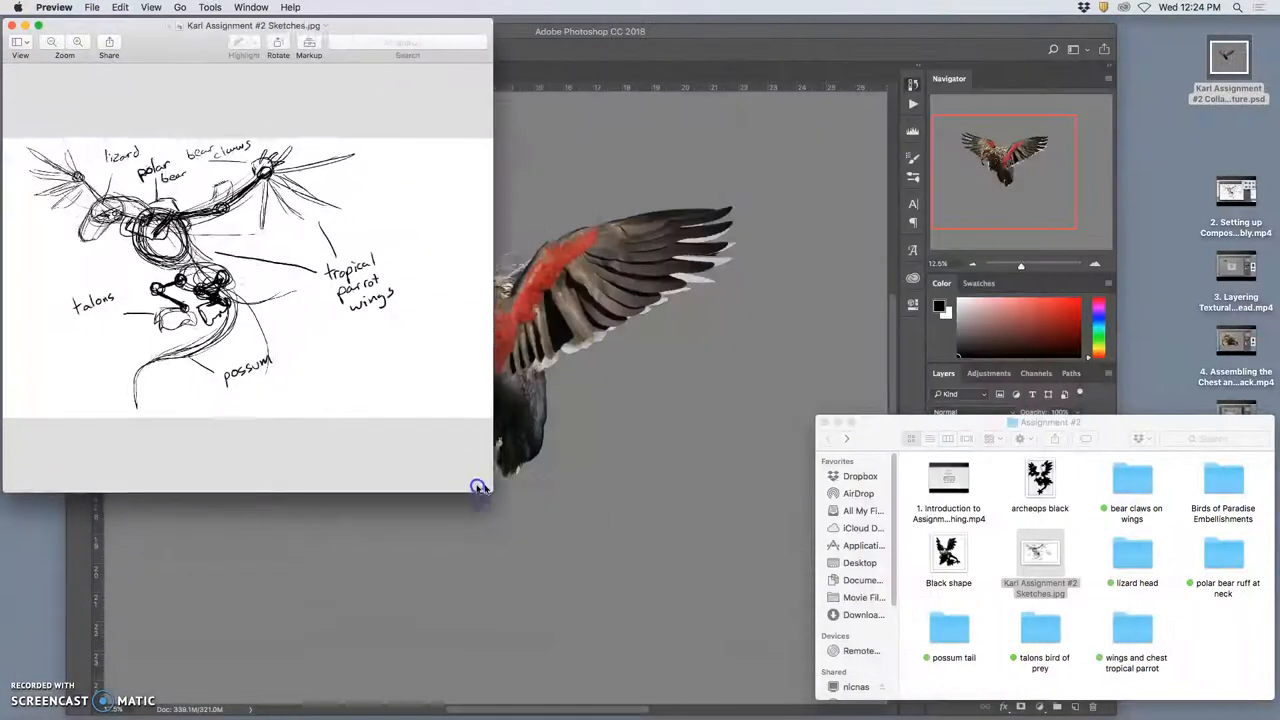
pyautogui.moveTo(480, 490); pyautogui.dragTo(404, 444)
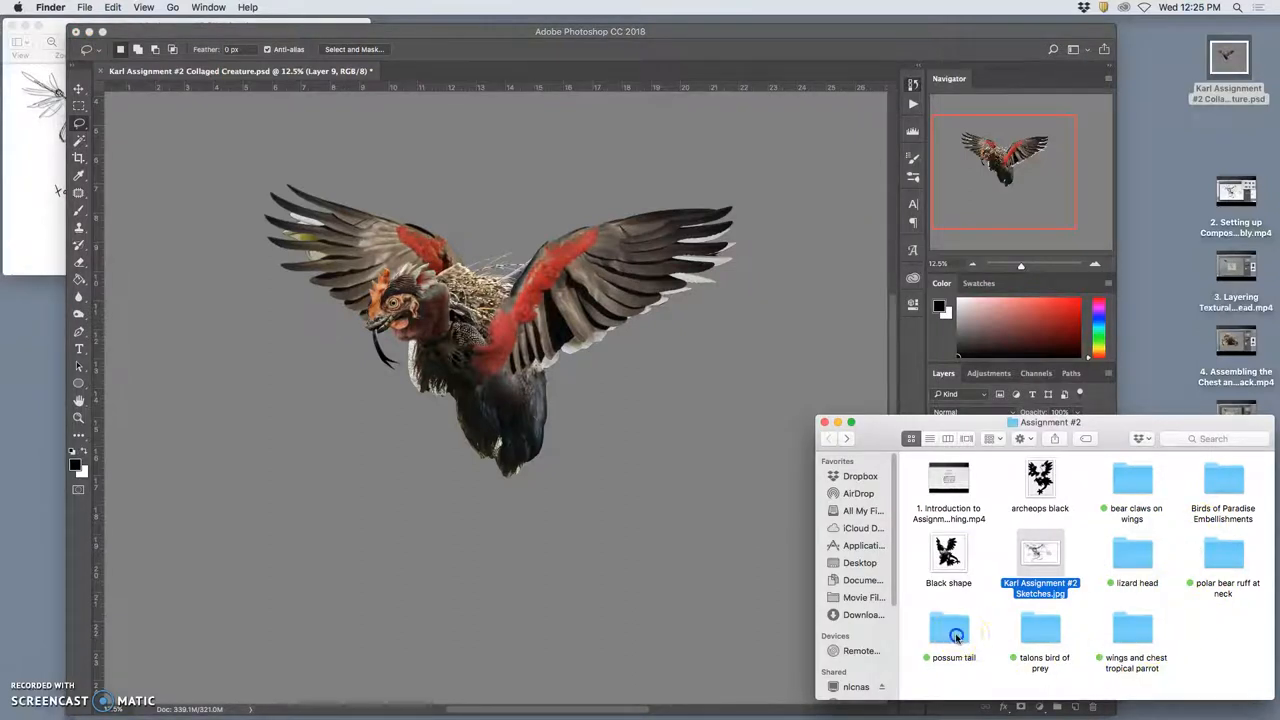
# Step: Browse the possum tail folder and drag the branch possum photo (image60.jpg) into the composite
pyautogui.doubleClick(948, 630)
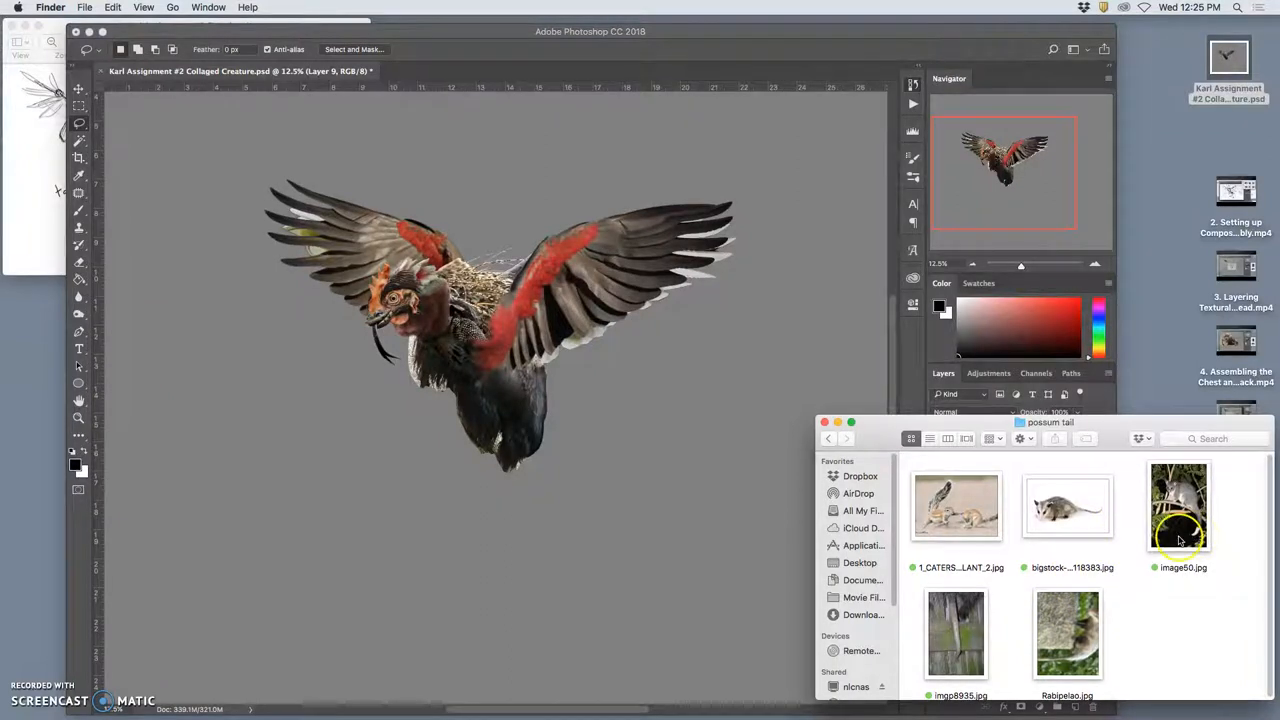
pyautogui.moveTo(1068, 524)
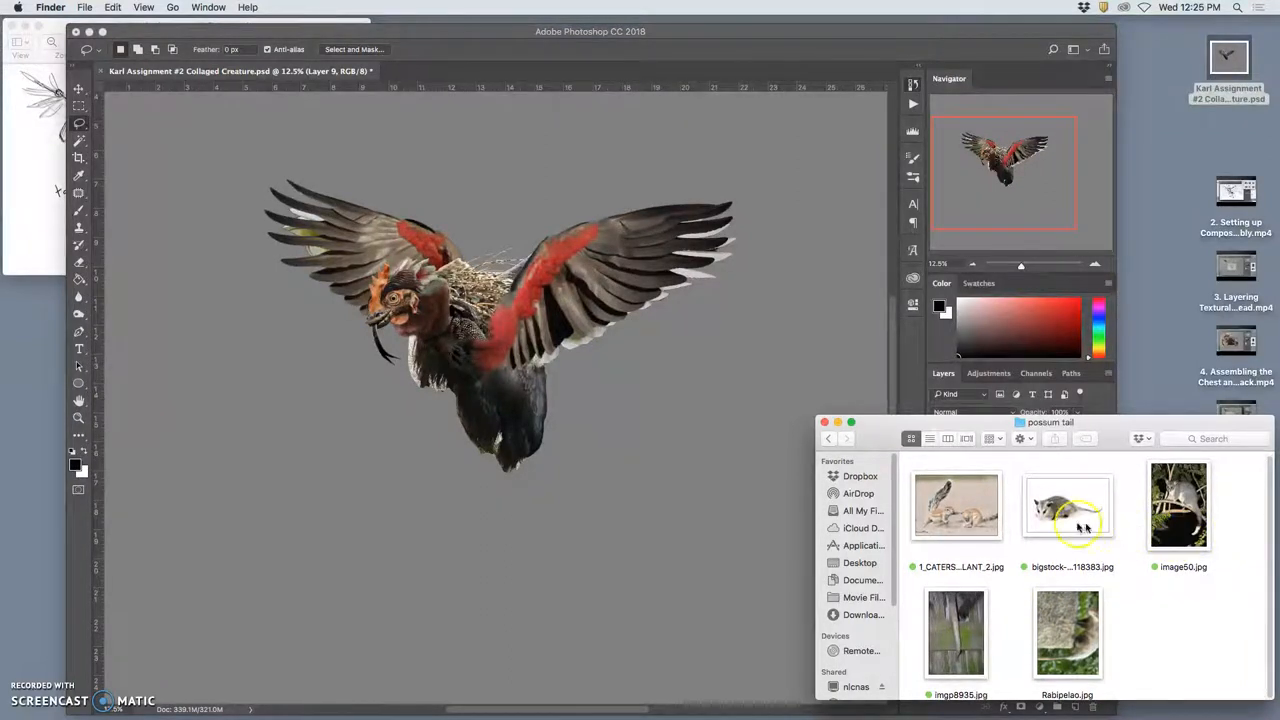
pyautogui.doubleClick(1068, 504)
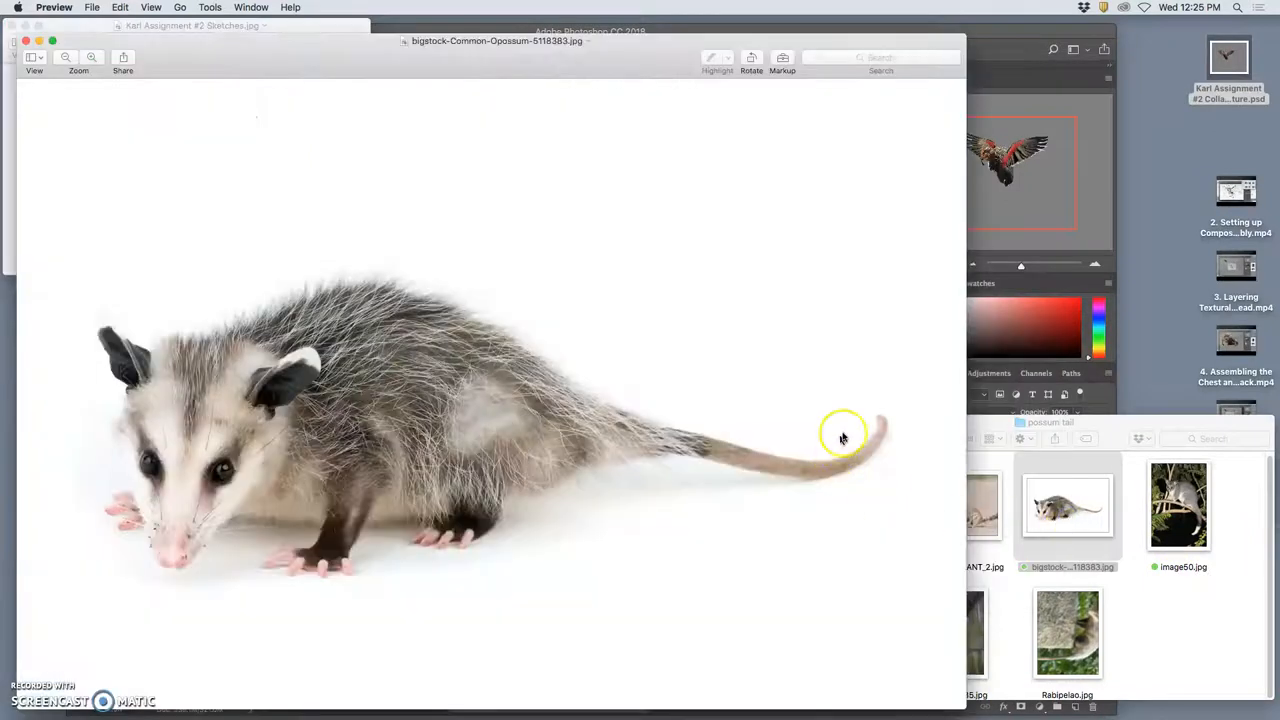
pyautogui.moveTo(536, 384)
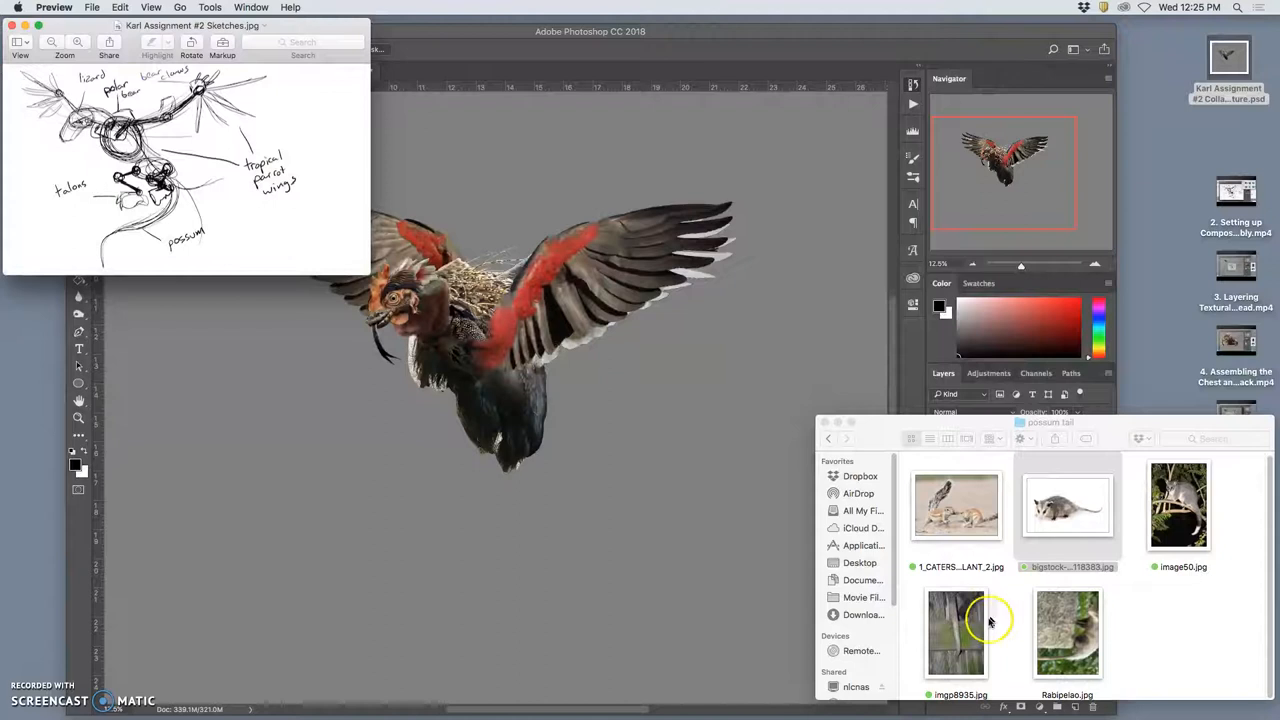
pyautogui.doubleClick(956, 632)
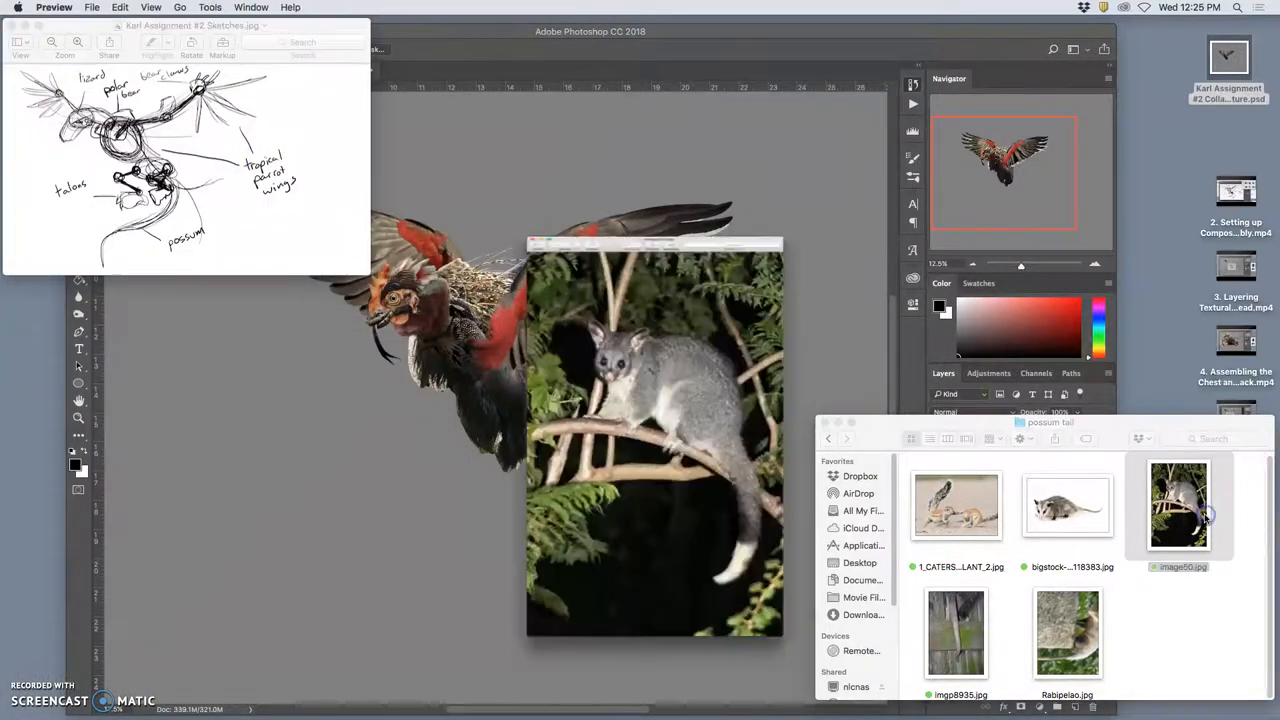
pyautogui.doubleClick(1178, 504)
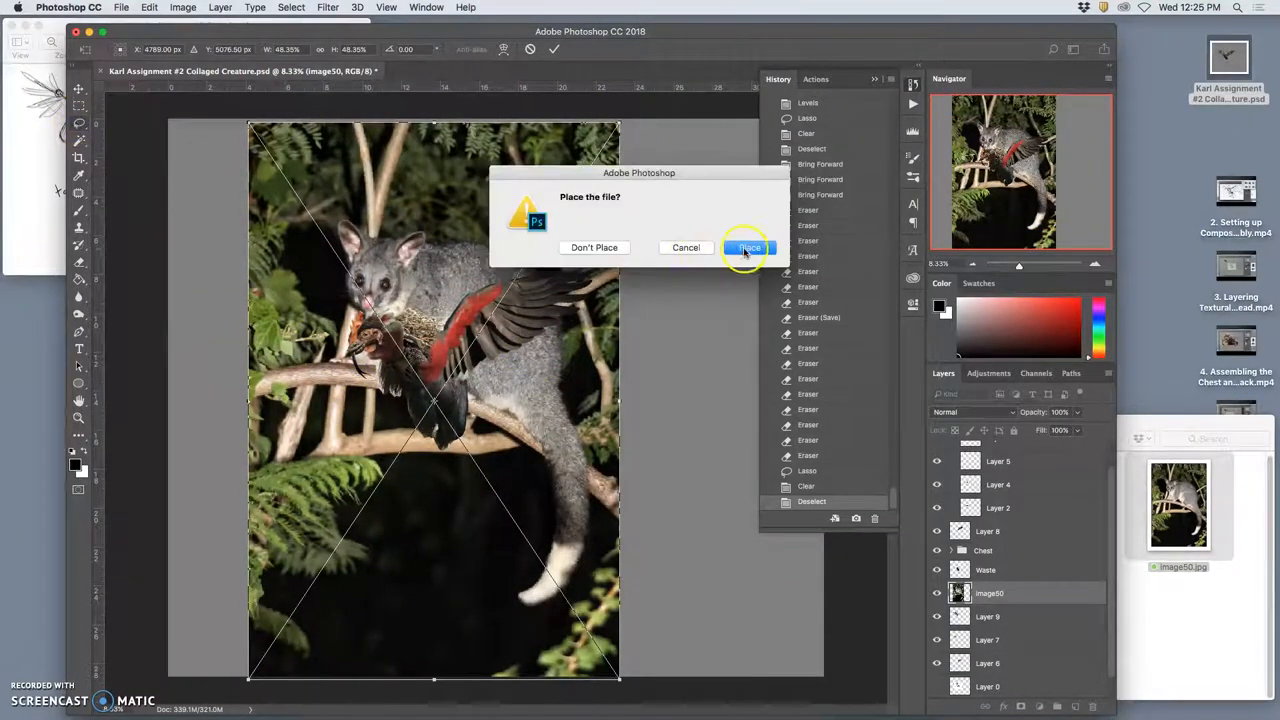
# Step: Place the photo, lasso out the possum's tail and scale it to hang below the creature's body
pyautogui.click(748, 248)
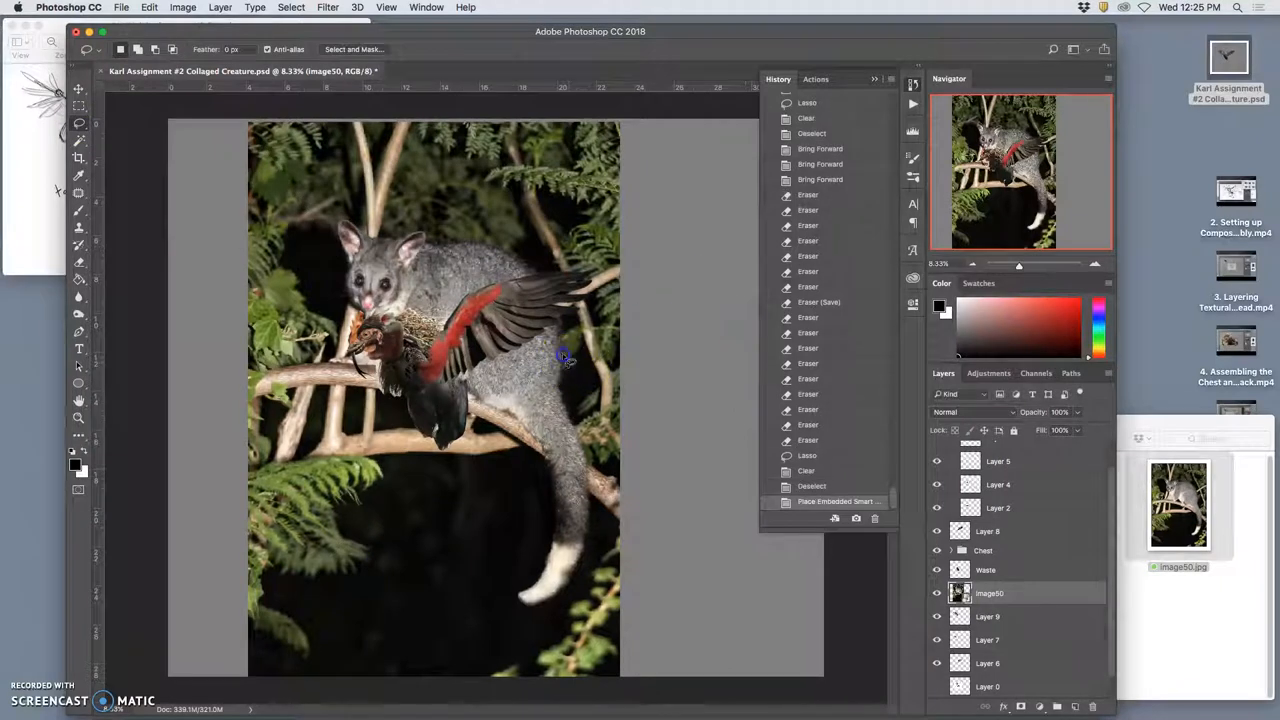
pyautogui.moveTo(564, 360); pyautogui.dragTo(536, 520)
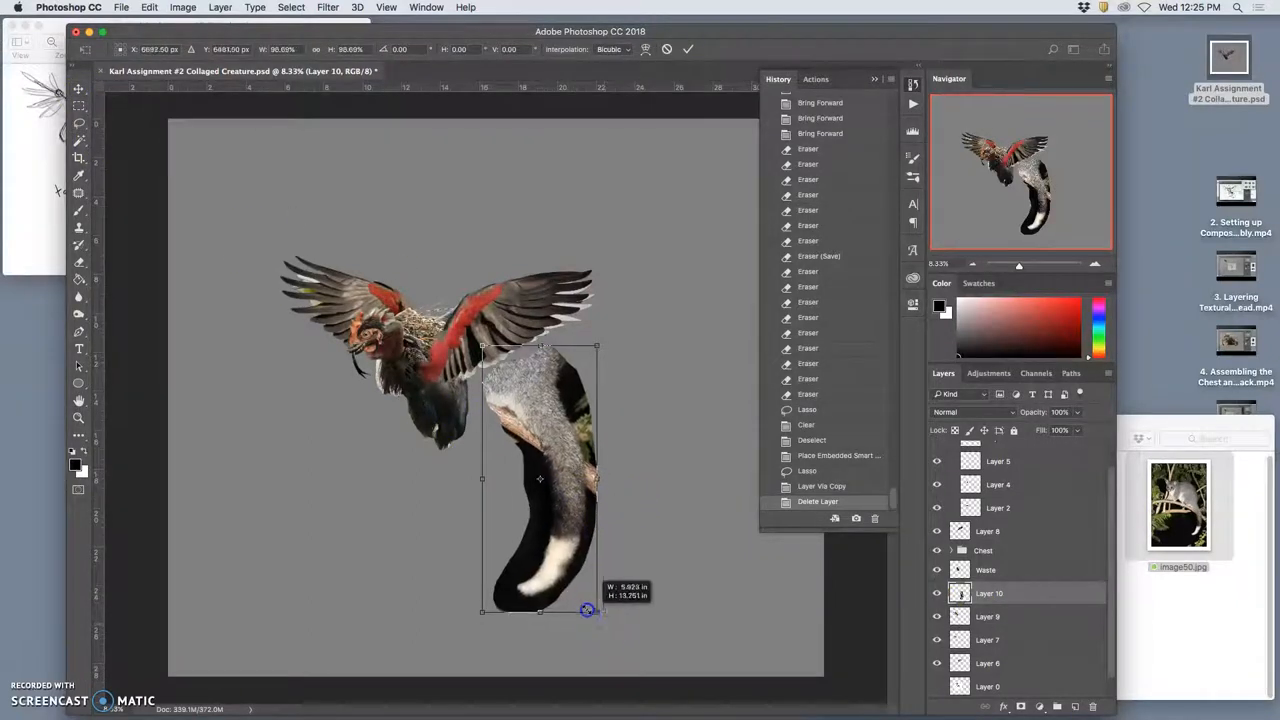
pyautogui.moveTo(588, 610); pyautogui.dragTo(476, 480)
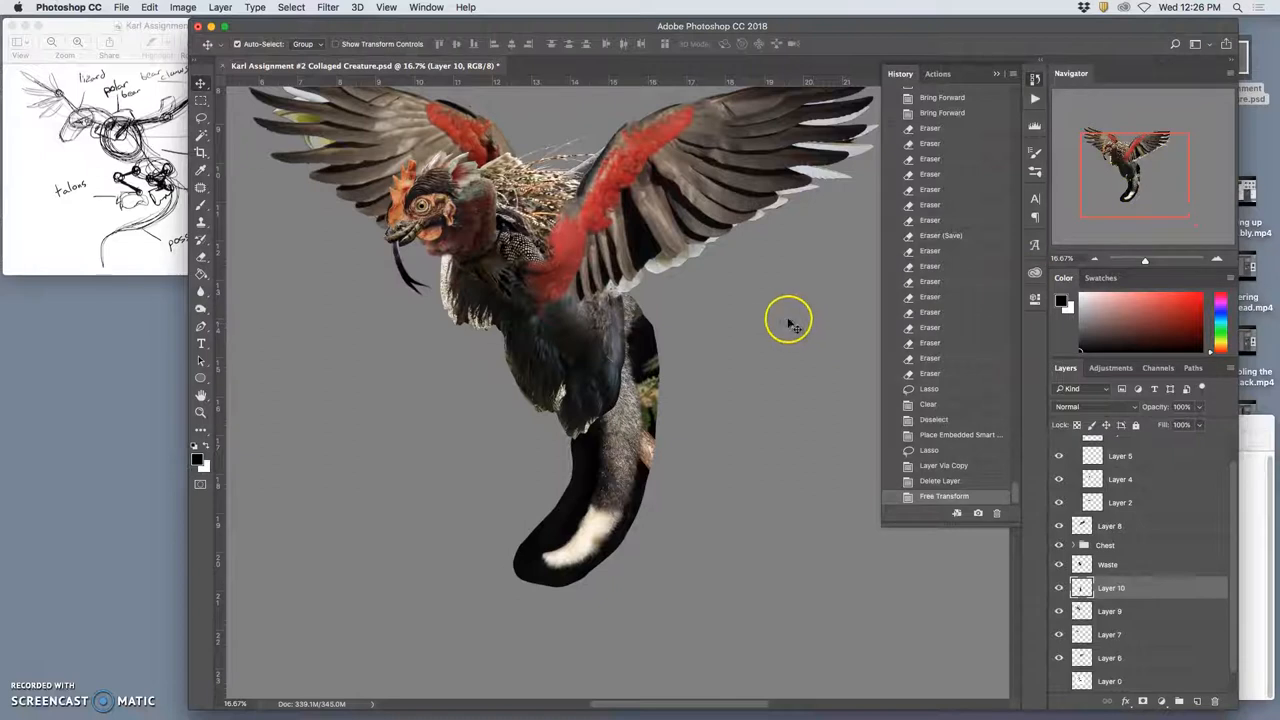
# Step: Magic Wand the black backdrop beside the tail, then lasso the remaining photo background into the selection
pyautogui.click(200, 136)
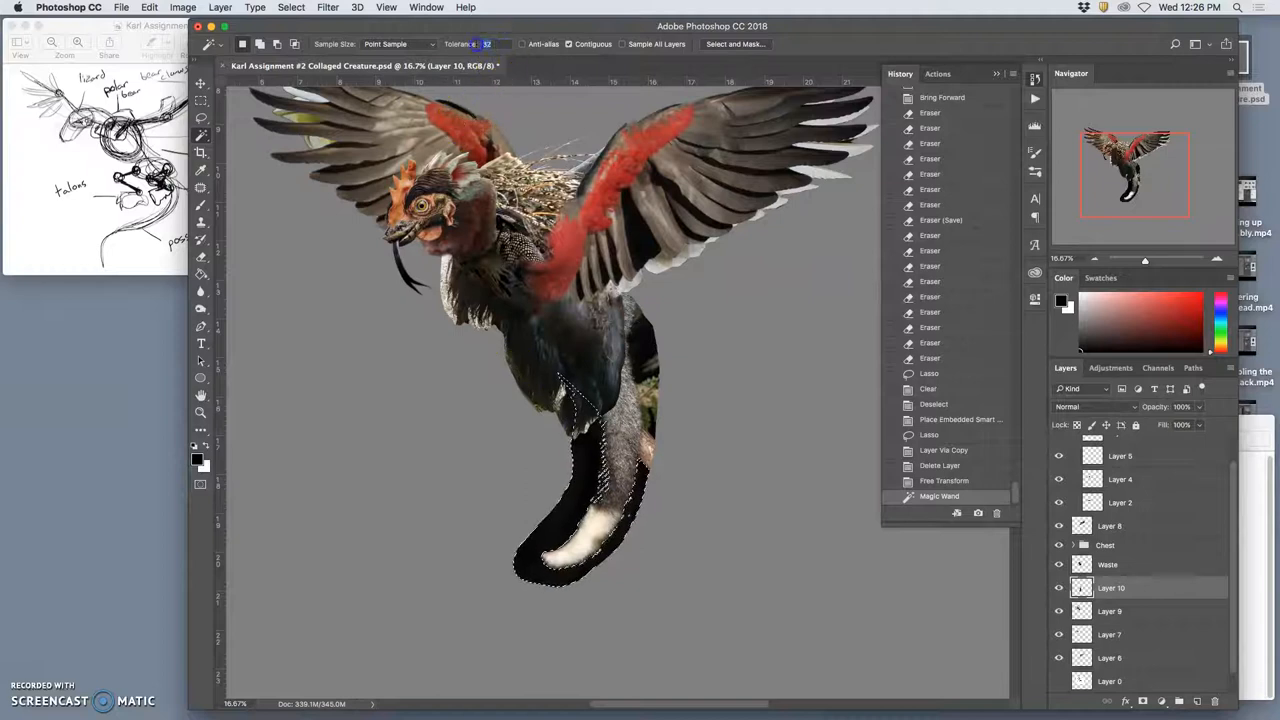
pyautogui.click(578, 460)
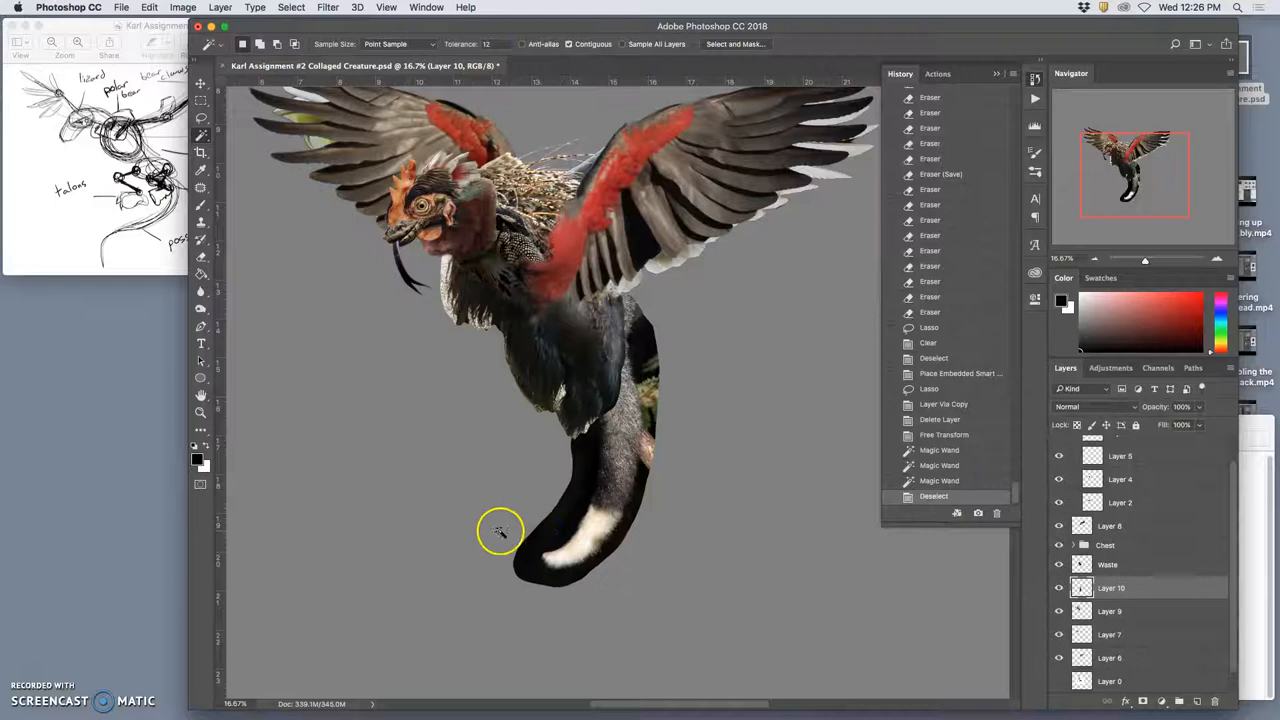
pyautogui.click(548, 530)
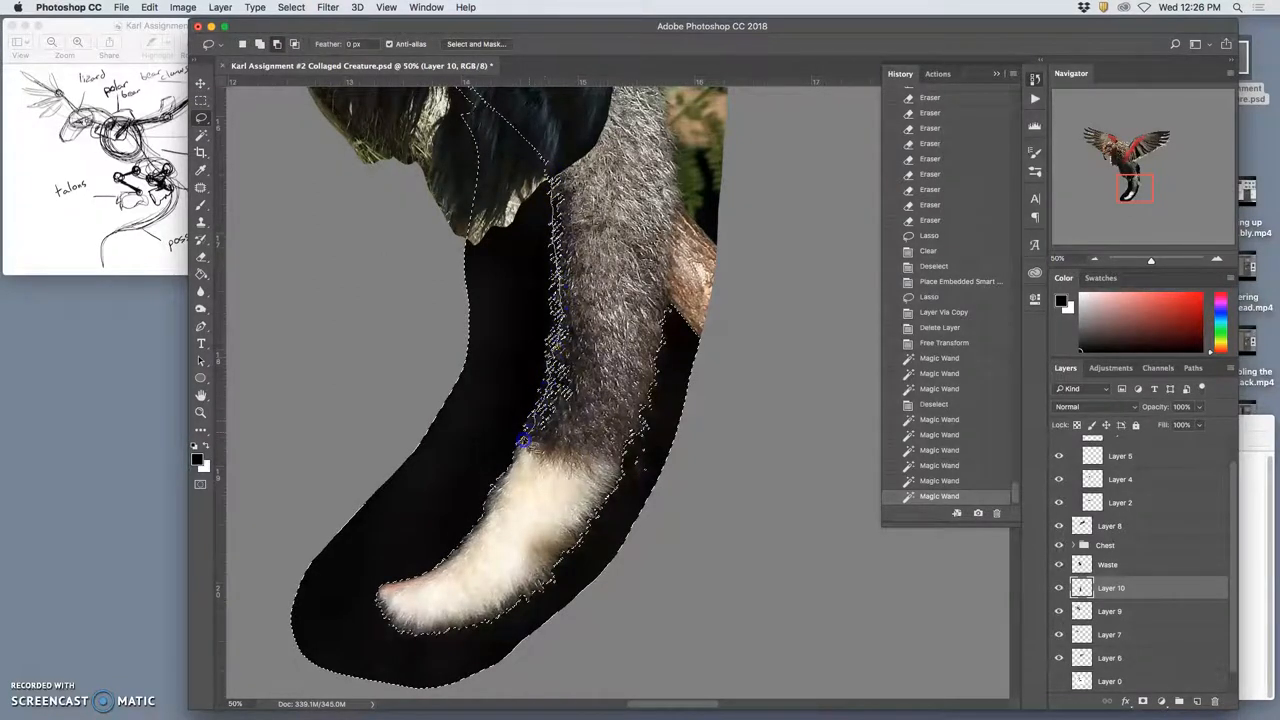
pyautogui.moveTo(520, 440); pyautogui.dragTo(608, 478)
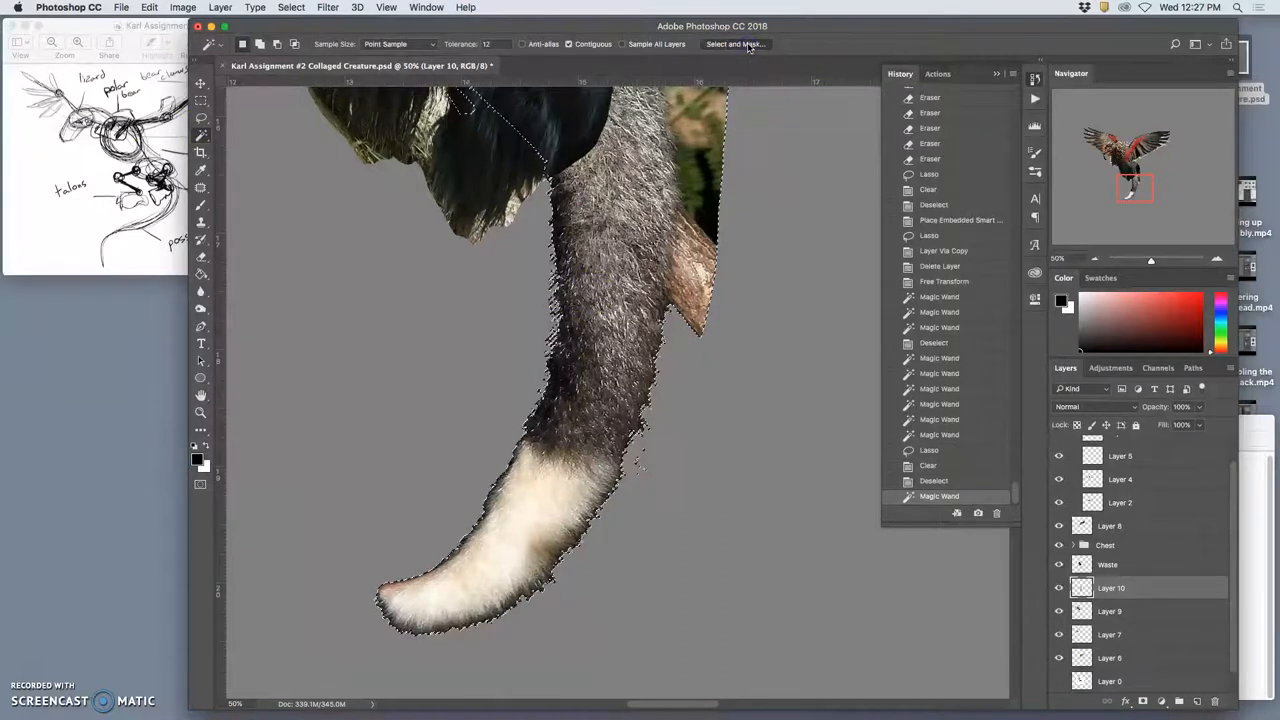
# Step: Refine the tail selection edges twice with Select and Mask, then delete the dark background
pyautogui.click(736, 44)
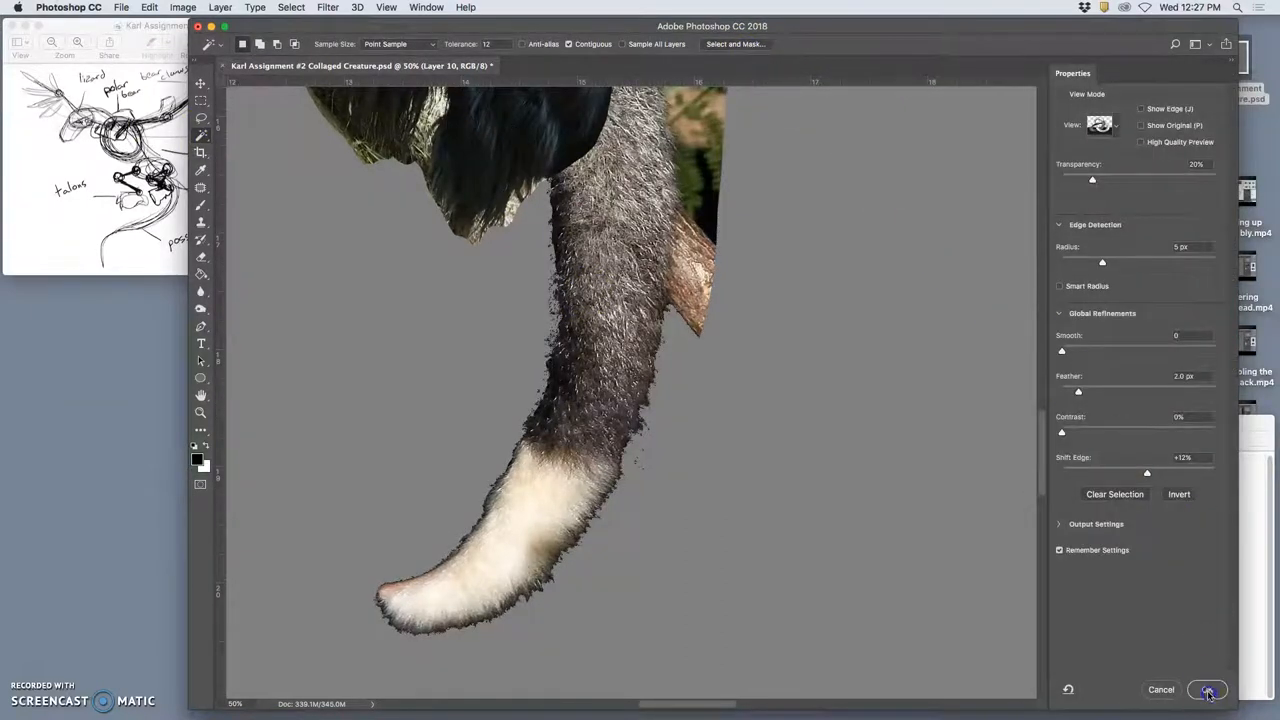
pyautogui.click(1208, 690)
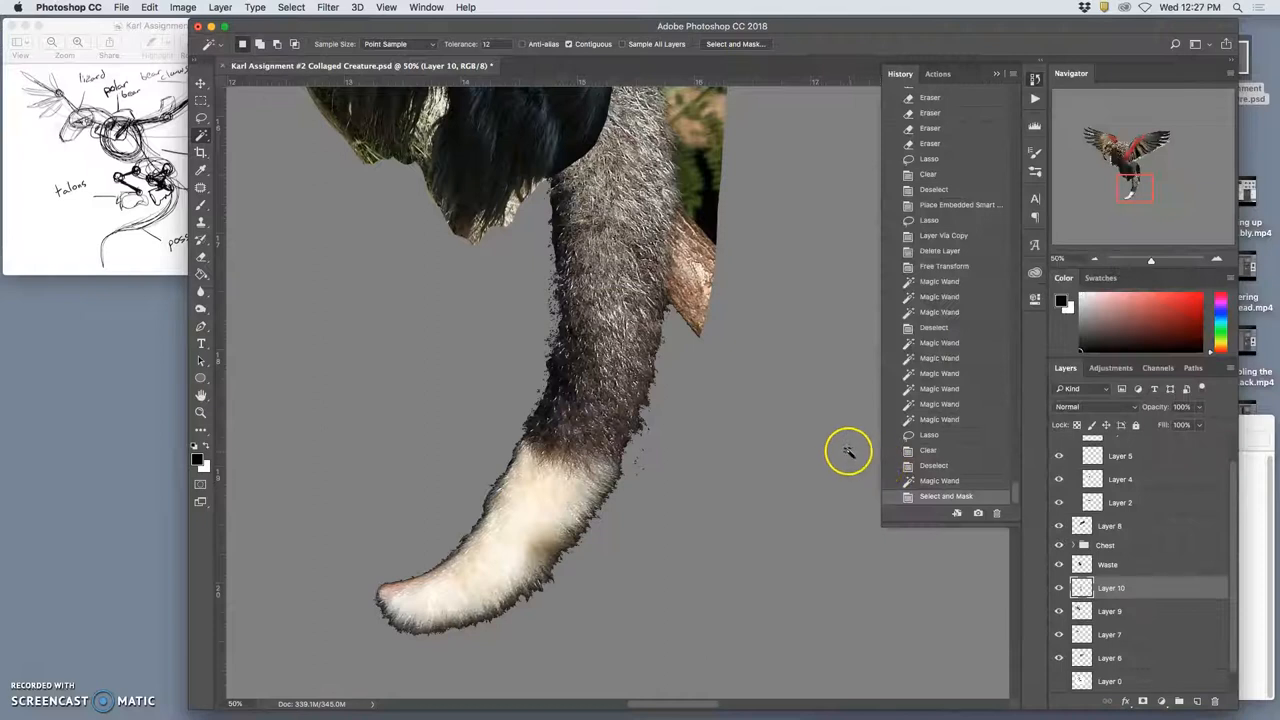
pyautogui.moveTo(712, 456)
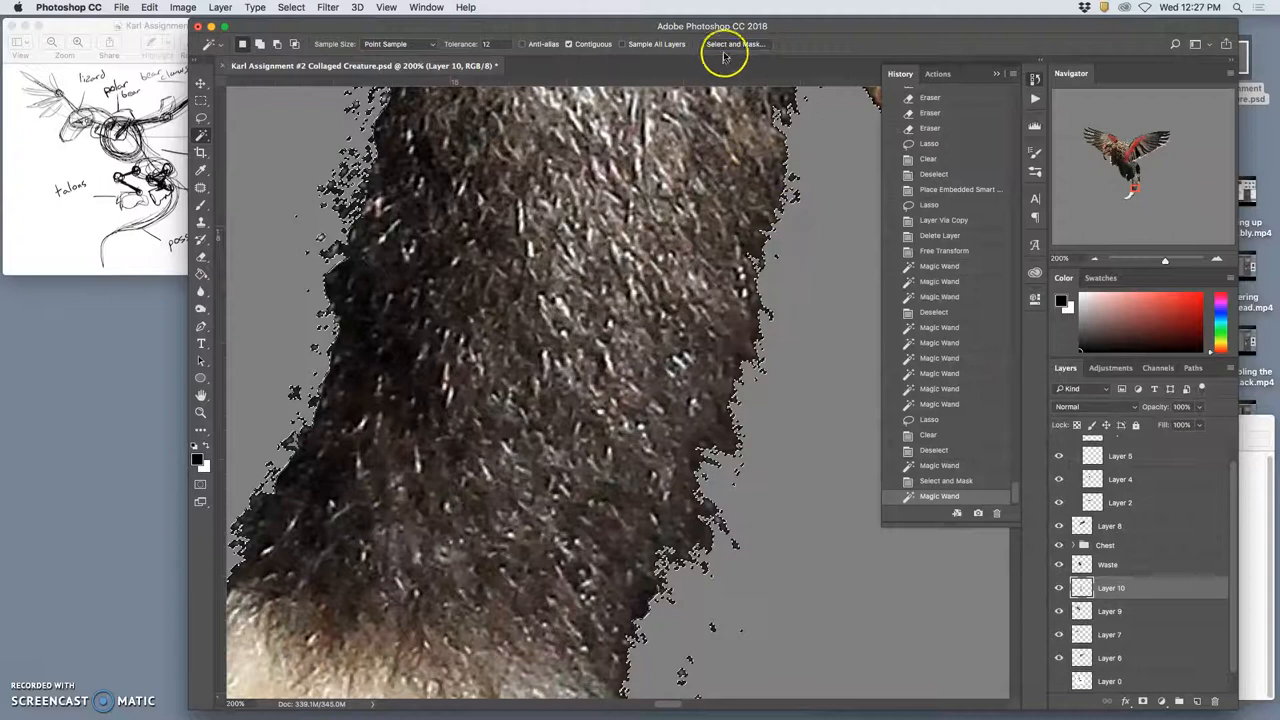
pyautogui.click(736, 44)
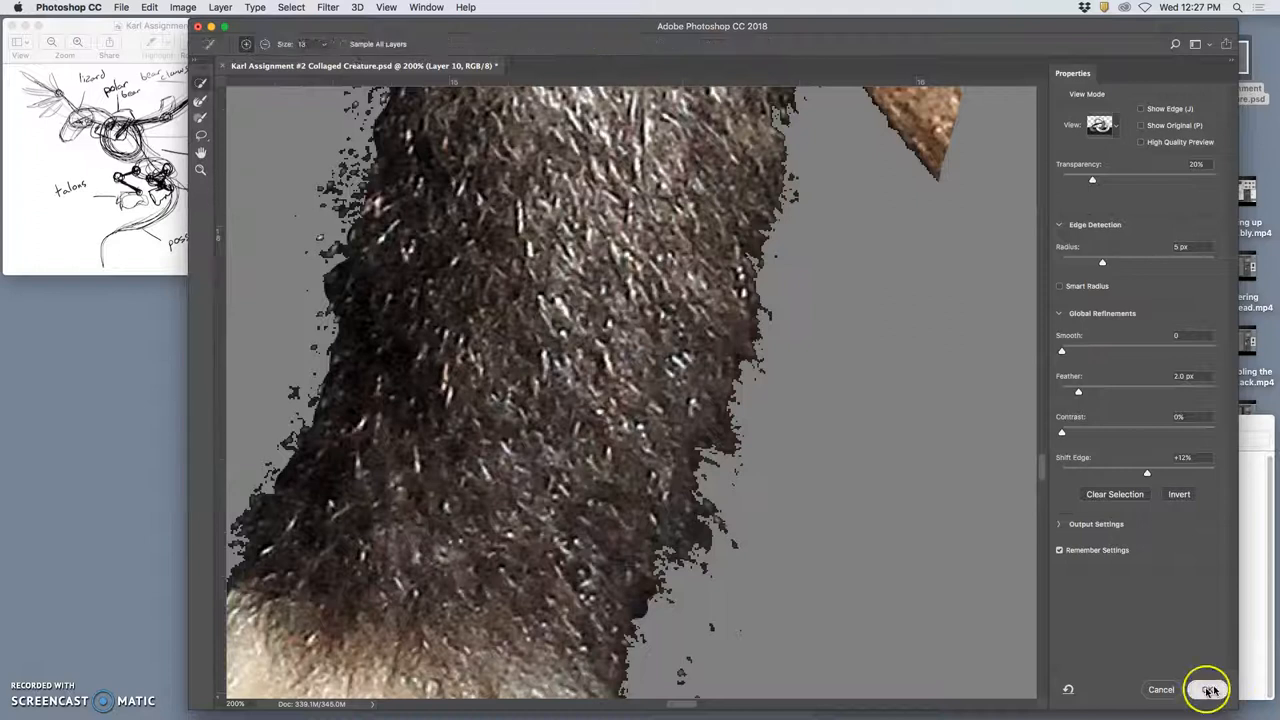
pyautogui.click(1210, 688)
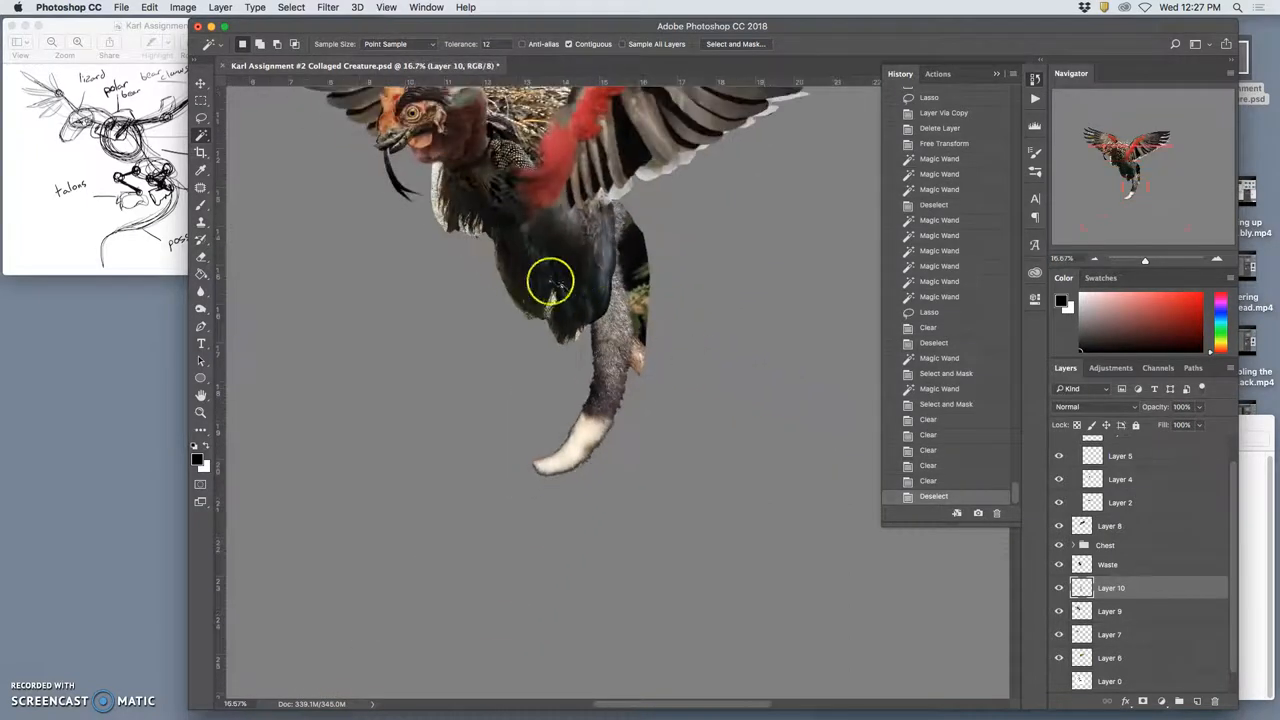
# Step: Magic Wand the leftover dark patches and green foliage beside the upper tail
pyautogui.click(630, 222)
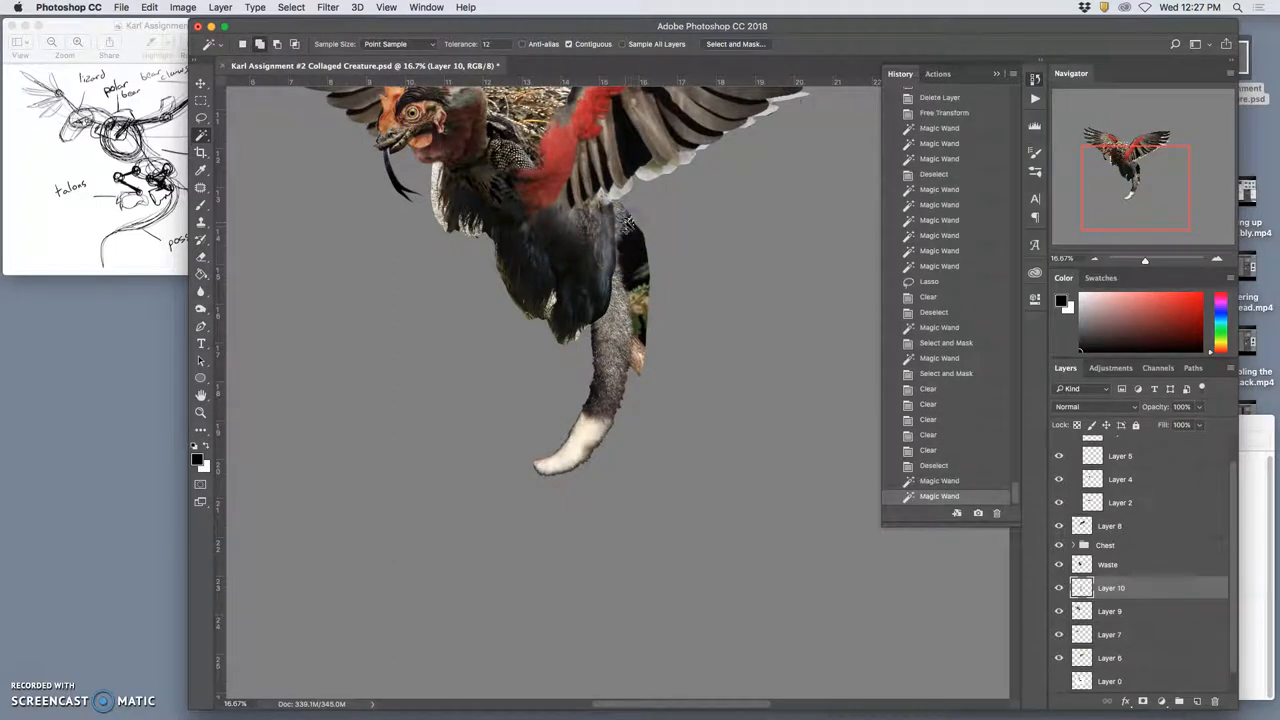
pyautogui.click(632, 244)
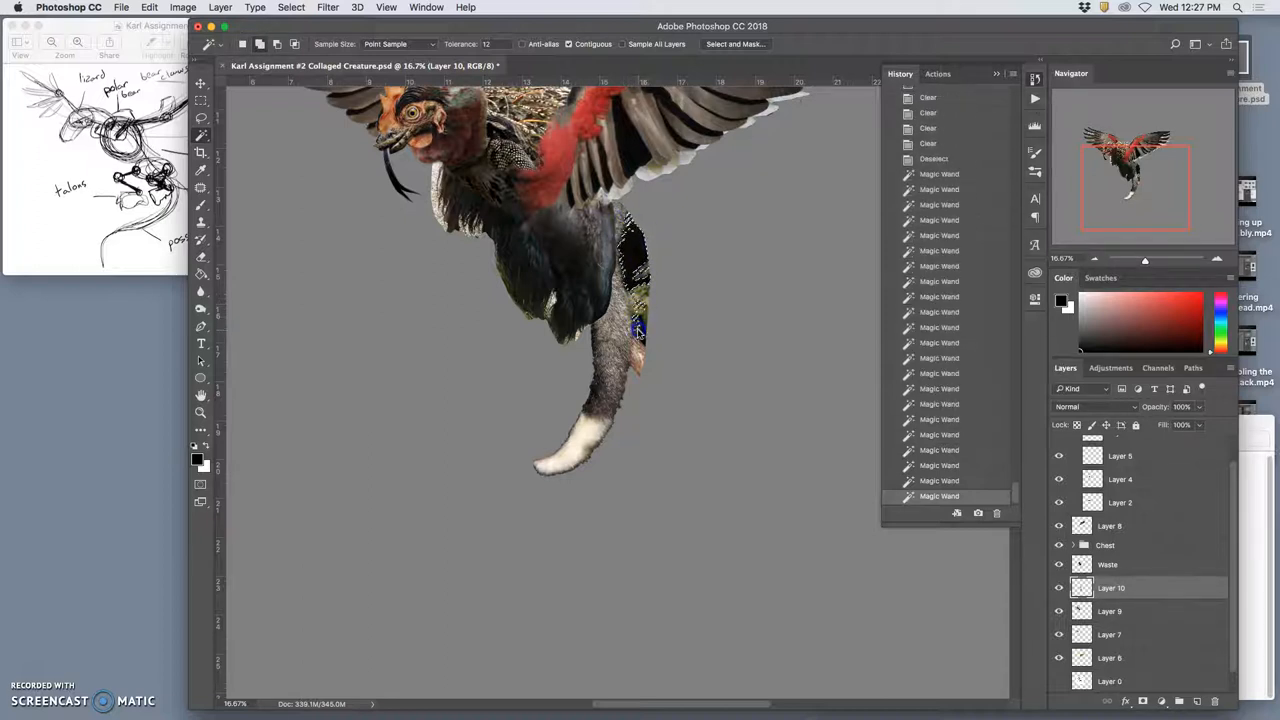
pyautogui.click(628, 322)
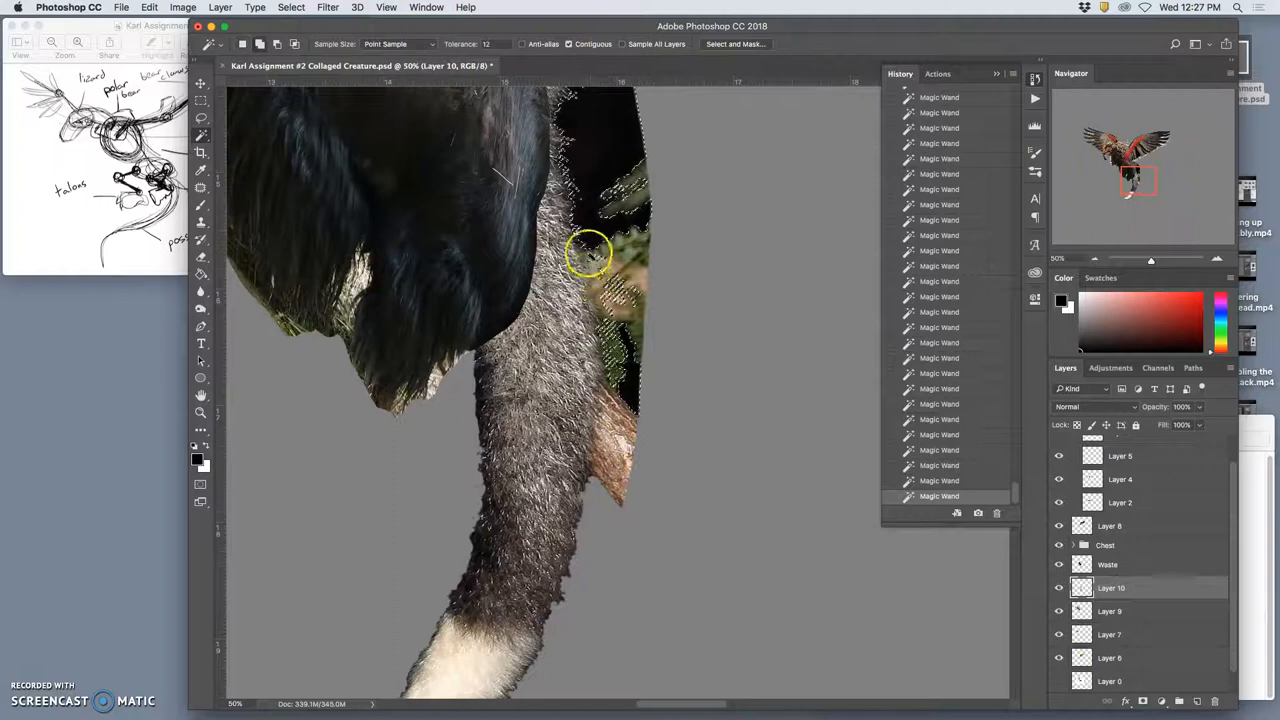
pyautogui.click(598, 302)
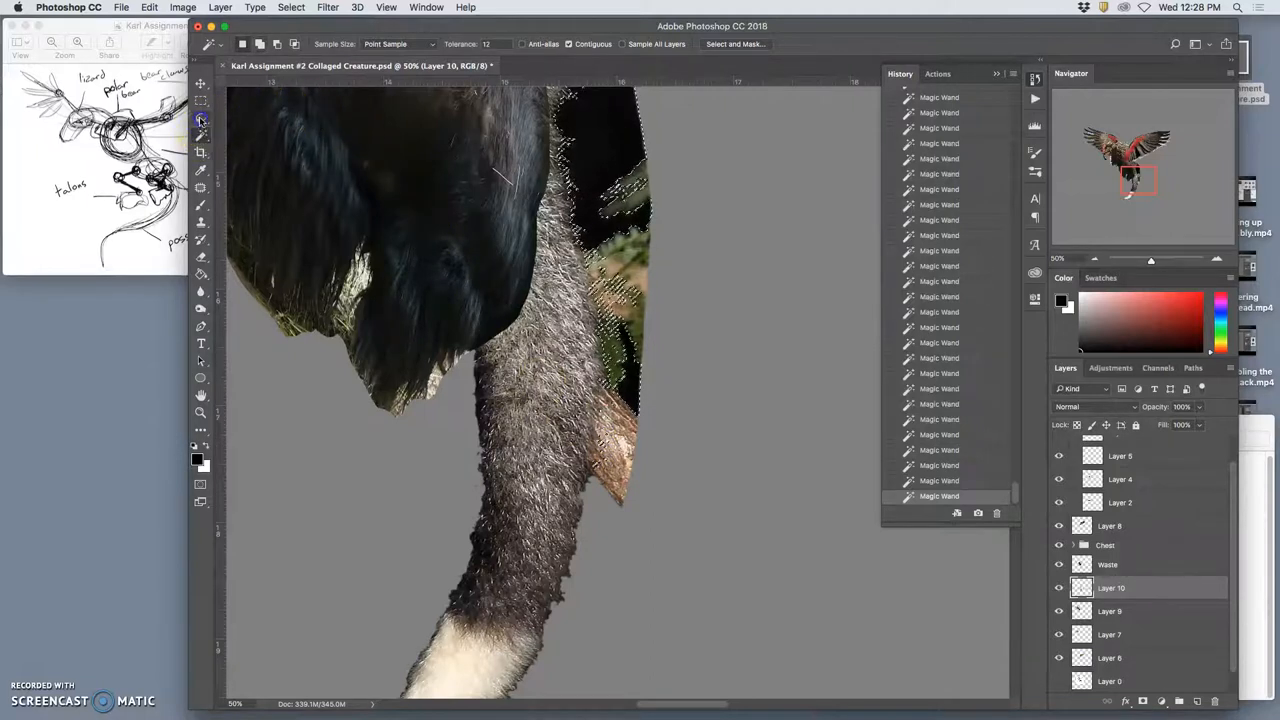
# Step: Lasso the remaining foliage and gray background near the fur, refine with Select and Mask, and delete it
pyautogui.click(200, 136)
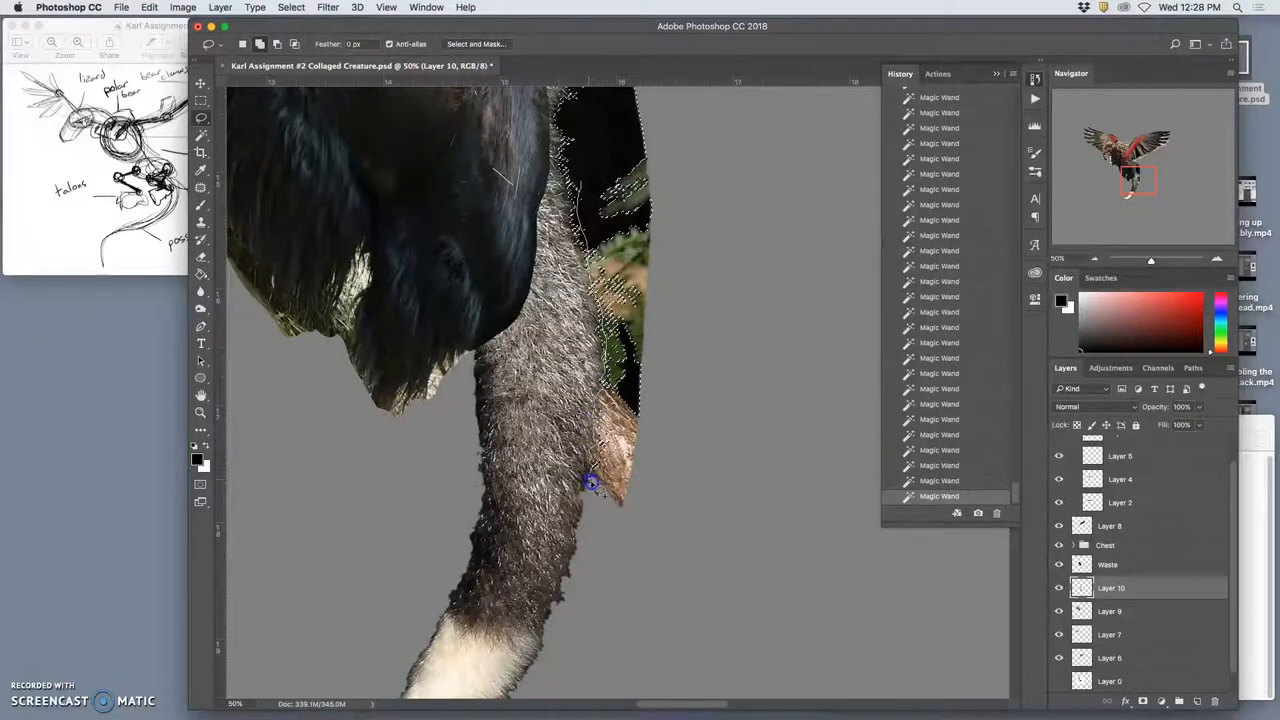
pyautogui.moveTo(590, 482); pyautogui.dragTo(640, 80)
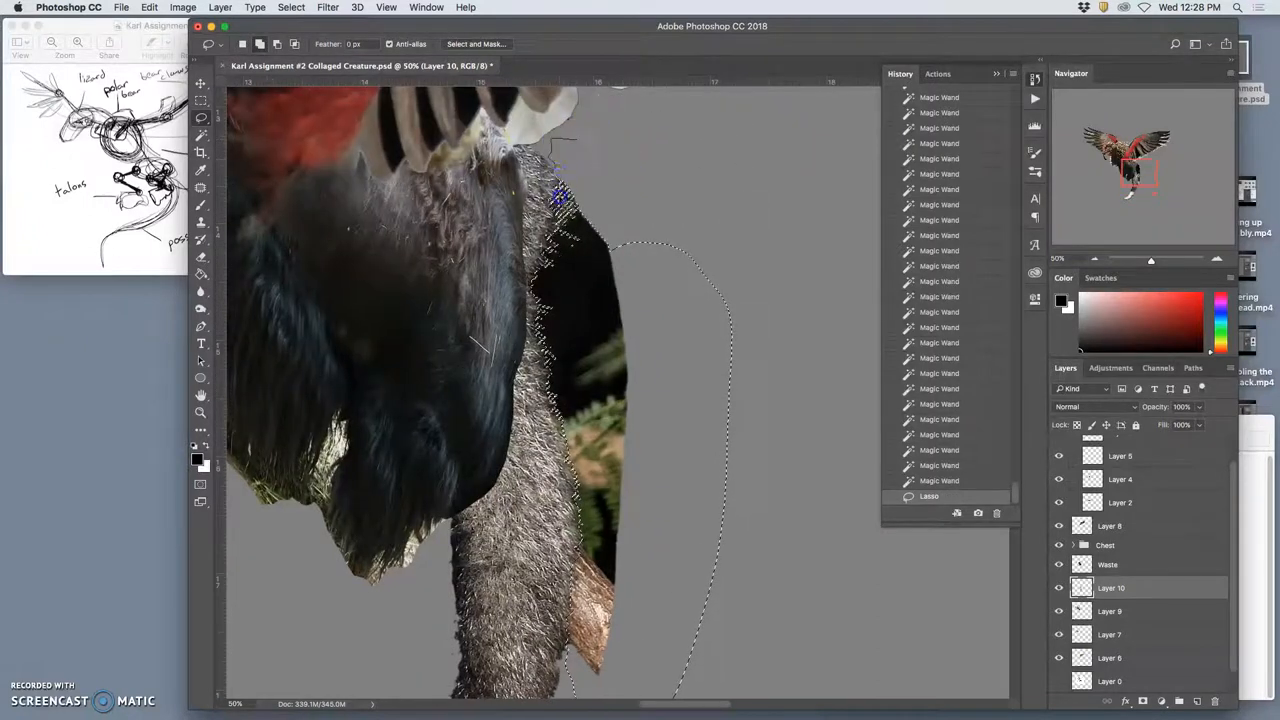
pyautogui.moveTo(560, 196); pyautogui.dragTo(640, 110)
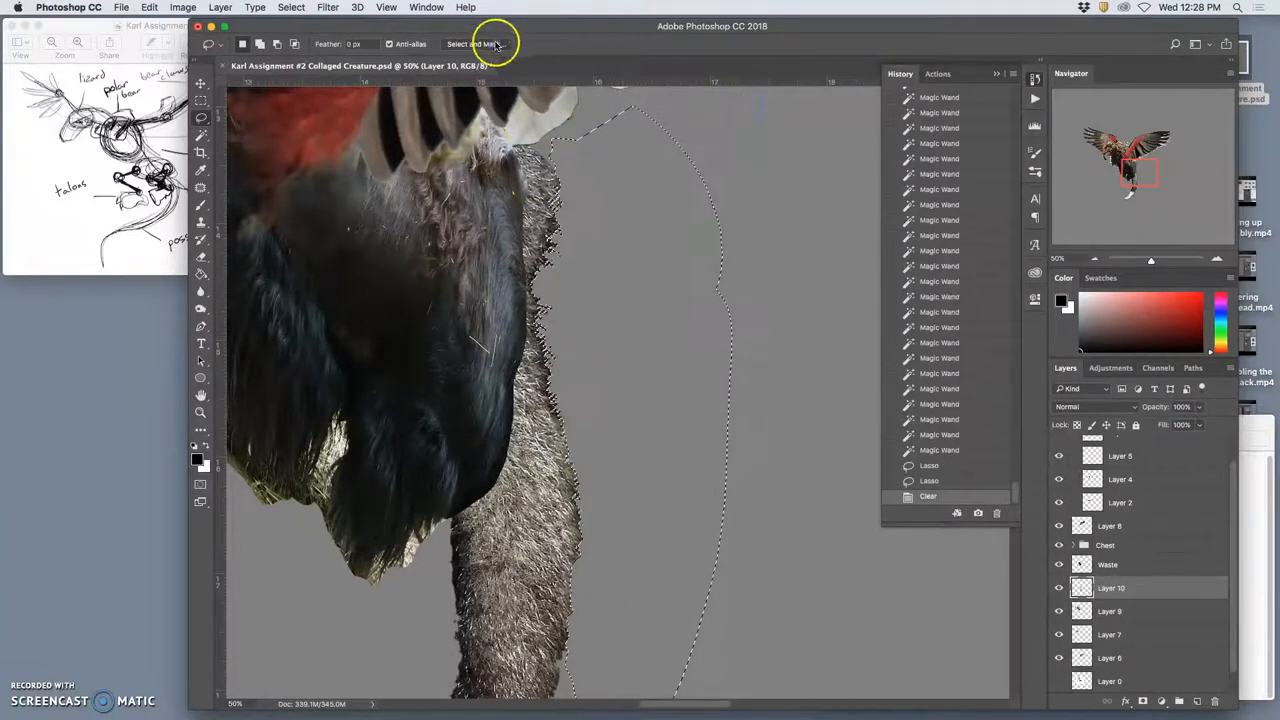
pyautogui.click(476, 44)
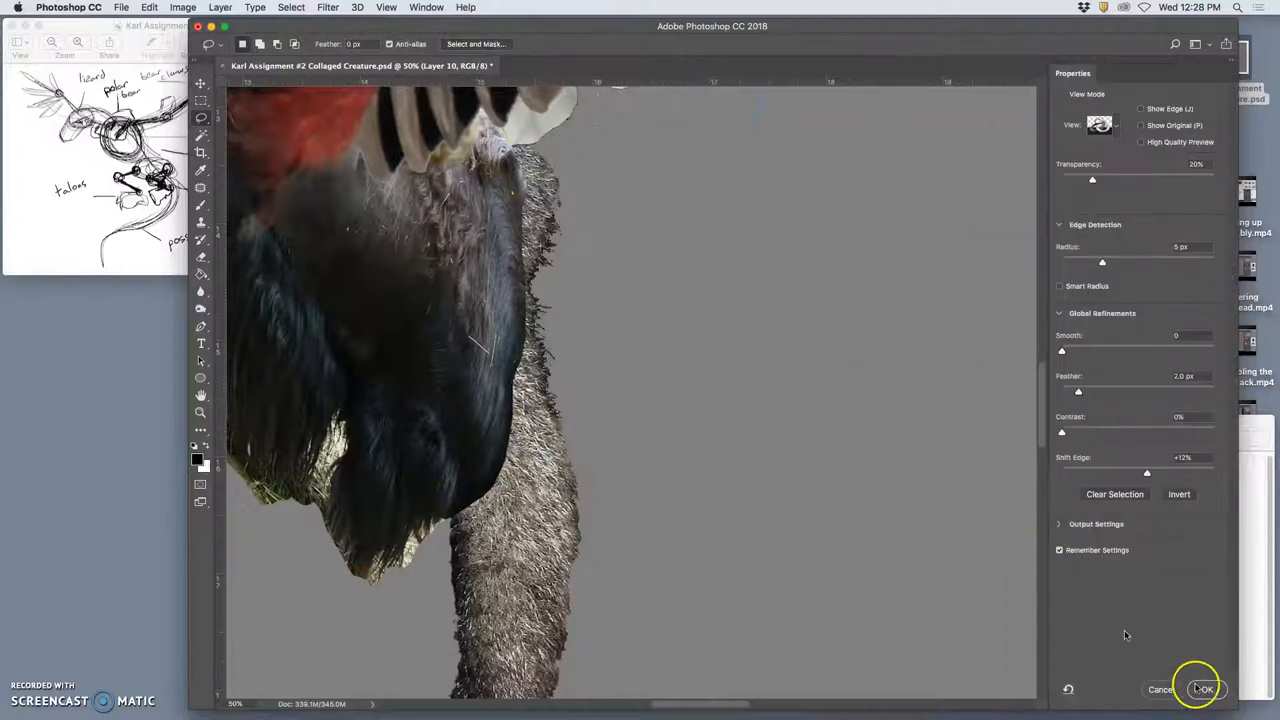
pyautogui.click(1204, 688)
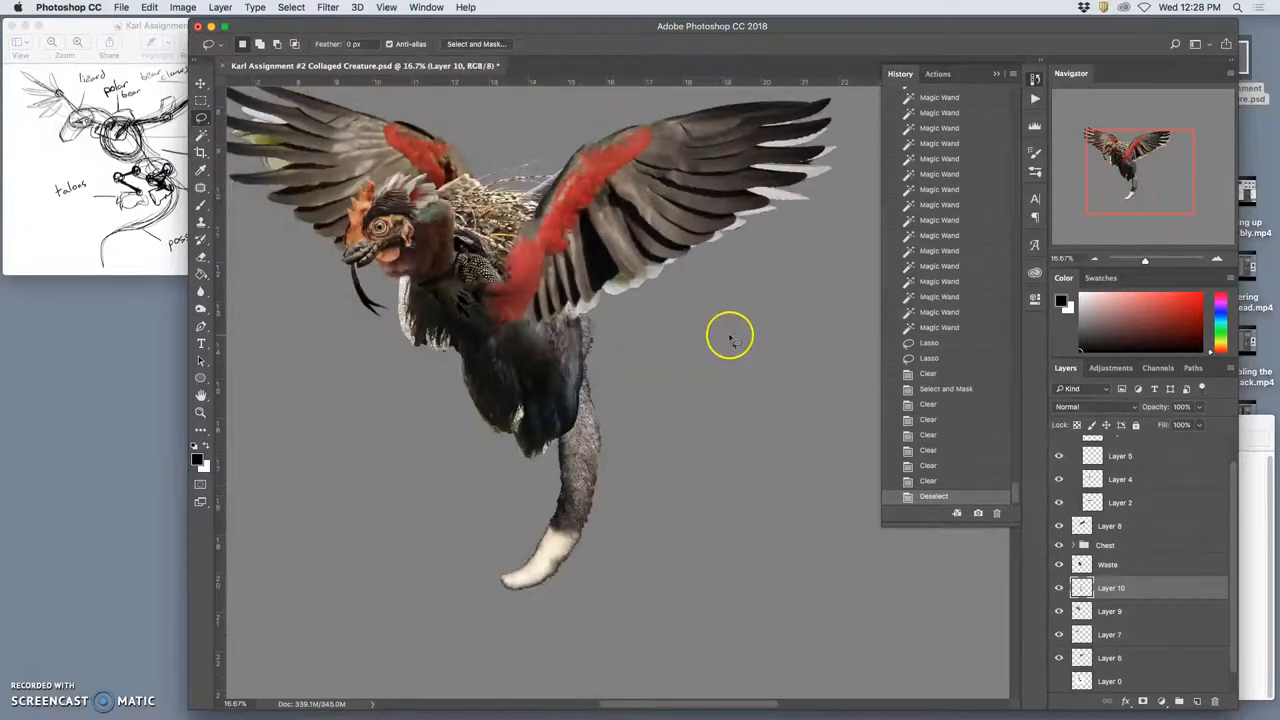
# Step: Adjust the tail's Levels midtone and output white sliders so its tones match the dark body
pyautogui.click(182, 8)
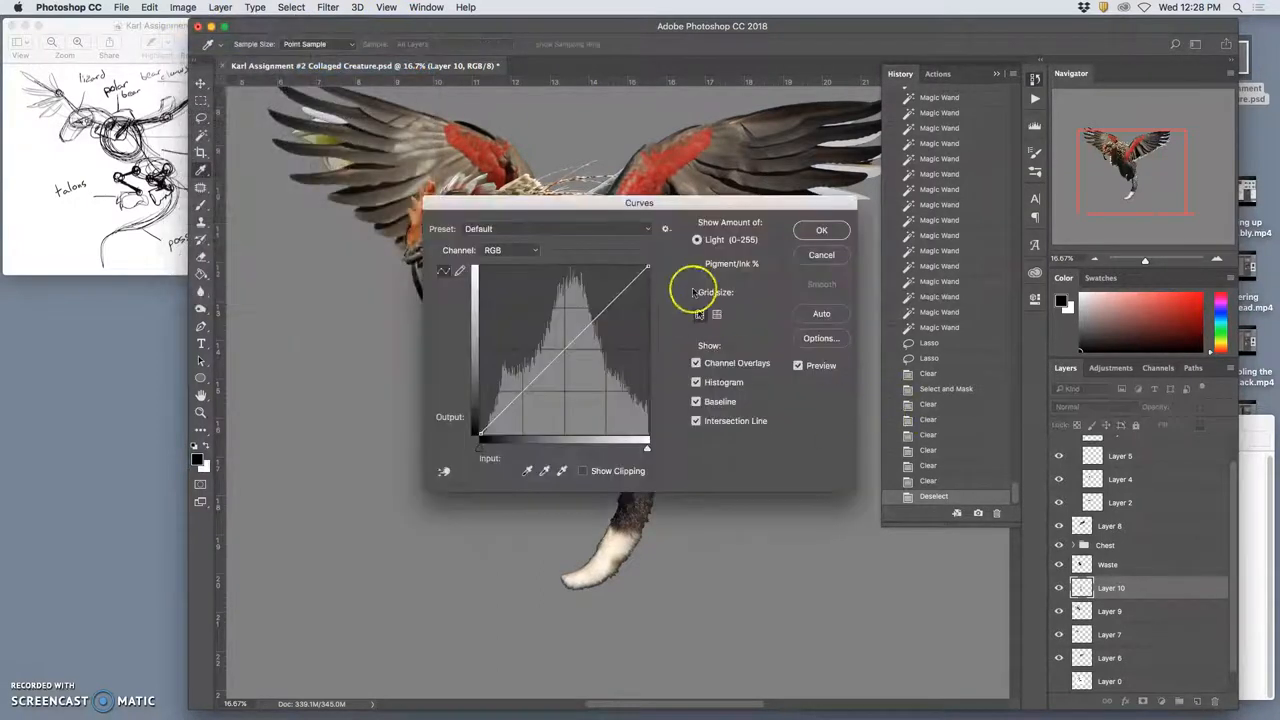
pyautogui.click(820, 228)
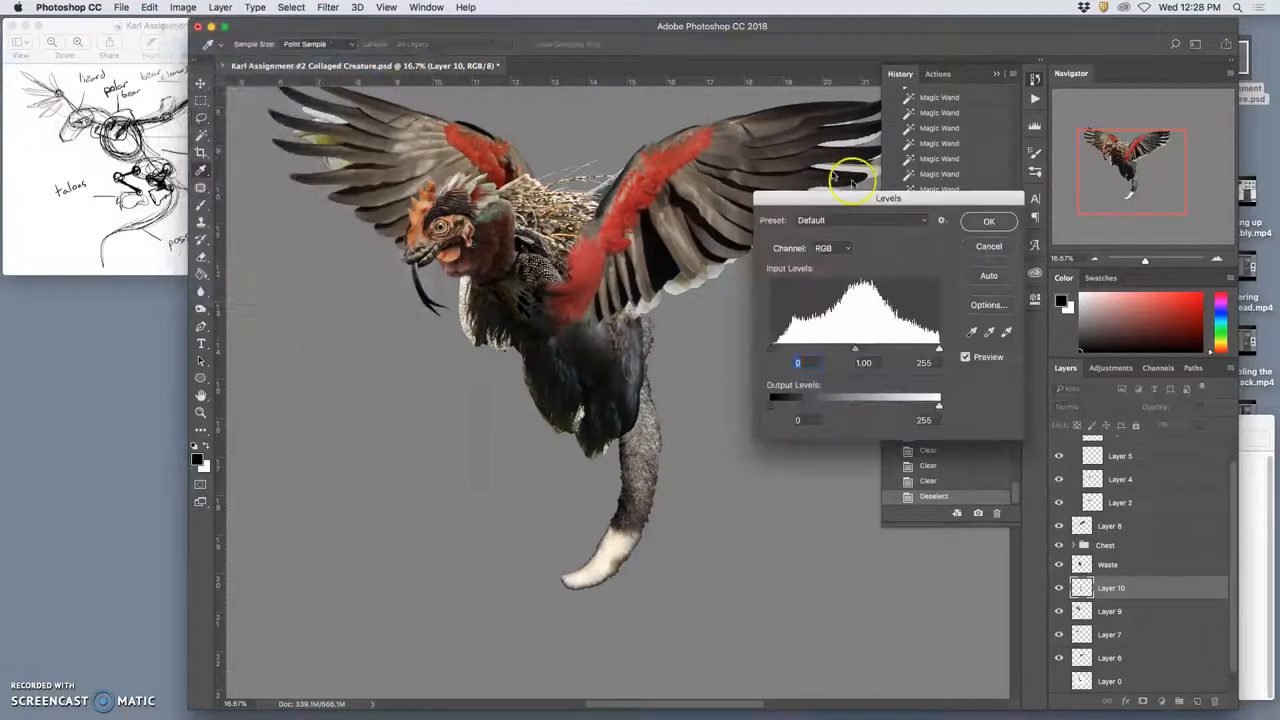
pyautogui.moveTo(856, 348); pyautogui.dragTo(868, 348)
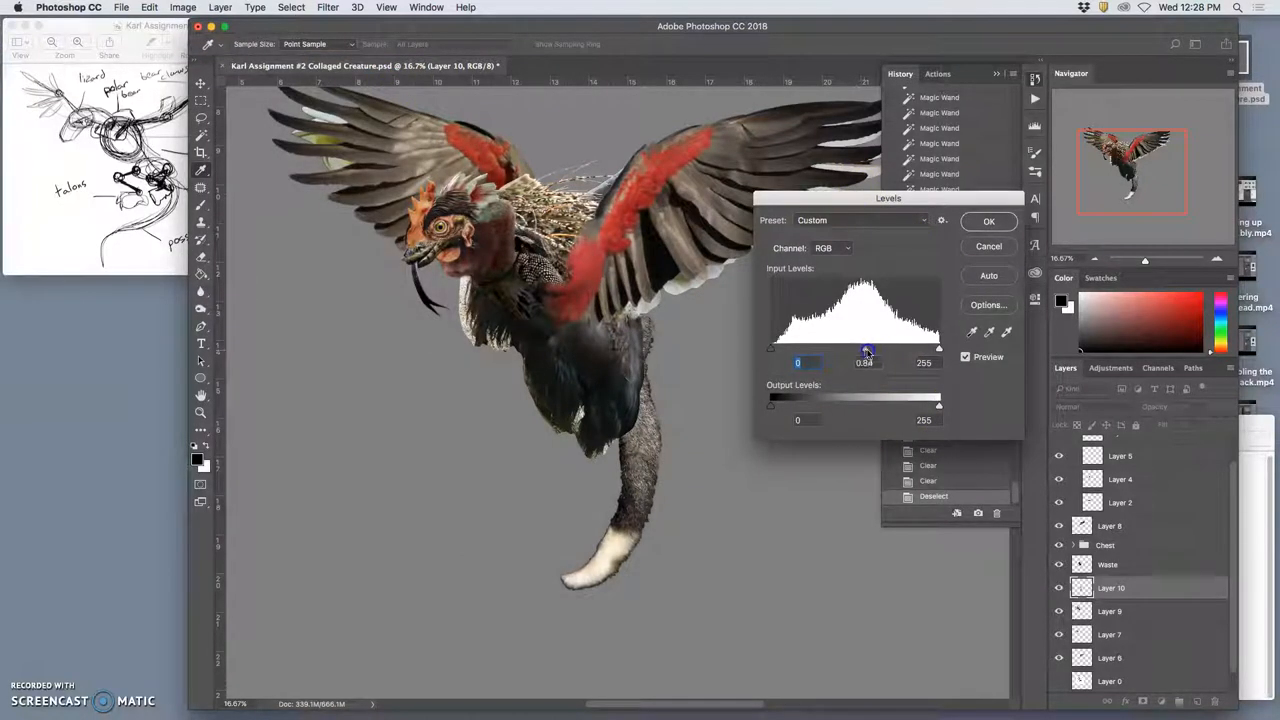
pyautogui.moveTo(868, 348); pyautogui.dragTo(864, 348)
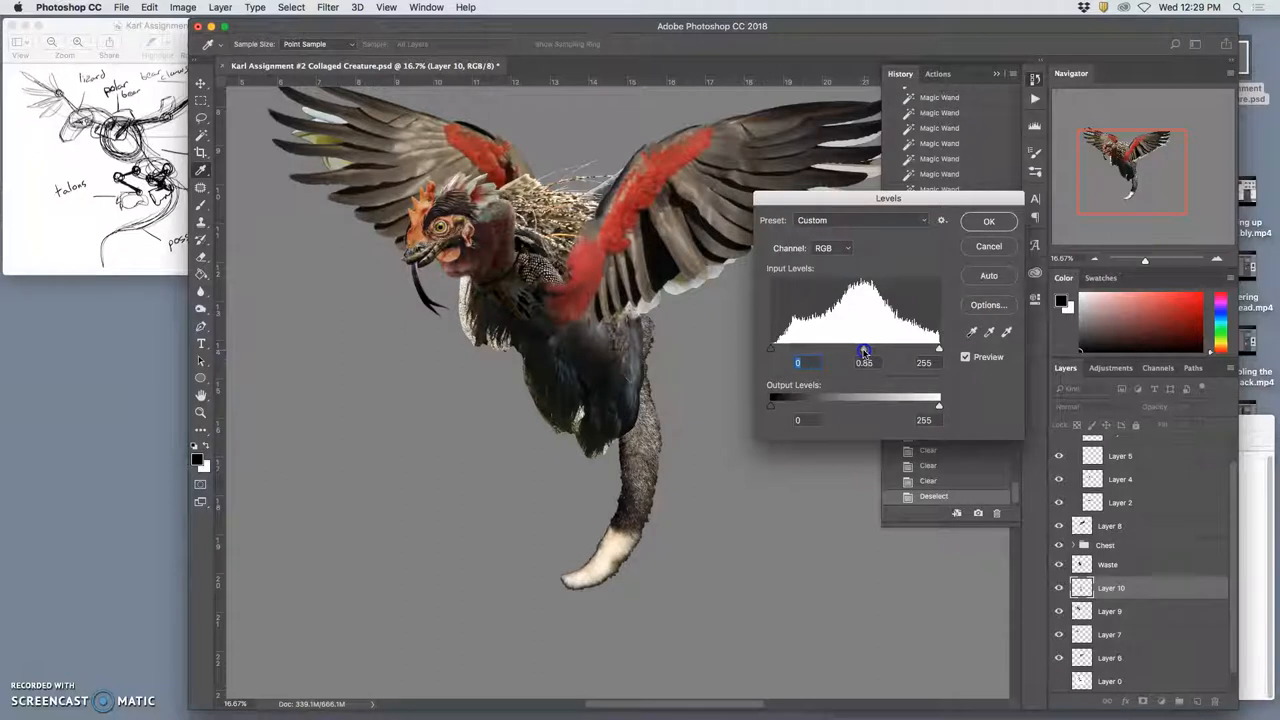
pyautogui.moveTo(938, 400); pyautogui.dragTo(908, 400)
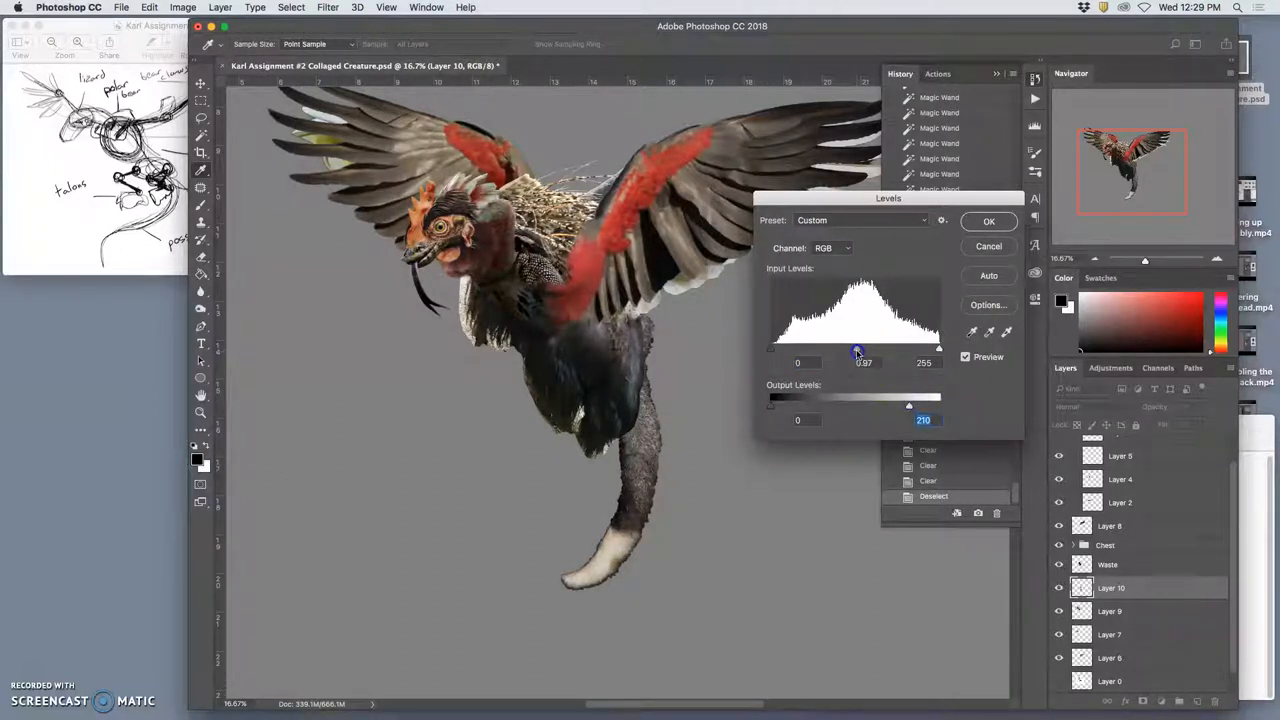
pyautogui.moveTo(858, 348); pyautogui.dragTo(862, 348)
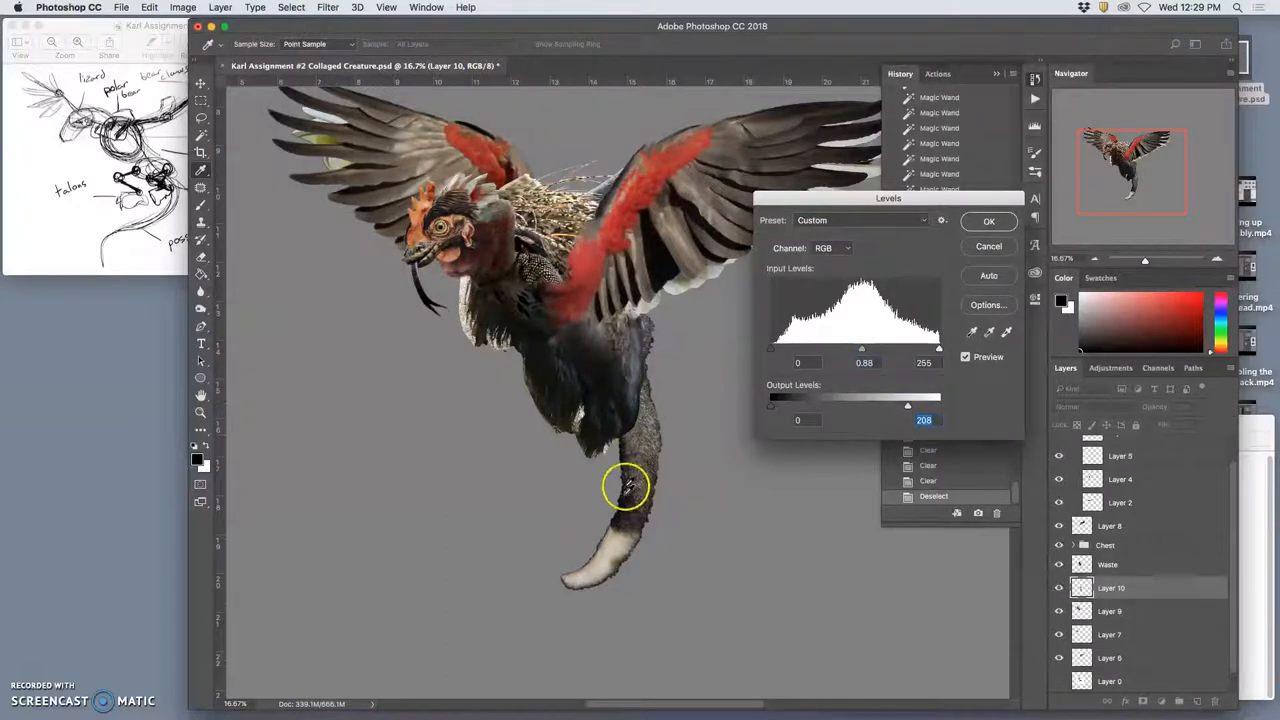
pyautogui.moveTo(908, 404); pyautogui.dragTo(916, 404)
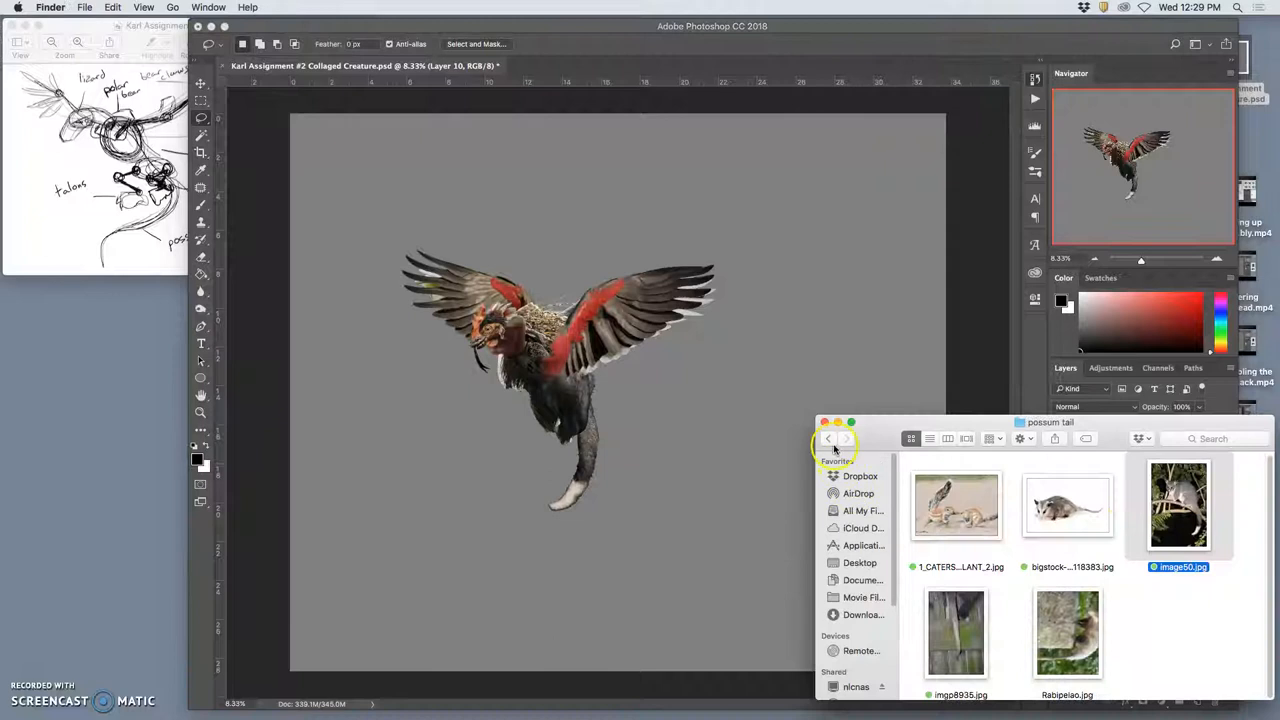
# Step: Free Transform the tail in Warp mode, curling its lower end into a curve beneath the creature
pyautogui.click(828, 438)
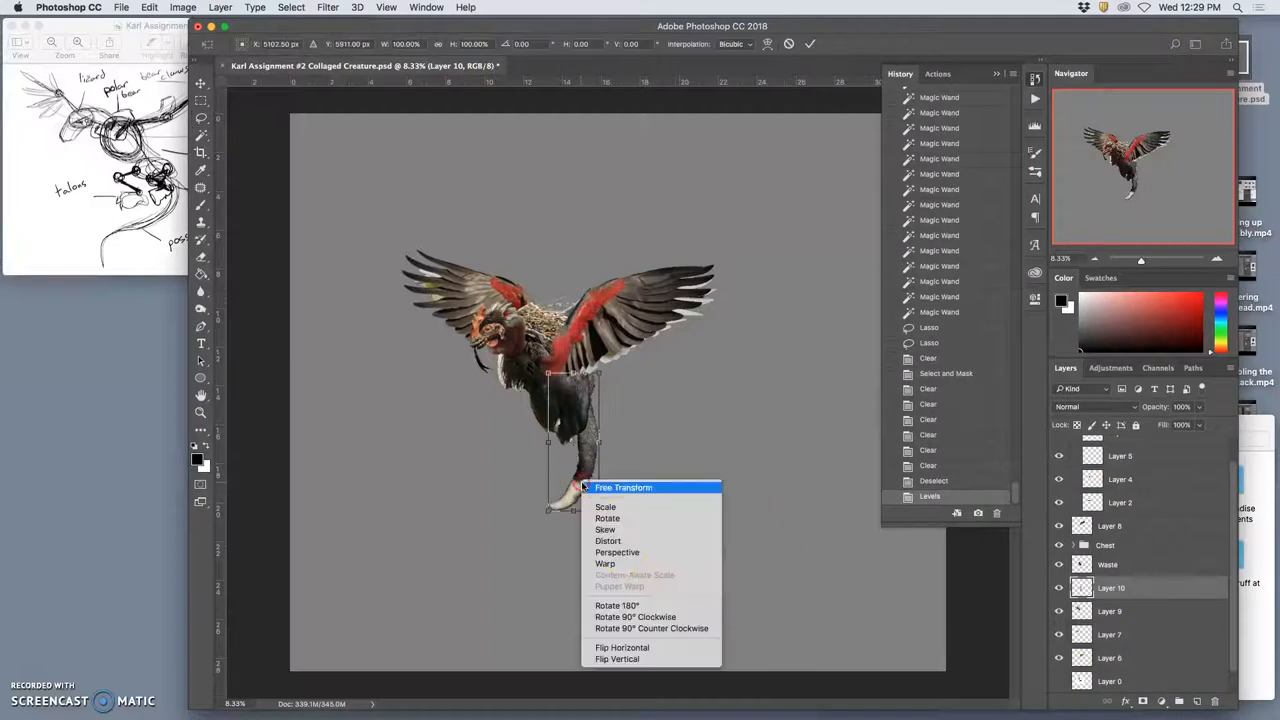
pyautogui.click(604, 564)
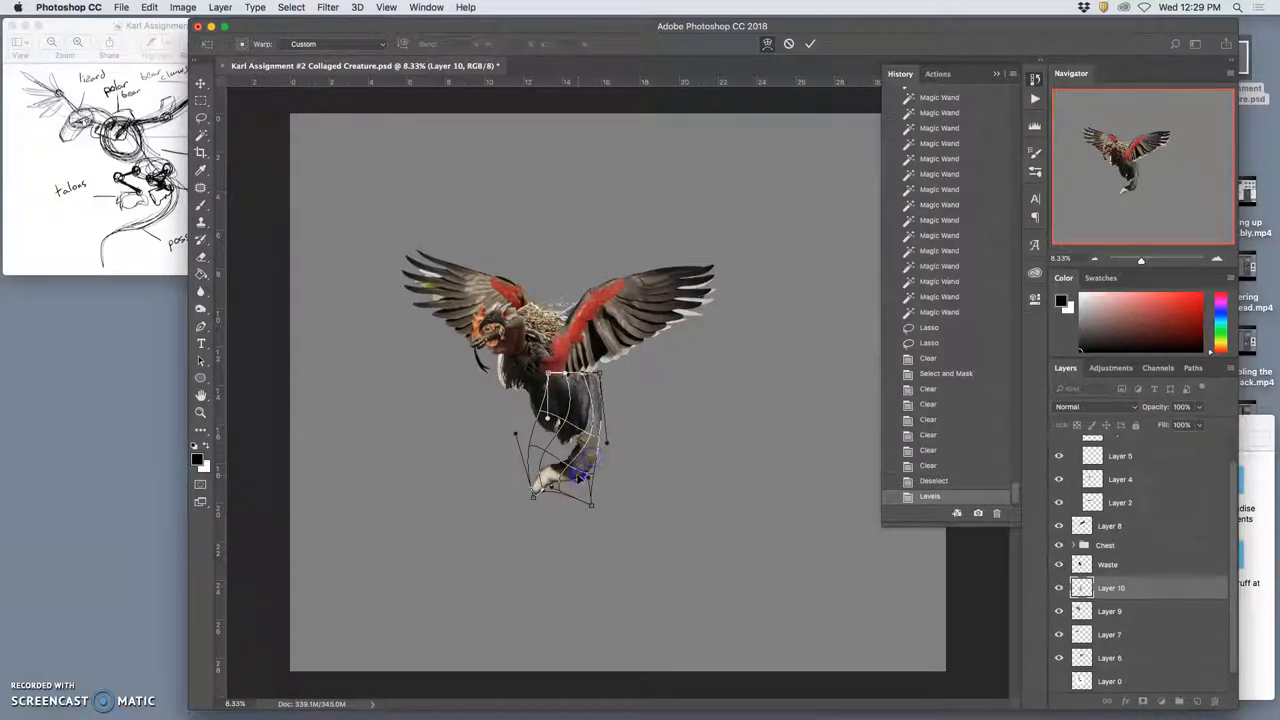
pyautogui.moveTo(580, 478); pyautogui.dragTo(524, 496)
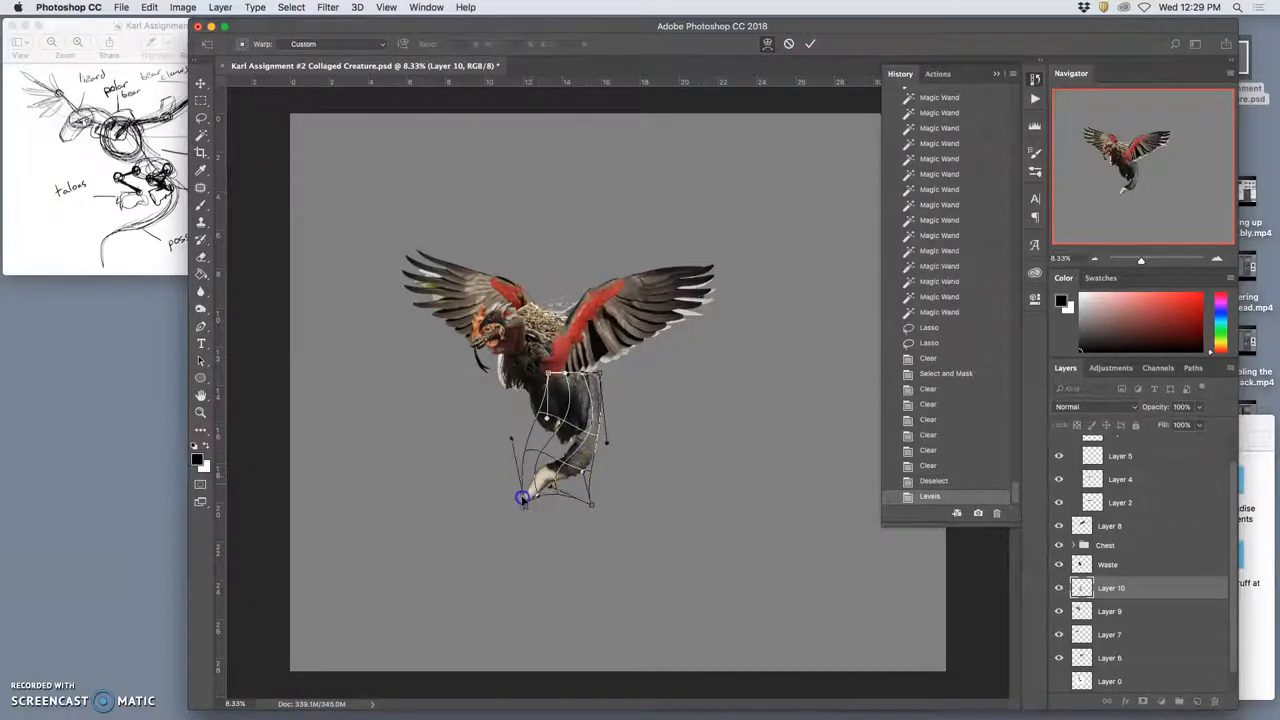
pyautogui.moveTo(524, 496); pyautogui.dragTo(552, 488)
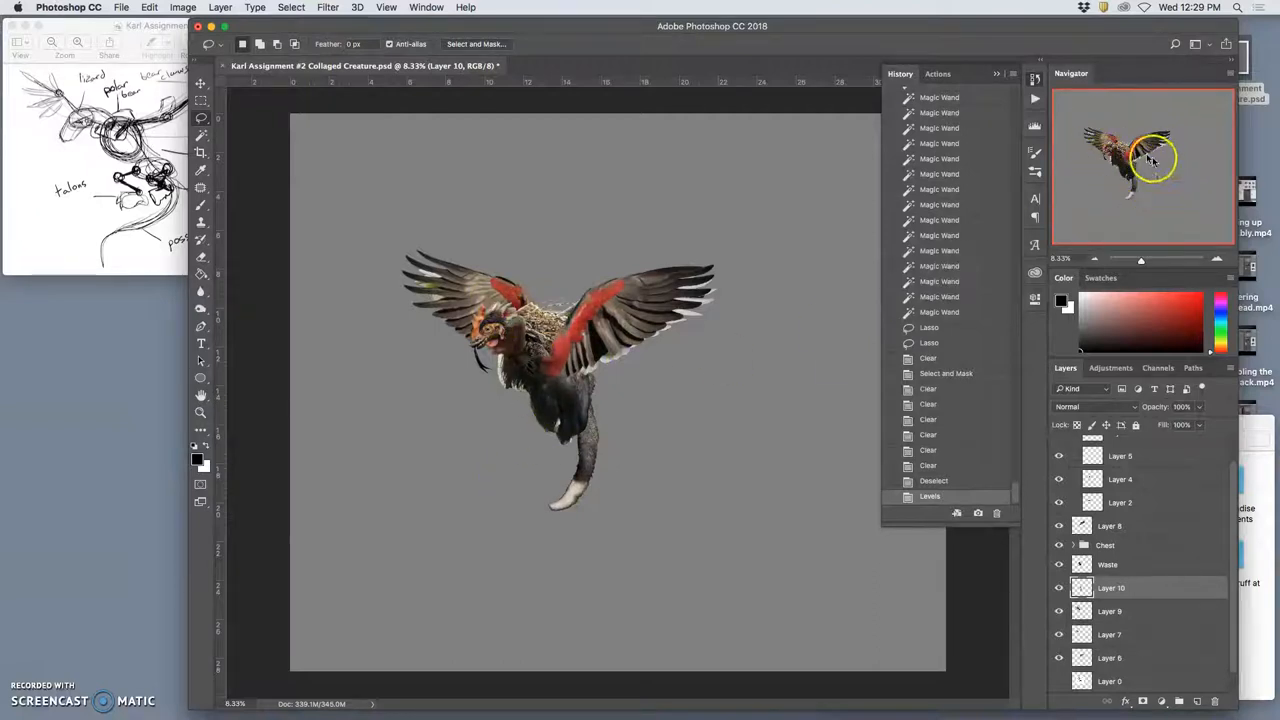
pyautogui.moveTo(682, 490)
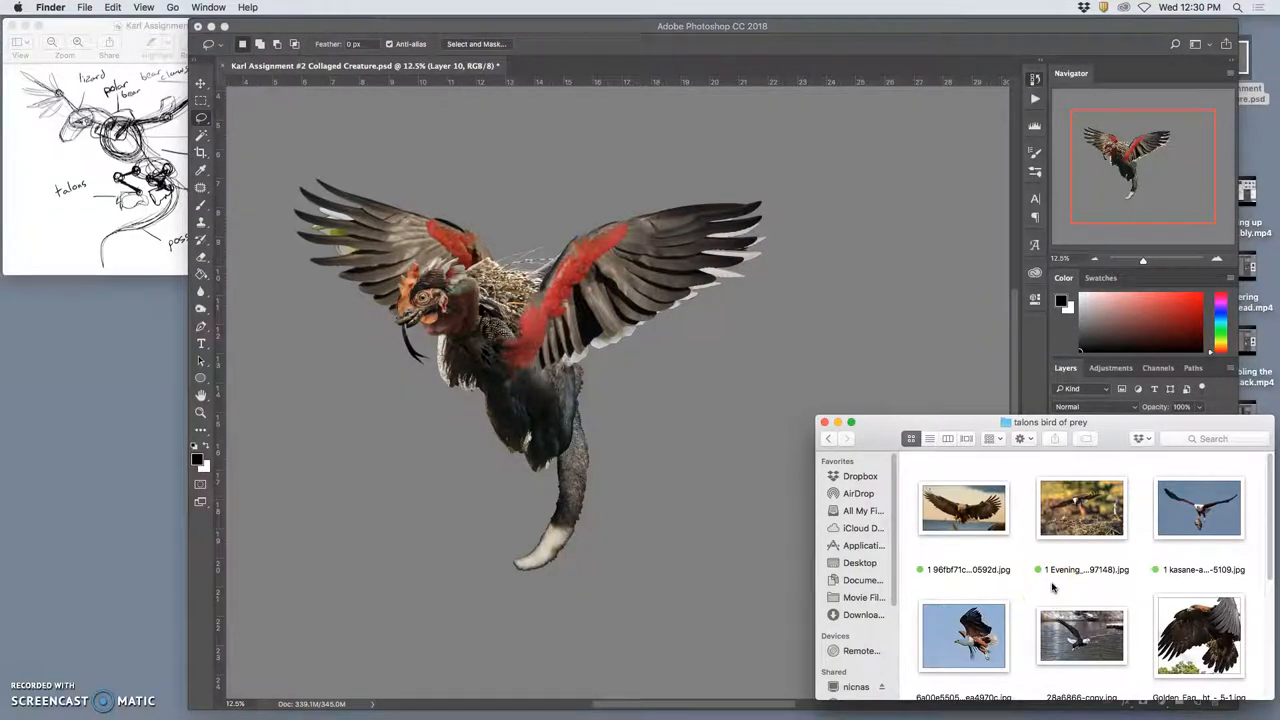
# Step: Scroll the bird-of-prey talons folder and drag the perched raptor photo into the collage
pyautogui.scroll(-3)
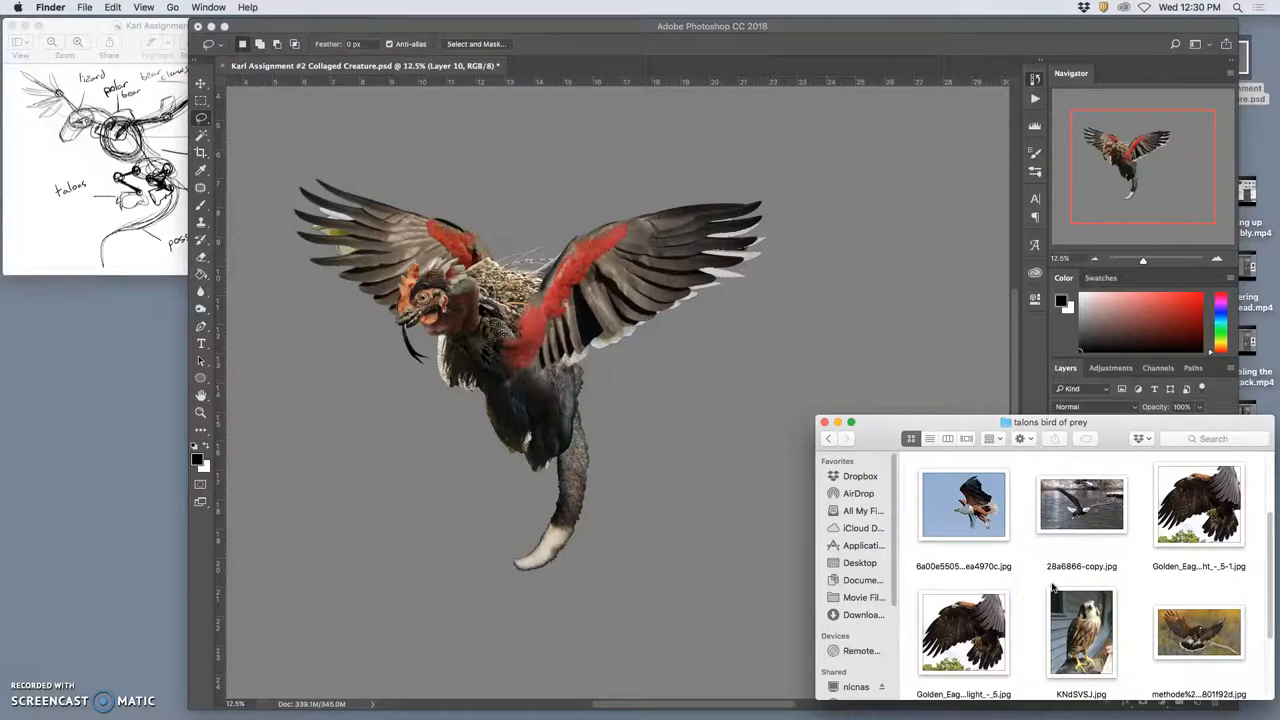
pyautogui.scroll(-3)
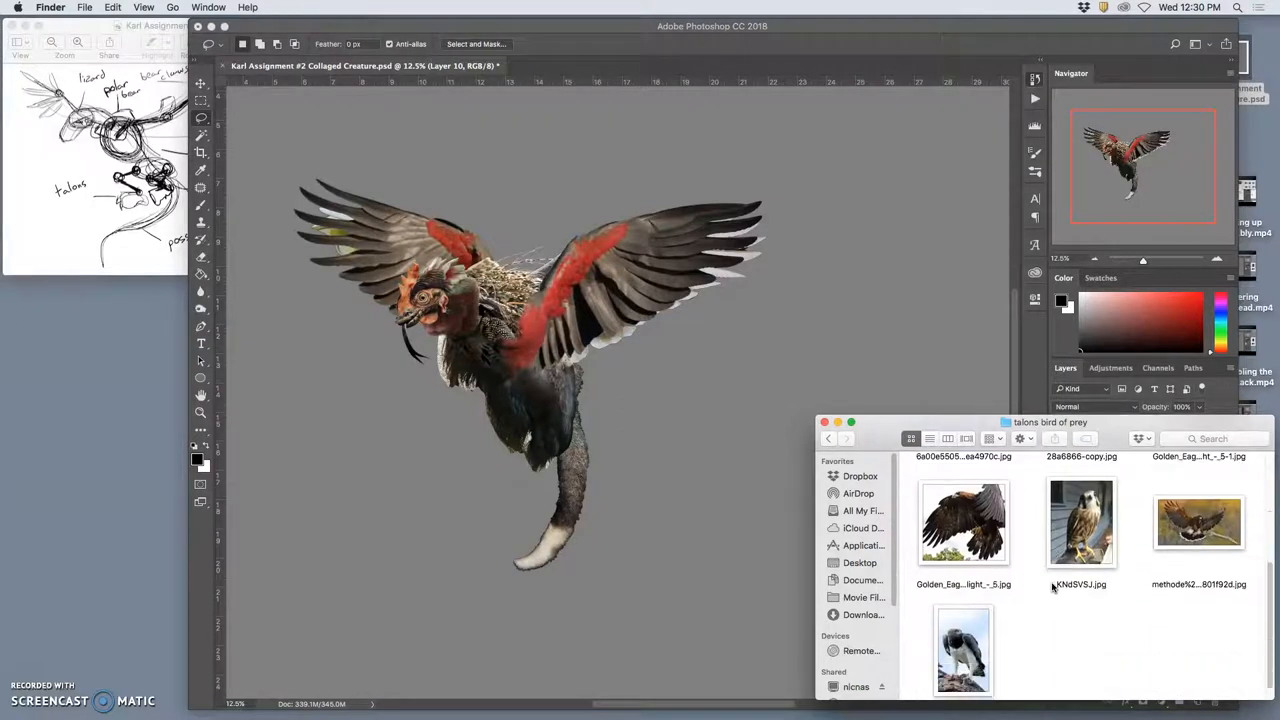
pyautogui.scroll(3)
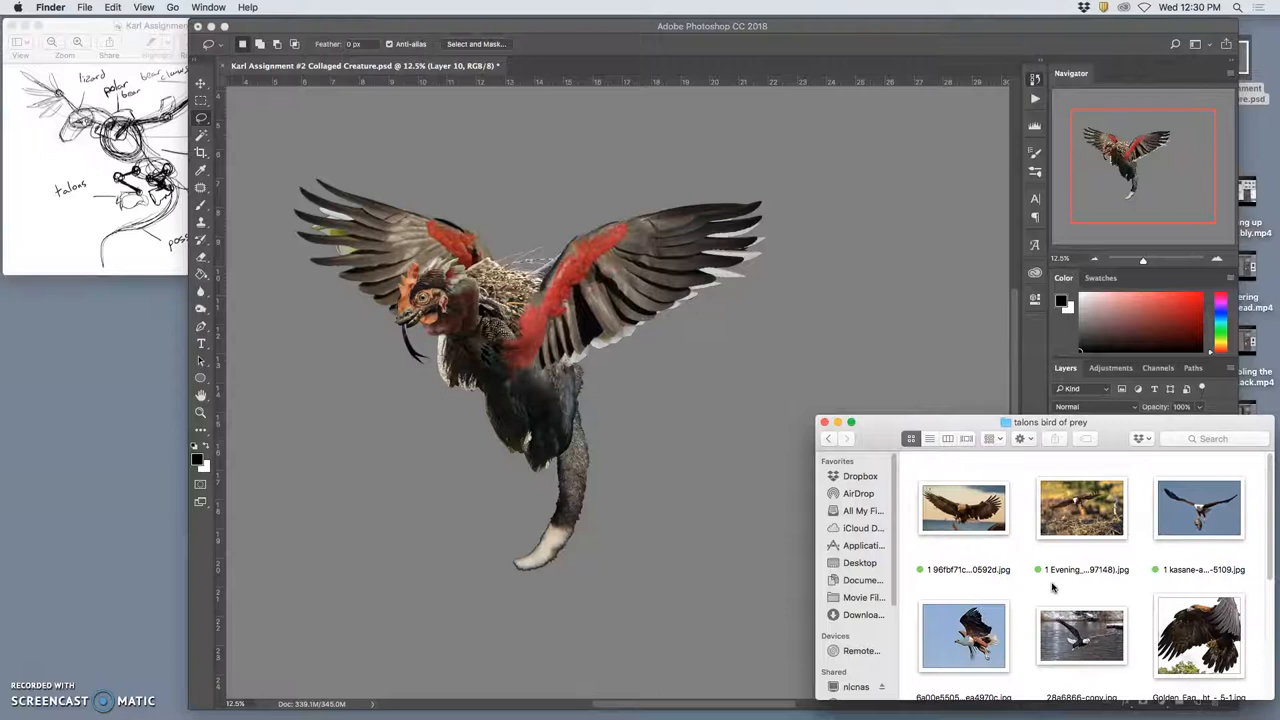
pyautogui.scroll(-3)
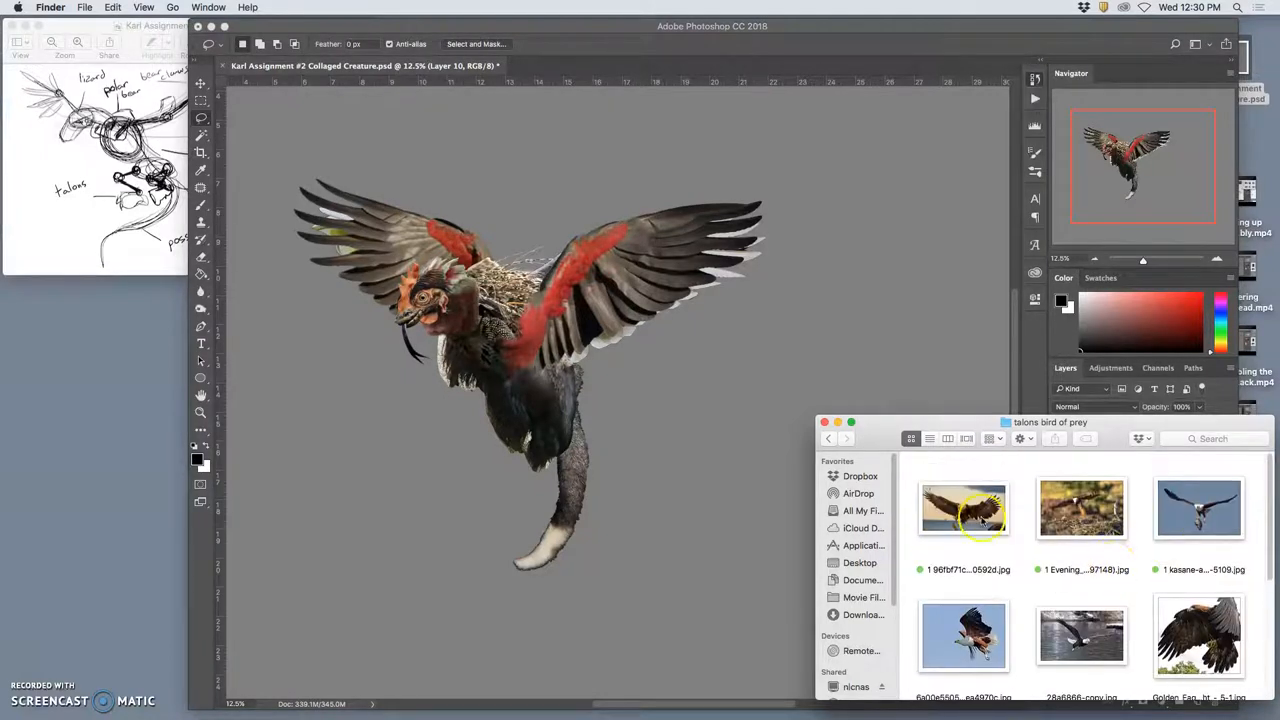
pyautogui.scroll(-3)
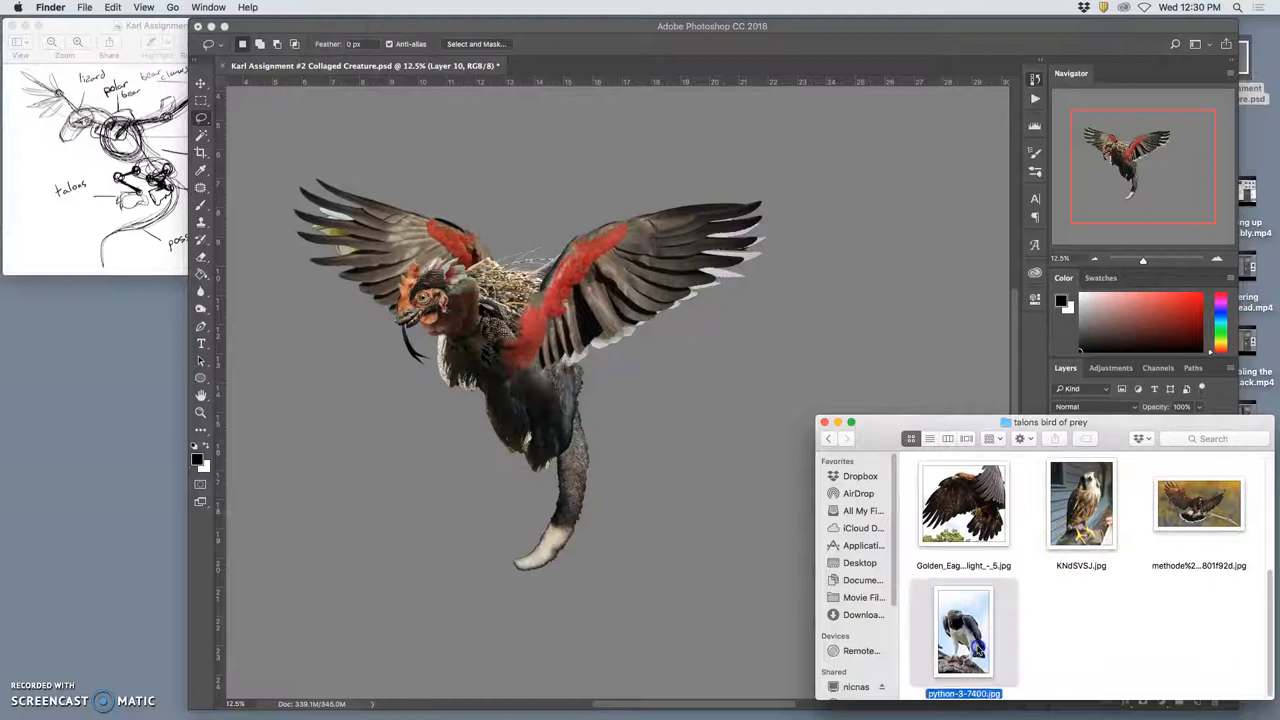
pyautogui.moveTo(964, 630); pyautogui.dragTo(690, 536)
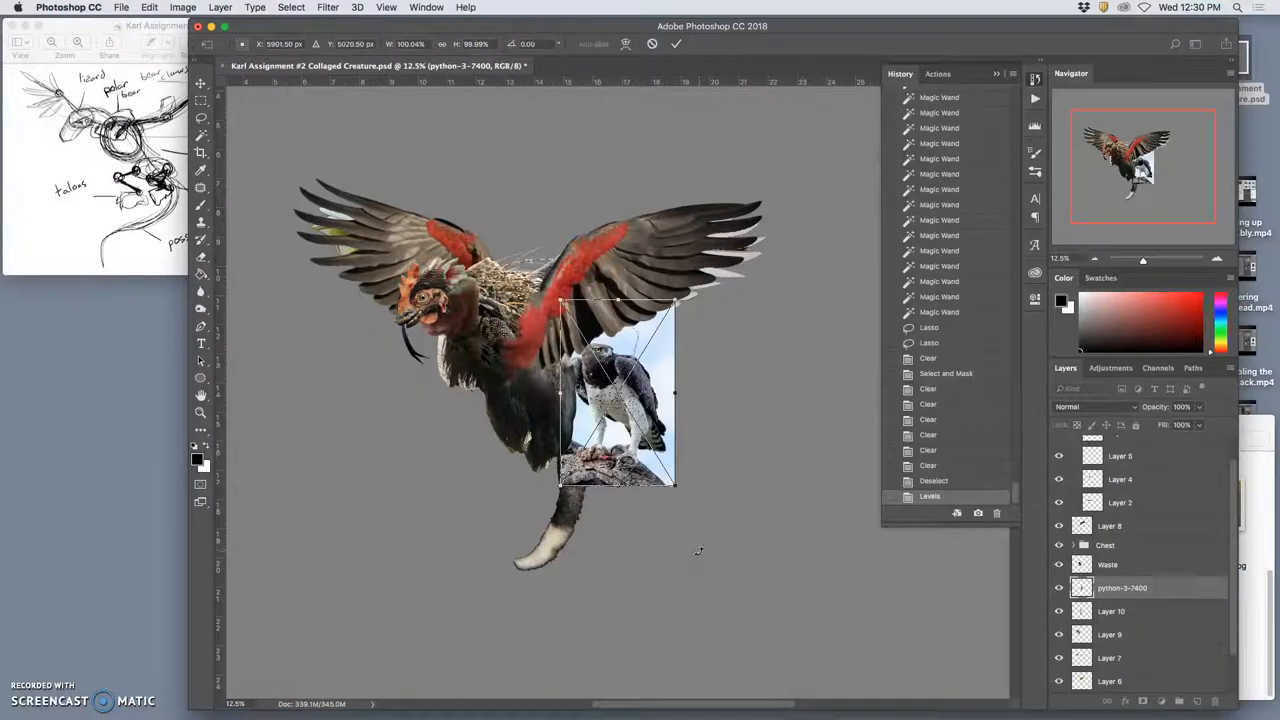
# Step: Shrink and reposition the placed raptor photo, then commit the placement
pyautogui.moveTo(616, 390); pyautogui.dragTo(504, 430)
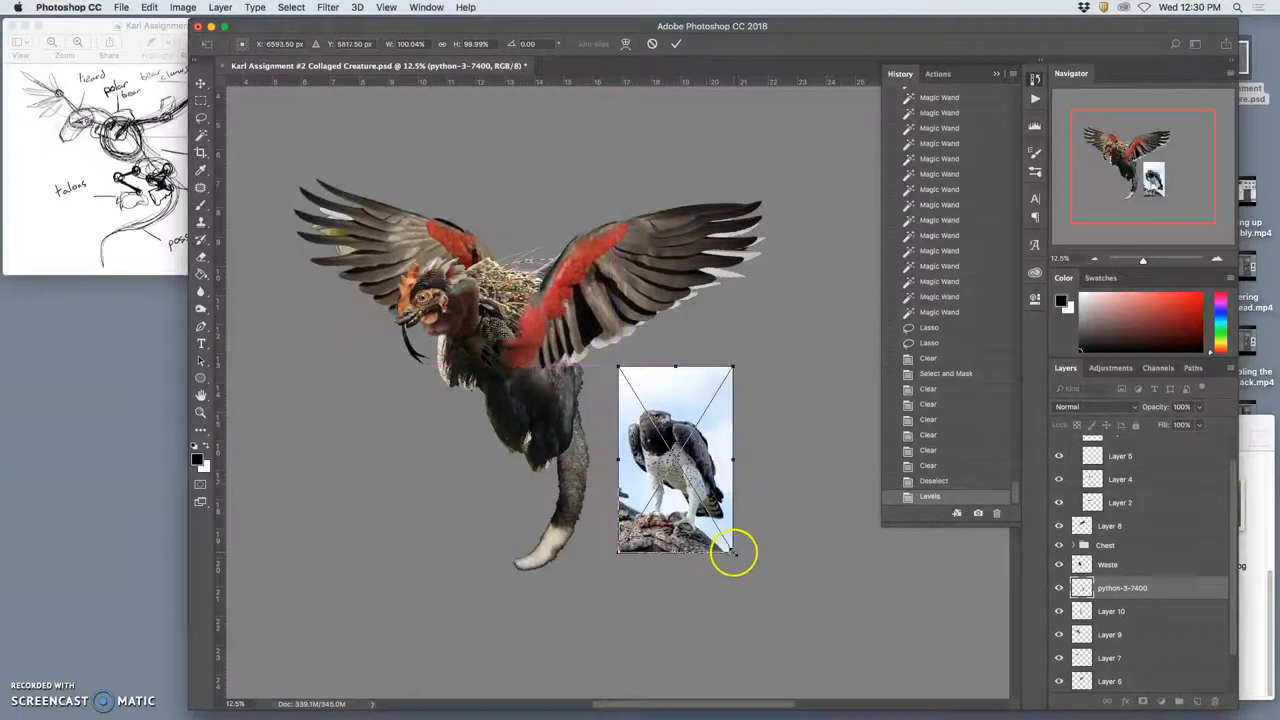
pyautogui.click(676, 44)
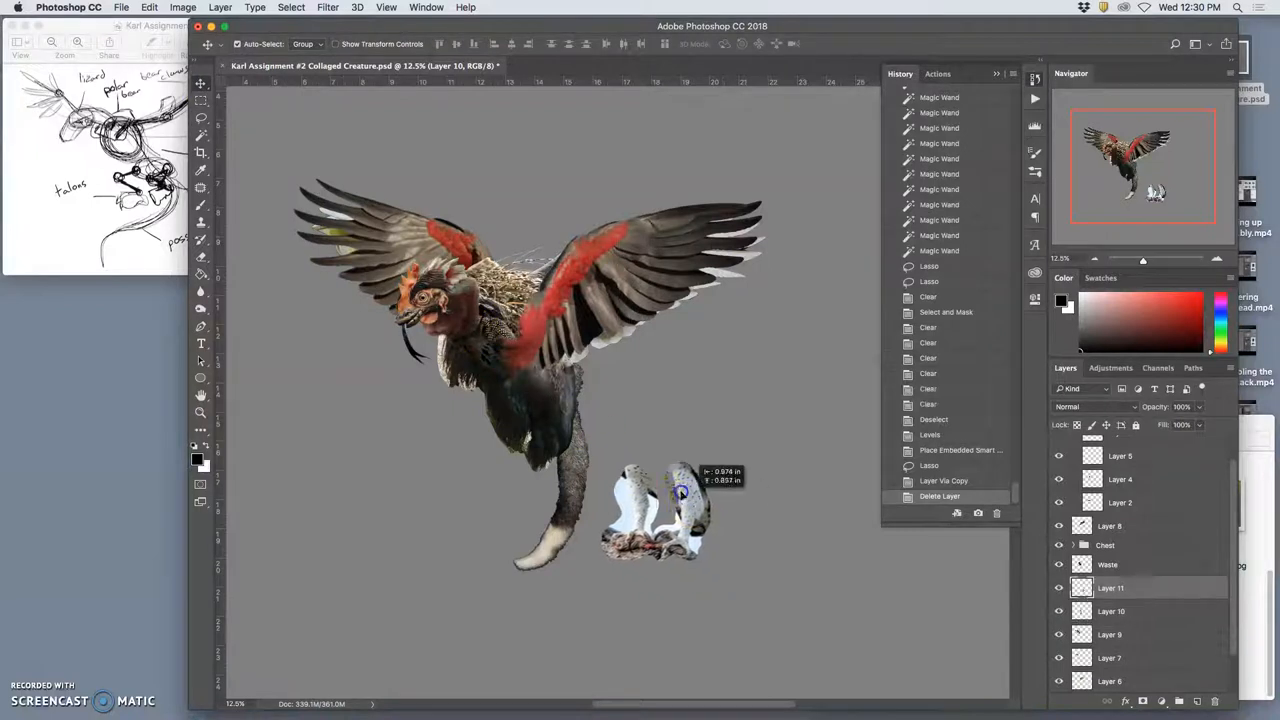
# Step: Move the talons beneath the creature's body, send them behind the feathers, and rotate/scale to look attached
pyautogui.moveTo(656, 500); pyautogui.dragTo(620, 470)
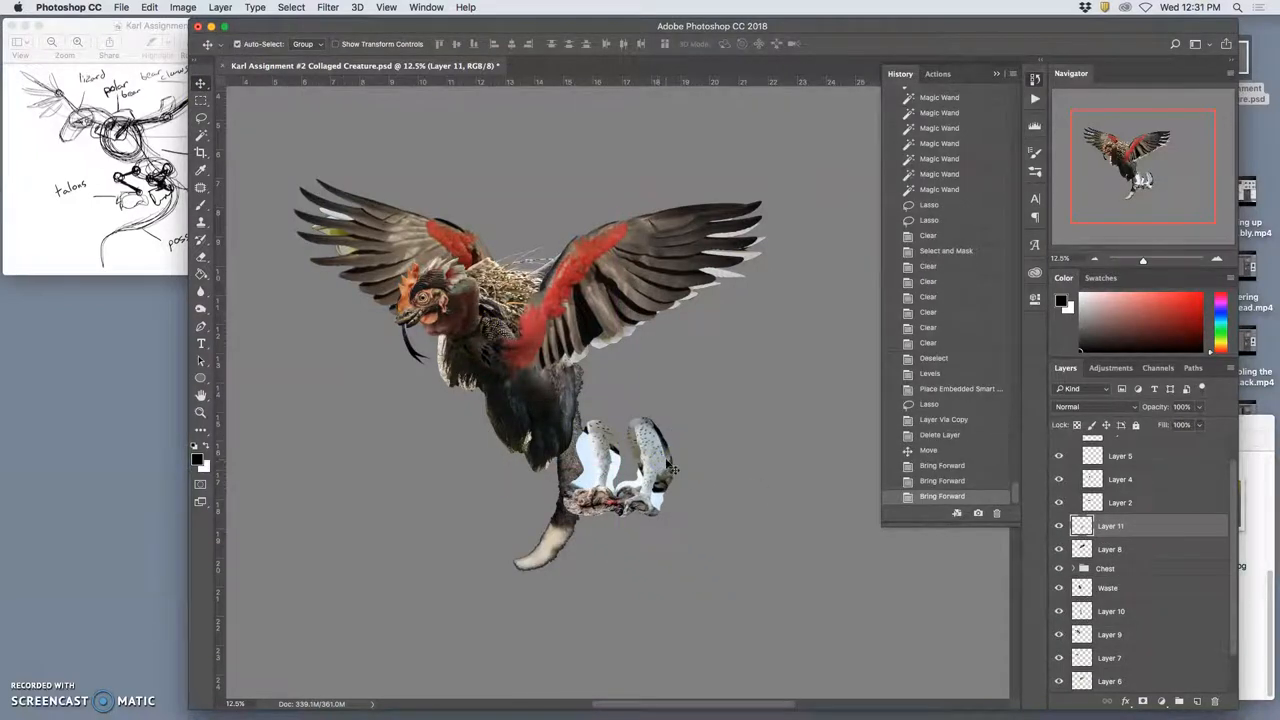
pyautogui.moveTo(640, 470); pyautogui.dragTo(530, 404)
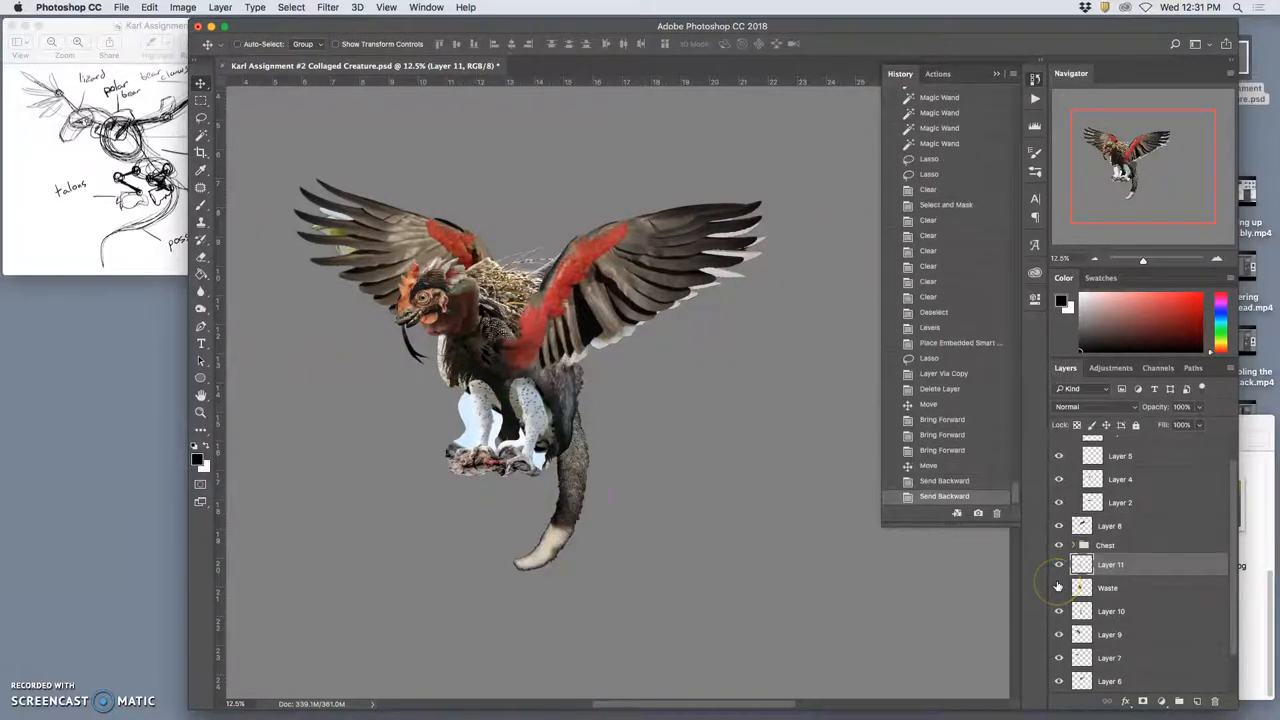
pyautogui.click(1060, 588)
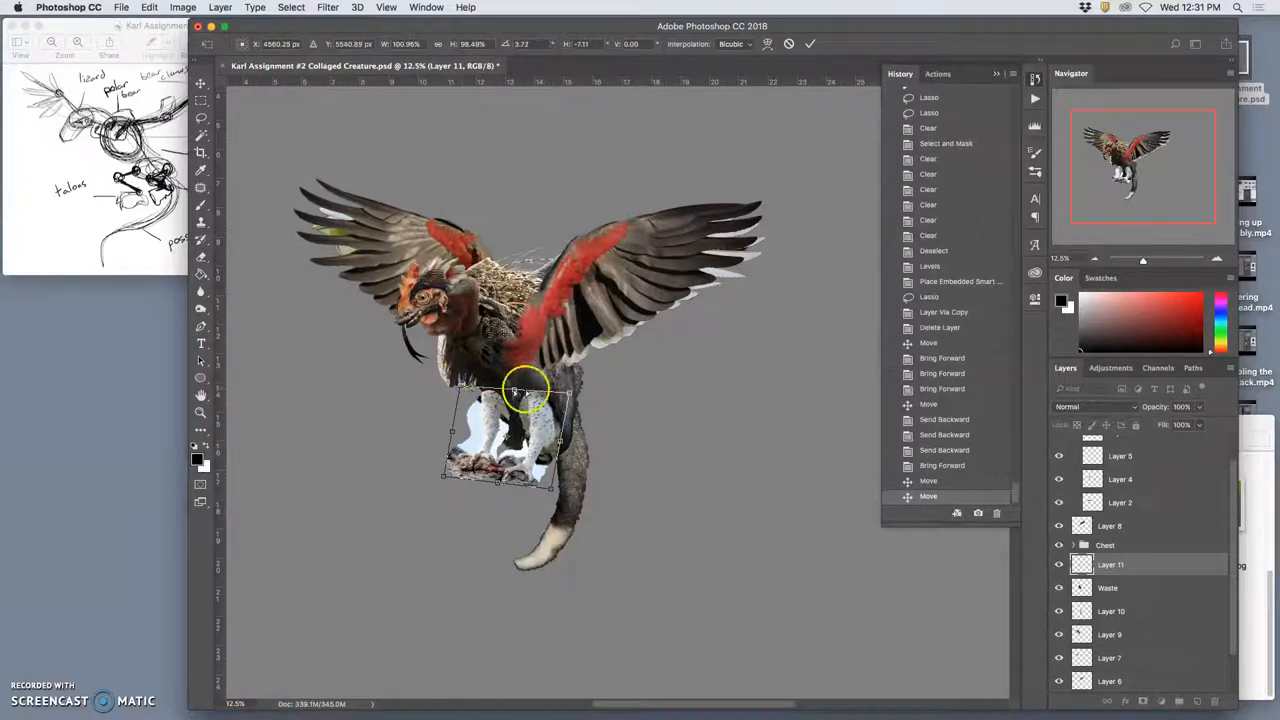
pyautogui.moveTo(558, 390); pyautogui.dragTo(572, 382)
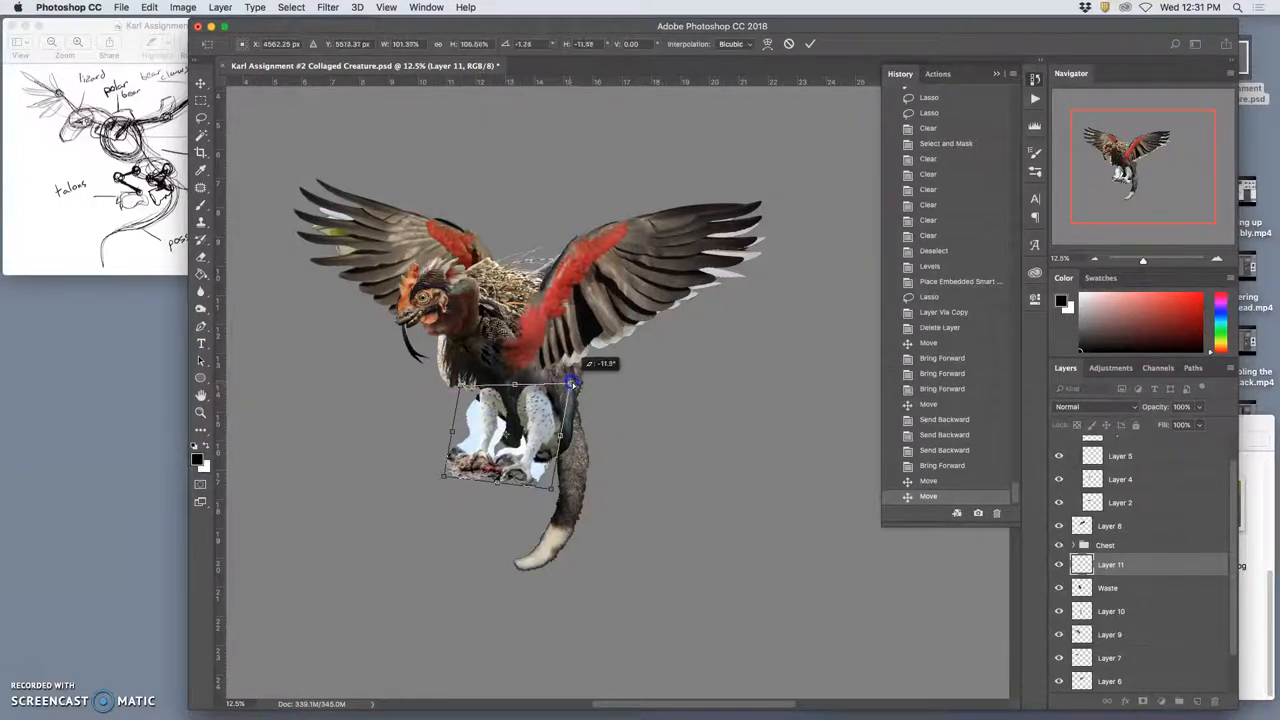
pyautogui.moveTo(570, 384); pyautogui.dragTo(536, 400)
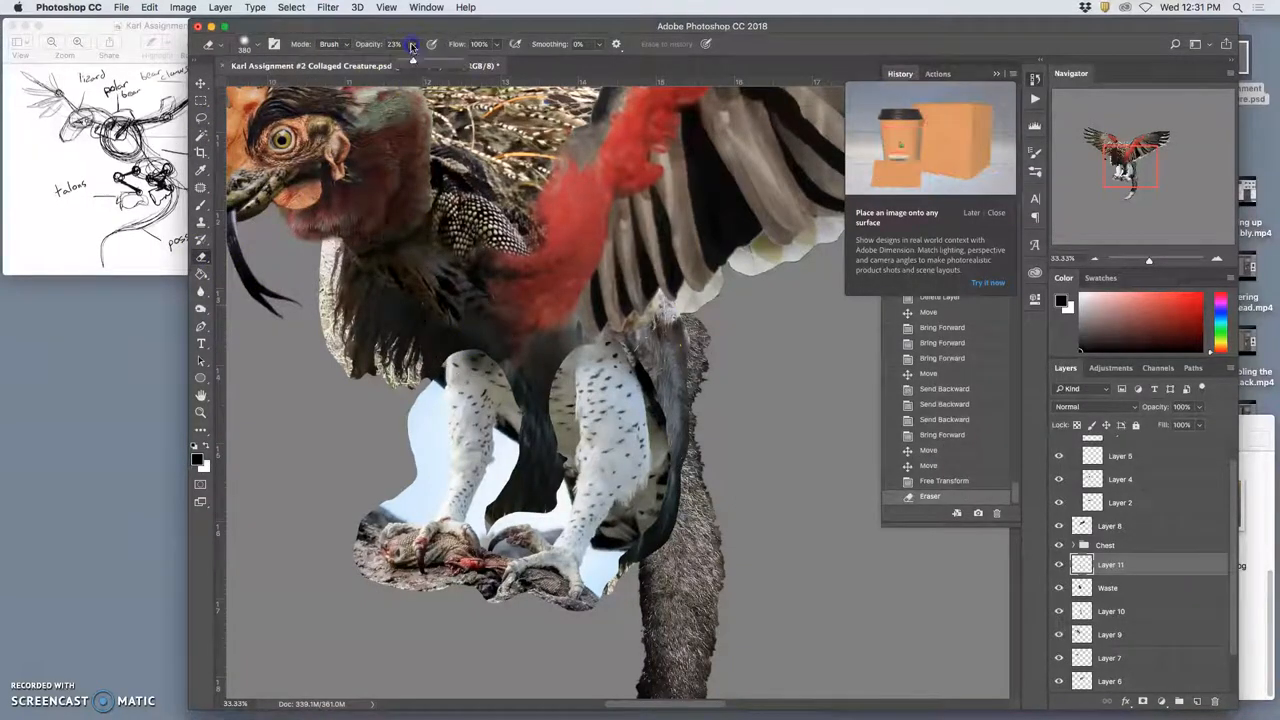
# Step: Set the Eraser to a soft round brush for erasing the leftover sky
pyautogui.click(258, 44)
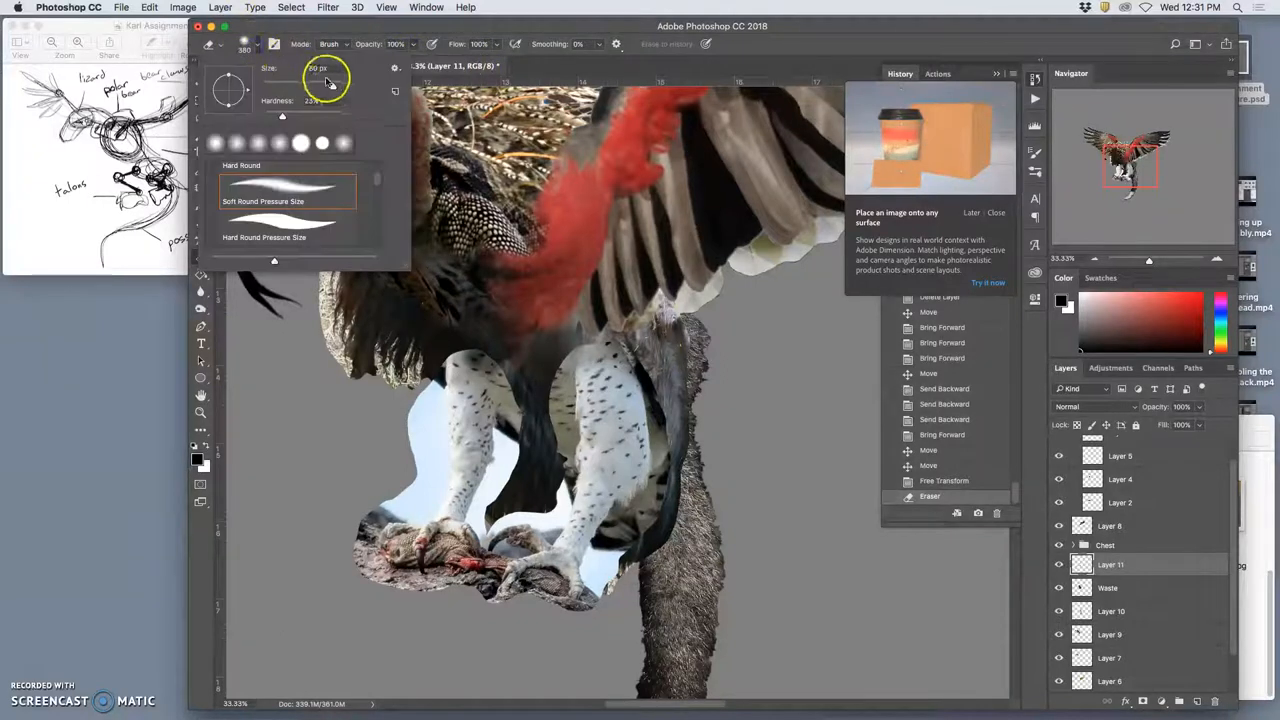
pyautogui.click(476, 344)
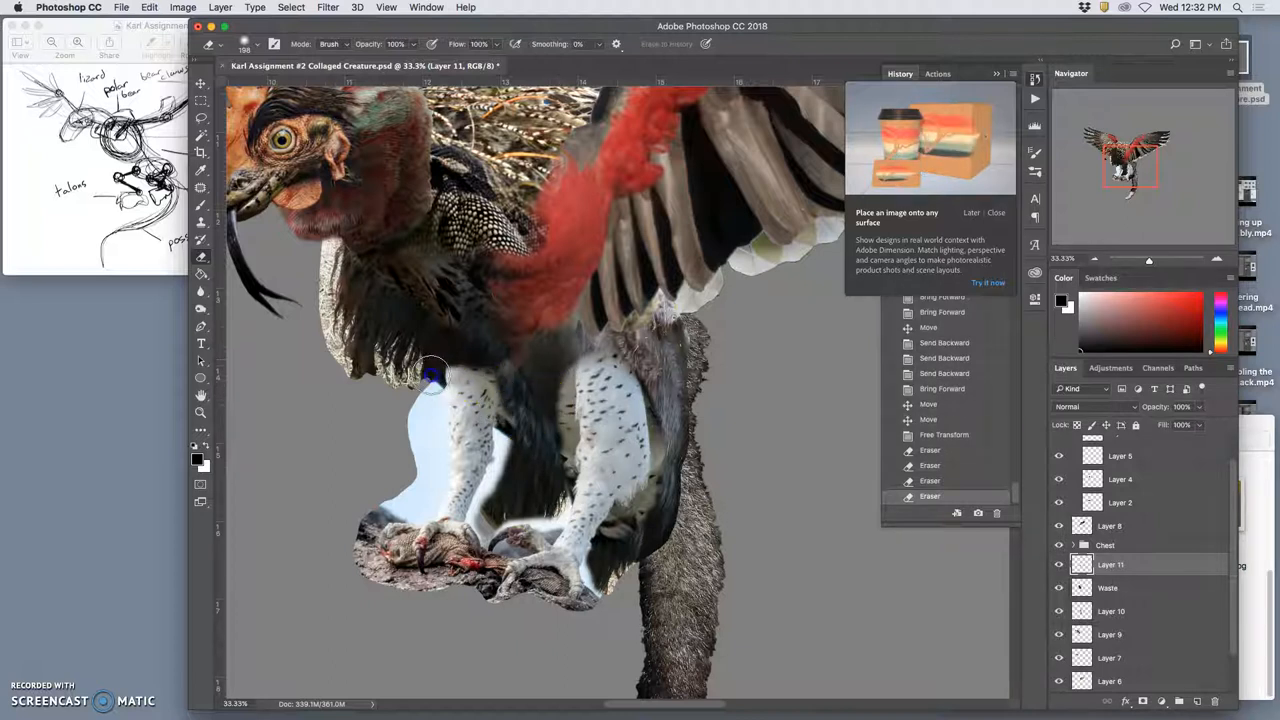
pyautogui.moveTo(444, 360)
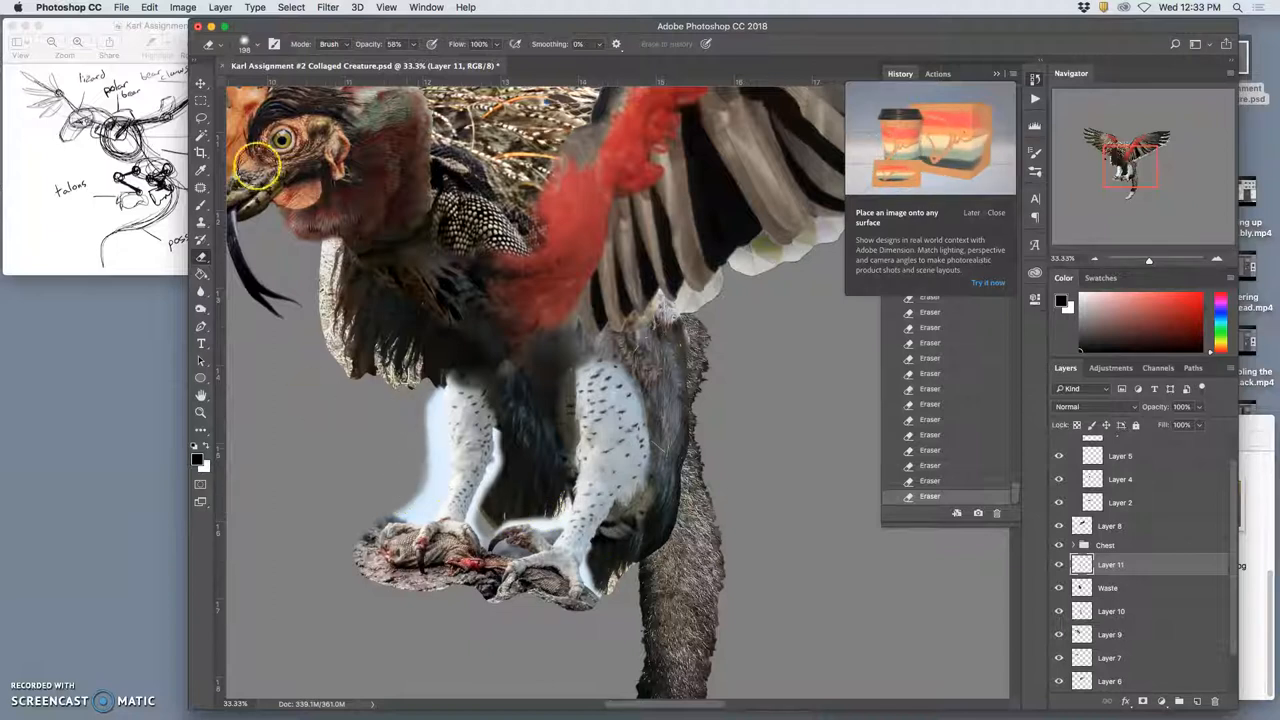
# Step: Refine the Magic Wand selection edge with Select and Mask and accept it
pyautogui.click(200, 136)
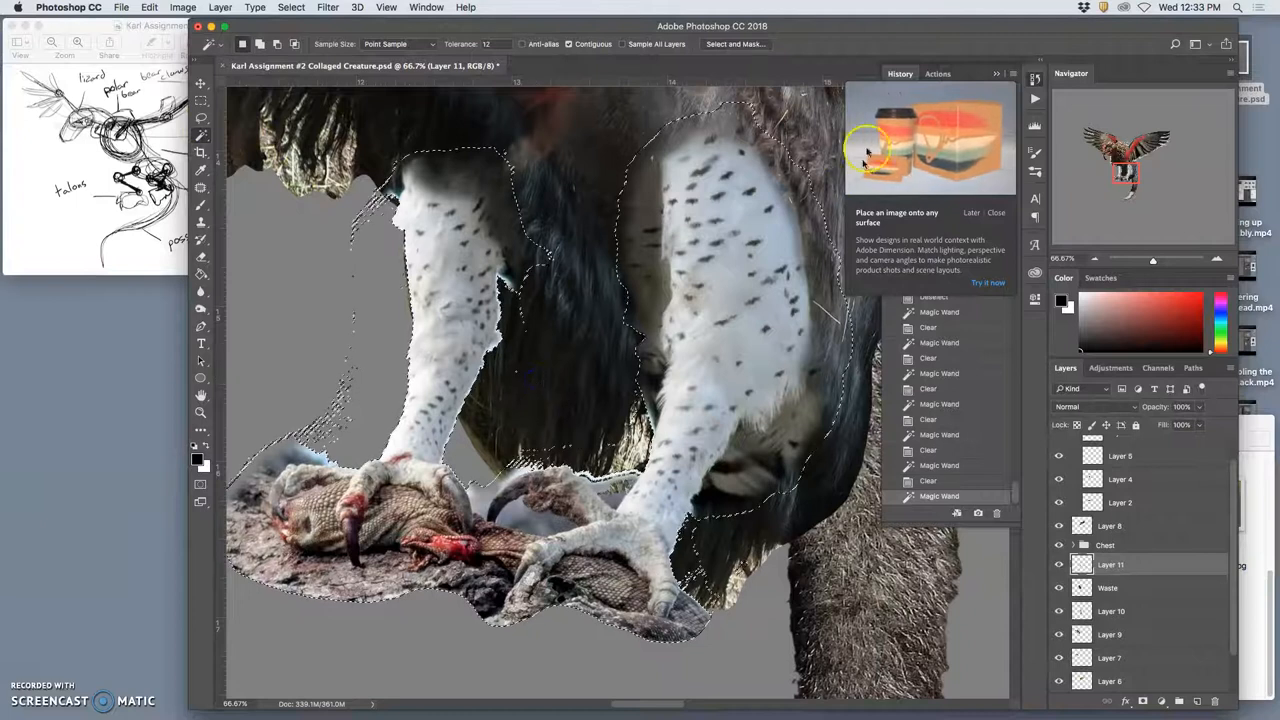
pyautogui.click(736, 44)
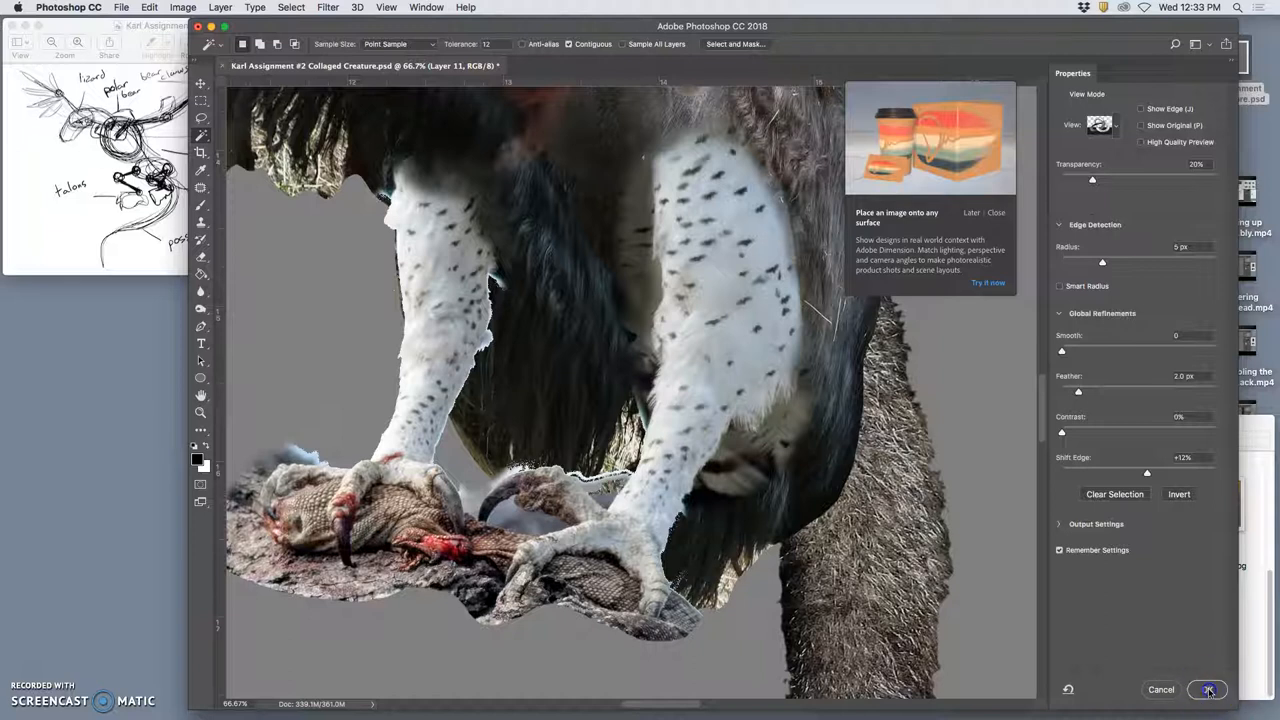
pyautogui.click(1208, 688)
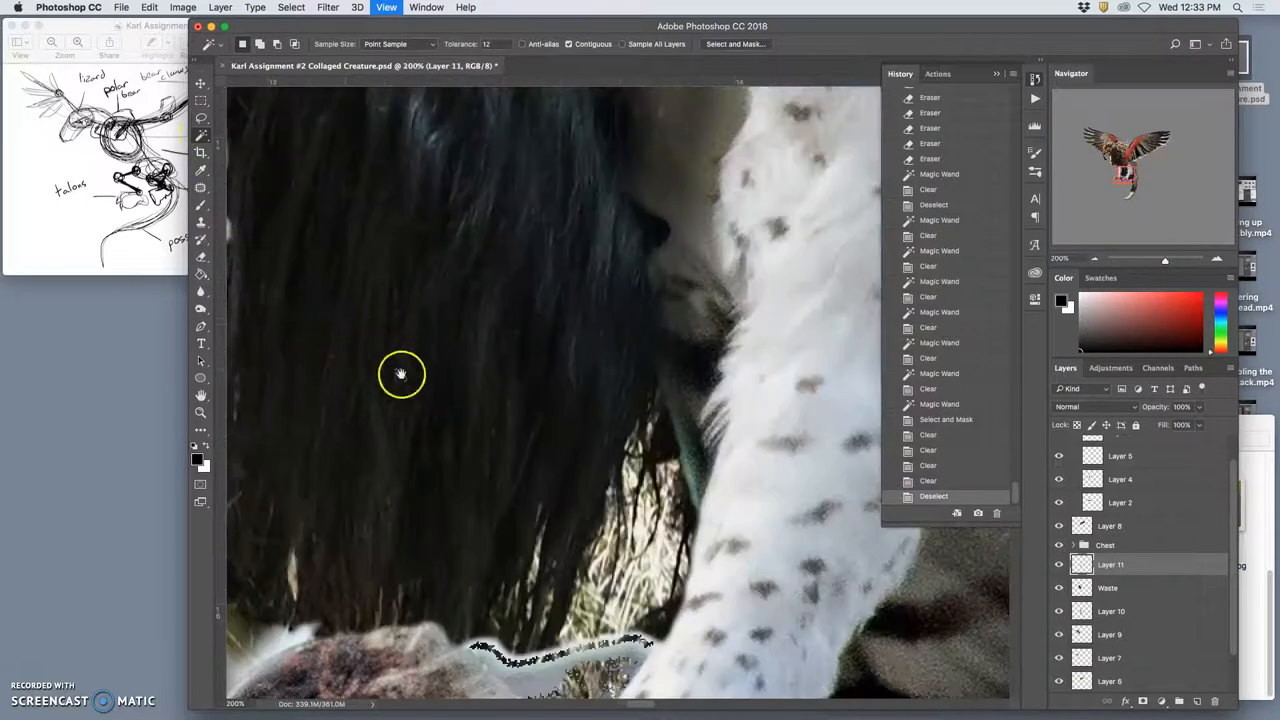
# Step: Bring the lizard under the left talon into view and resize the eraser brush
pyautogui.moveTo(400, 376); pyautogui.dragTo(758, 148)
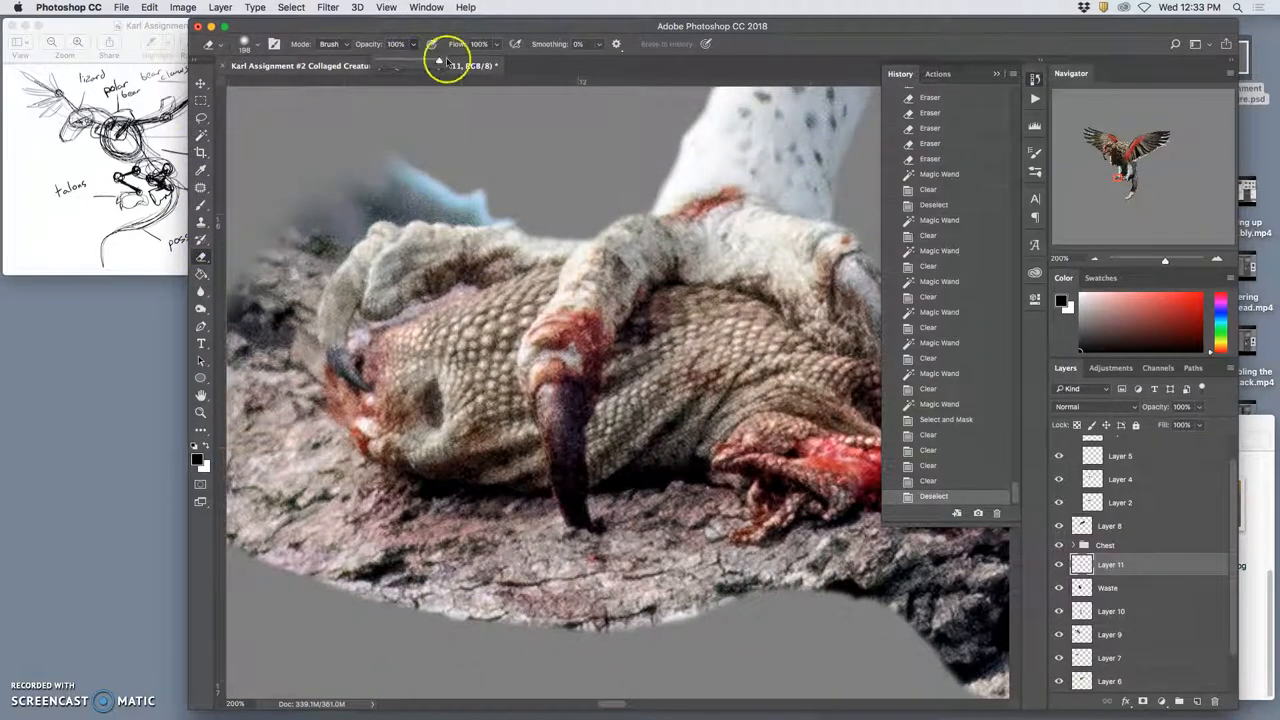
pyautogui.click(244, 44)
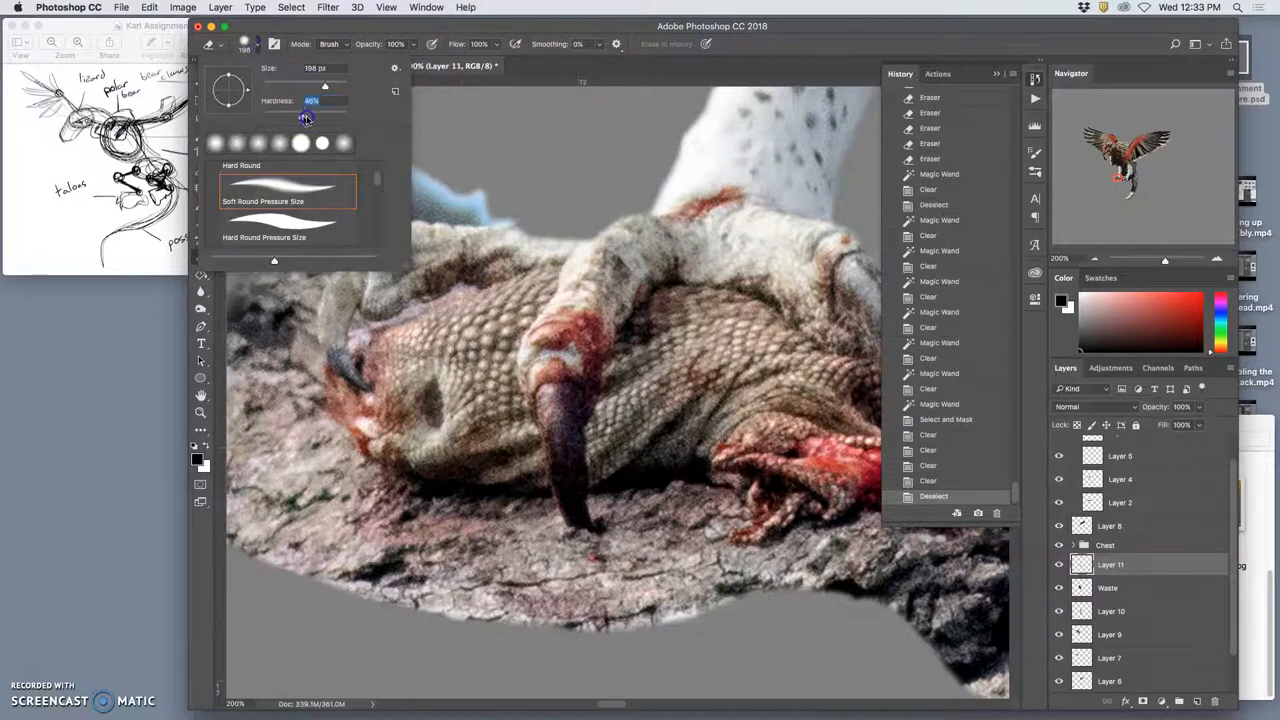
pyautogui.moveTo(310, 114); pyautogui.dragTo(332, 114)
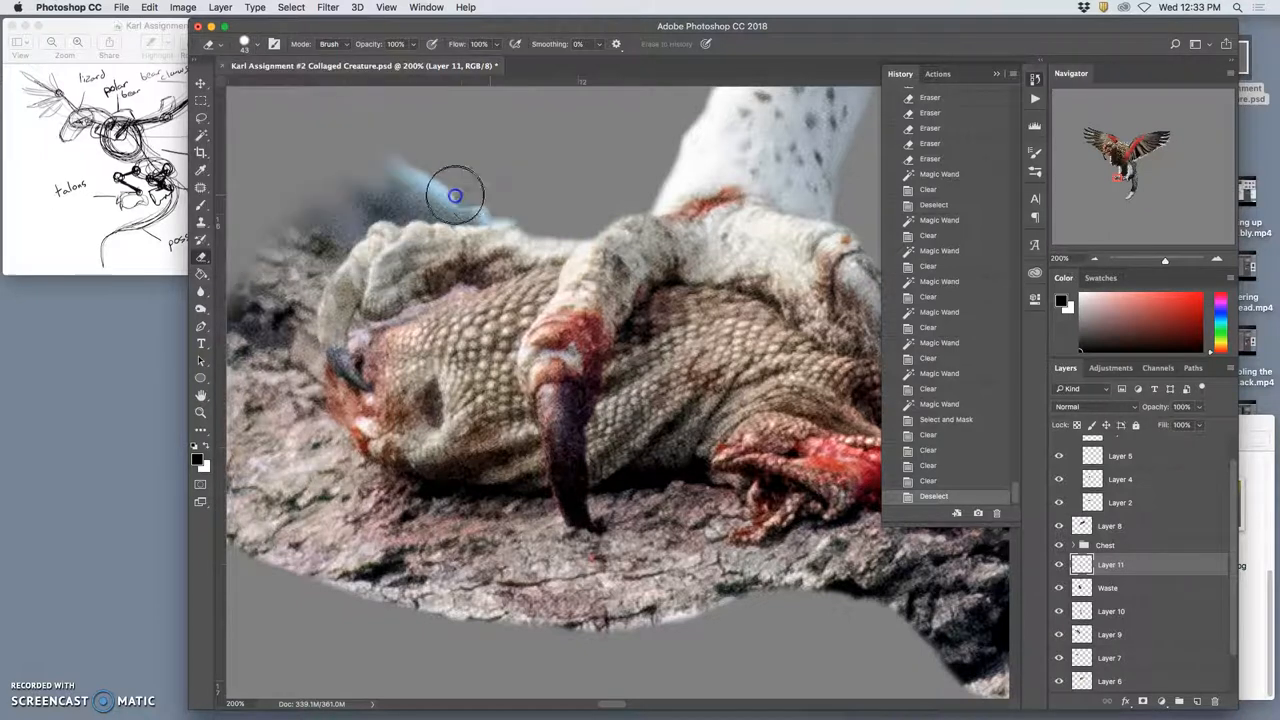
# Step: Erase the dark fragments and bark around the lizard's head, eye and snout
pyautogui.moveTo(456, 196); pyautogui.dragTo(488, 212)
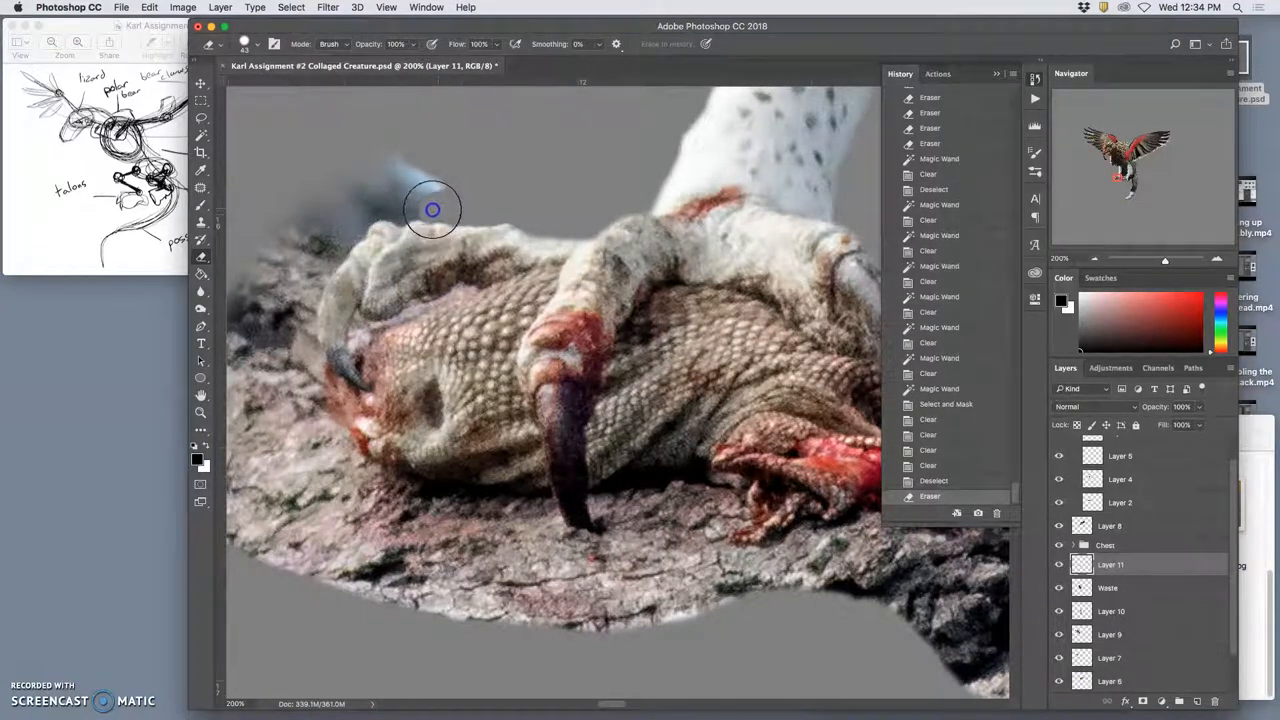
pyautogui.moveTo(432, 210); pyautogui.dragTo(400, 216)
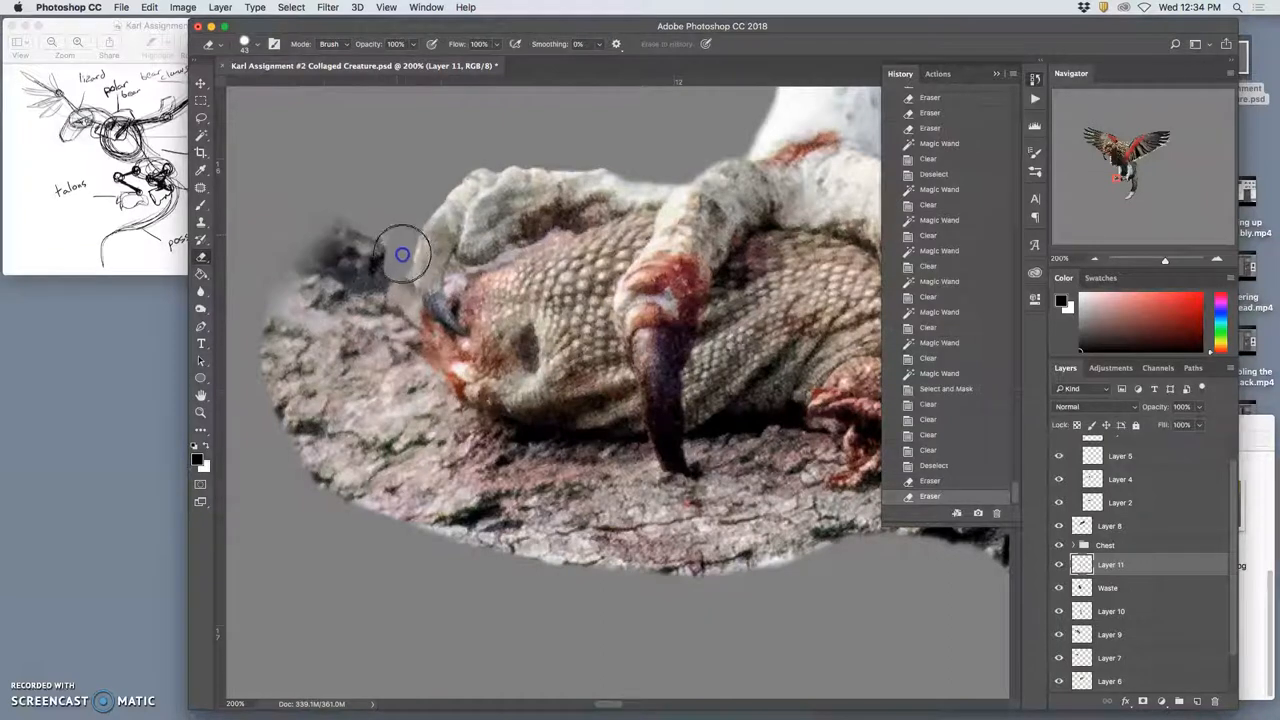
pyautogui.moveTo(402, 256); pyautogui.dragTo(424, 330)
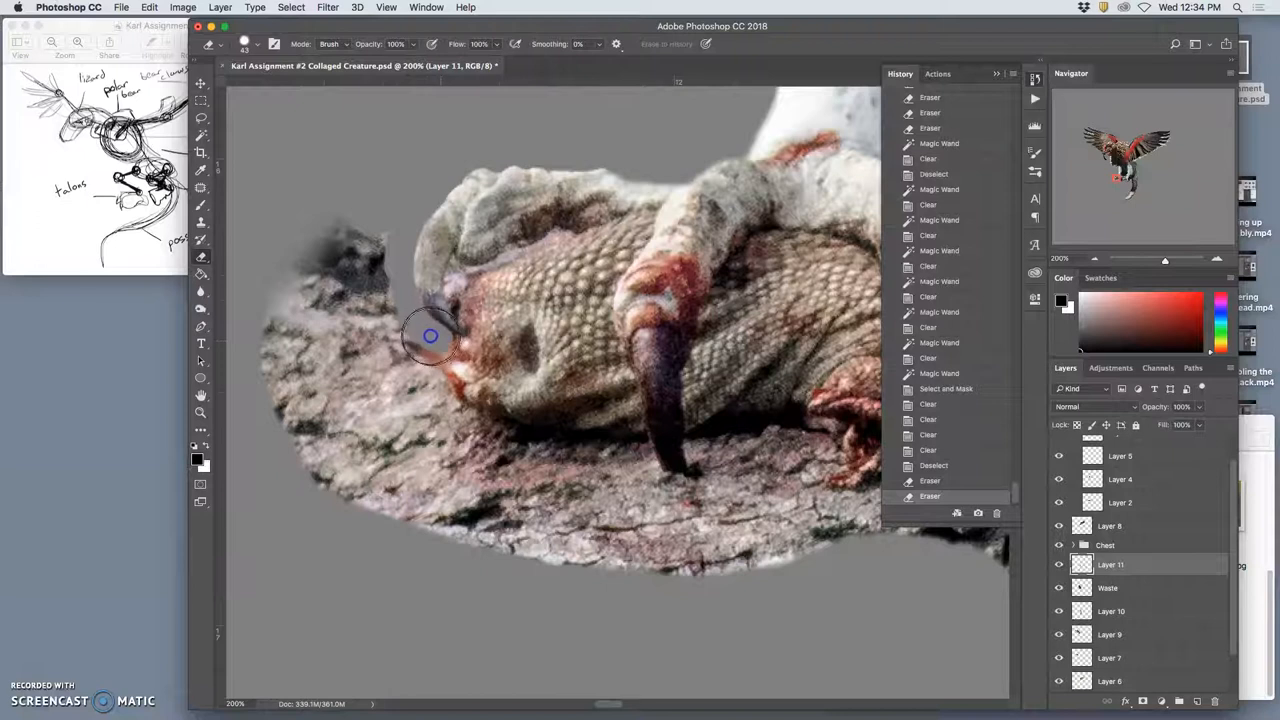
pyautogui.moveTo(430, 336); pyautogui.dragTo(398, 272)
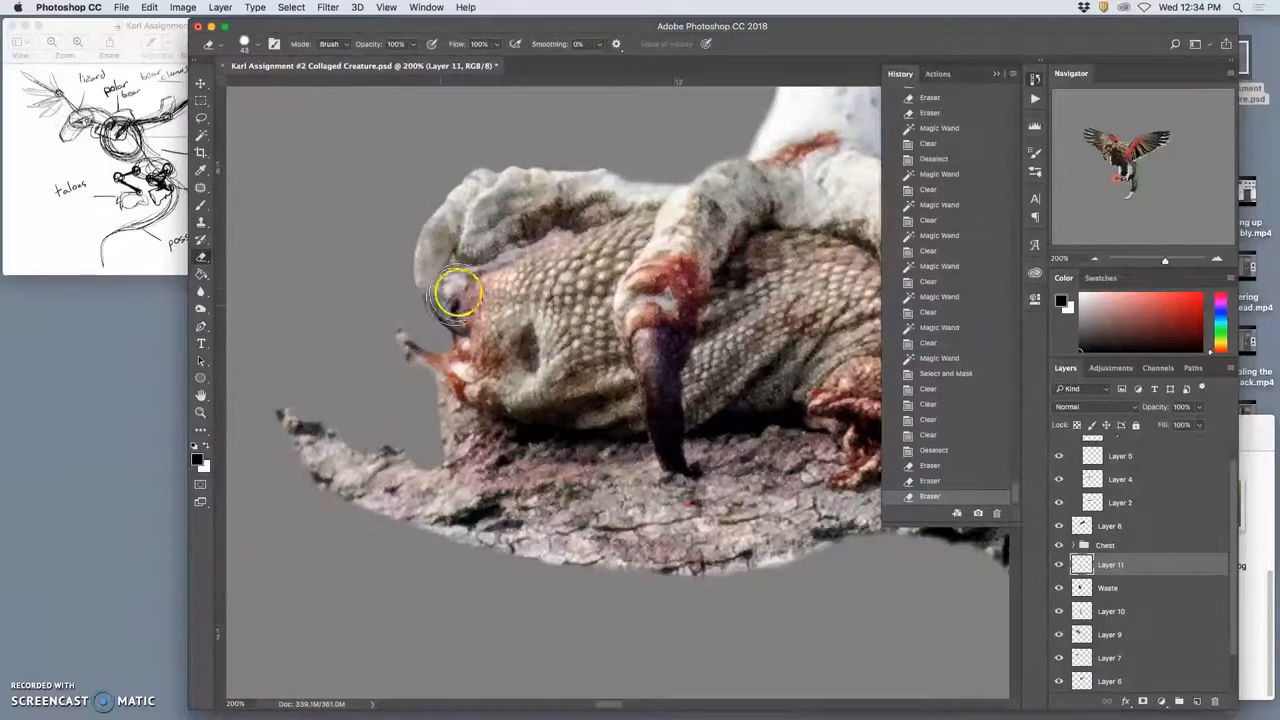
pyautogui.moveTo(450, 264)
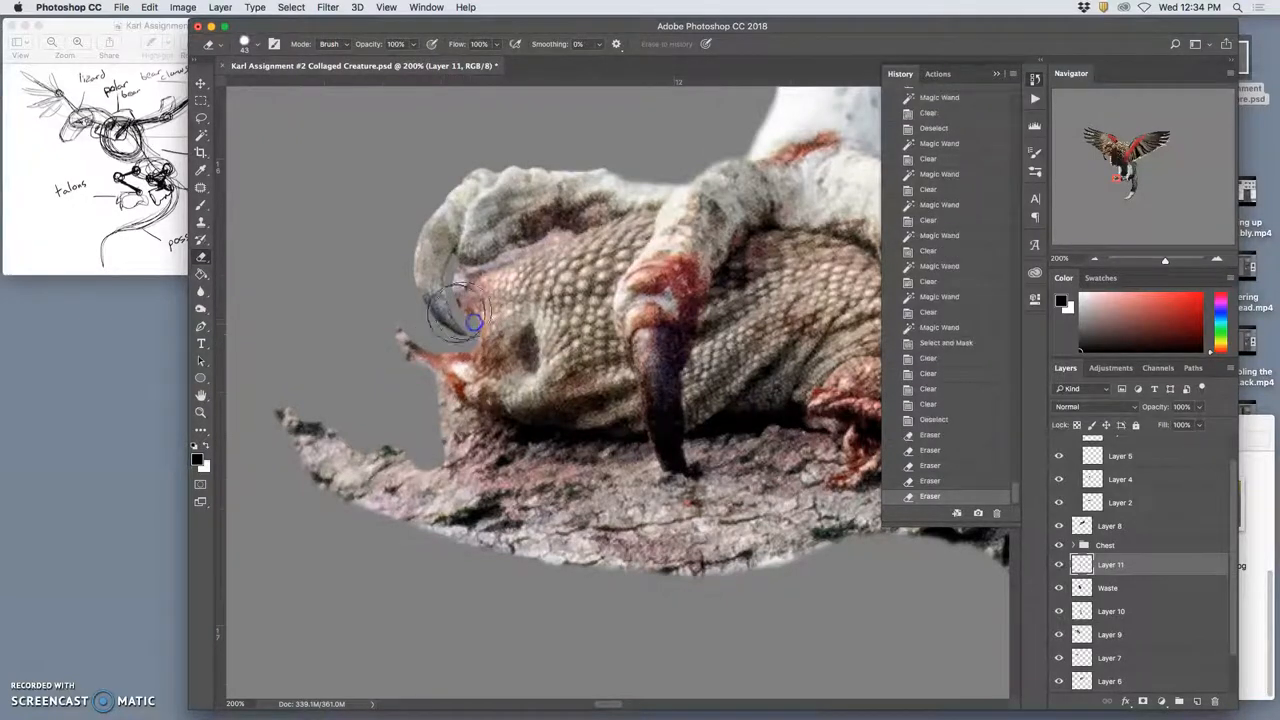
pyautogui.moveTo(476, 320); pyautogui.dragTo(504, 350)
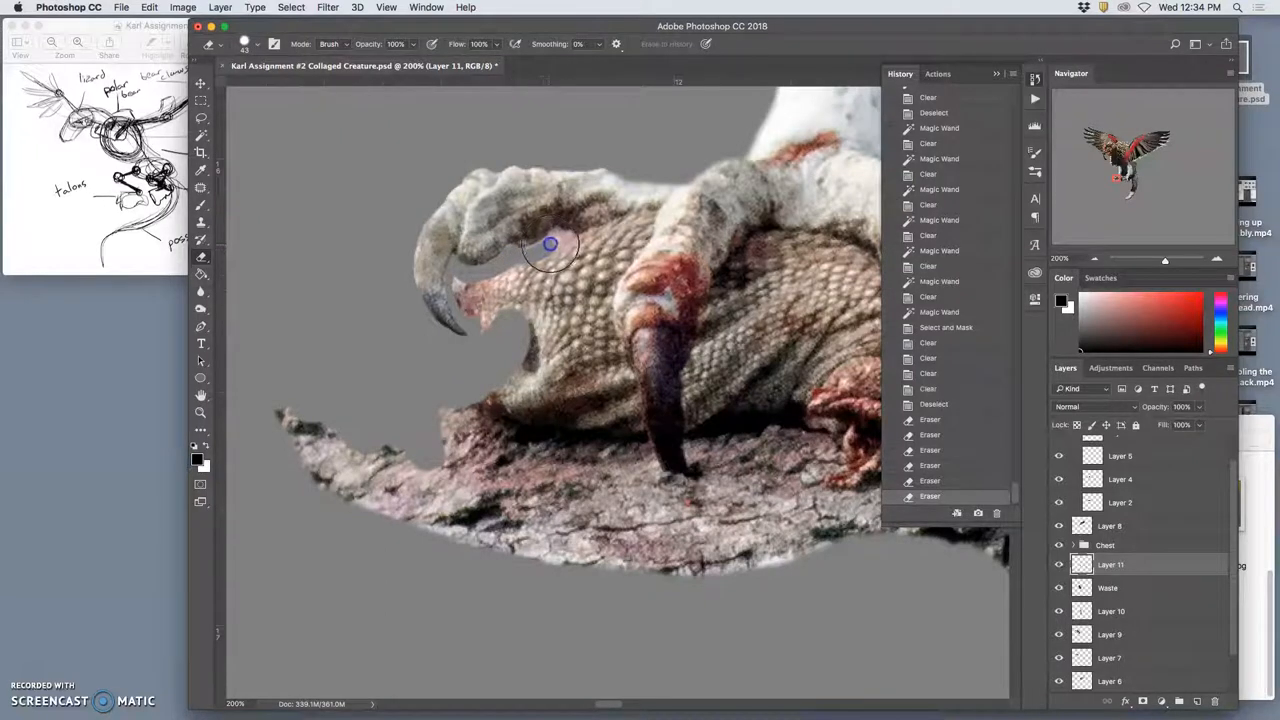
pyautogui.moveTo(566, 242)
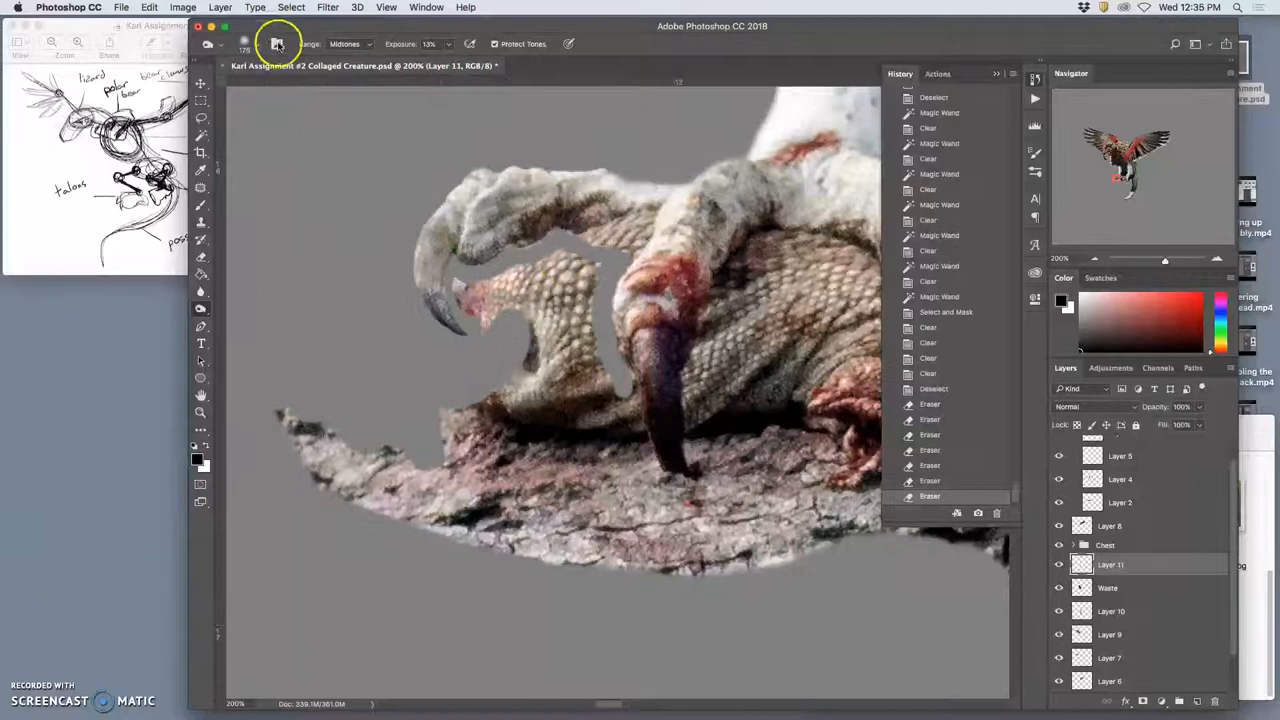
# Step: Set the Burn tool range to Midtones for darkening, then return to the Eraser
pyautogui.click(278, 44)
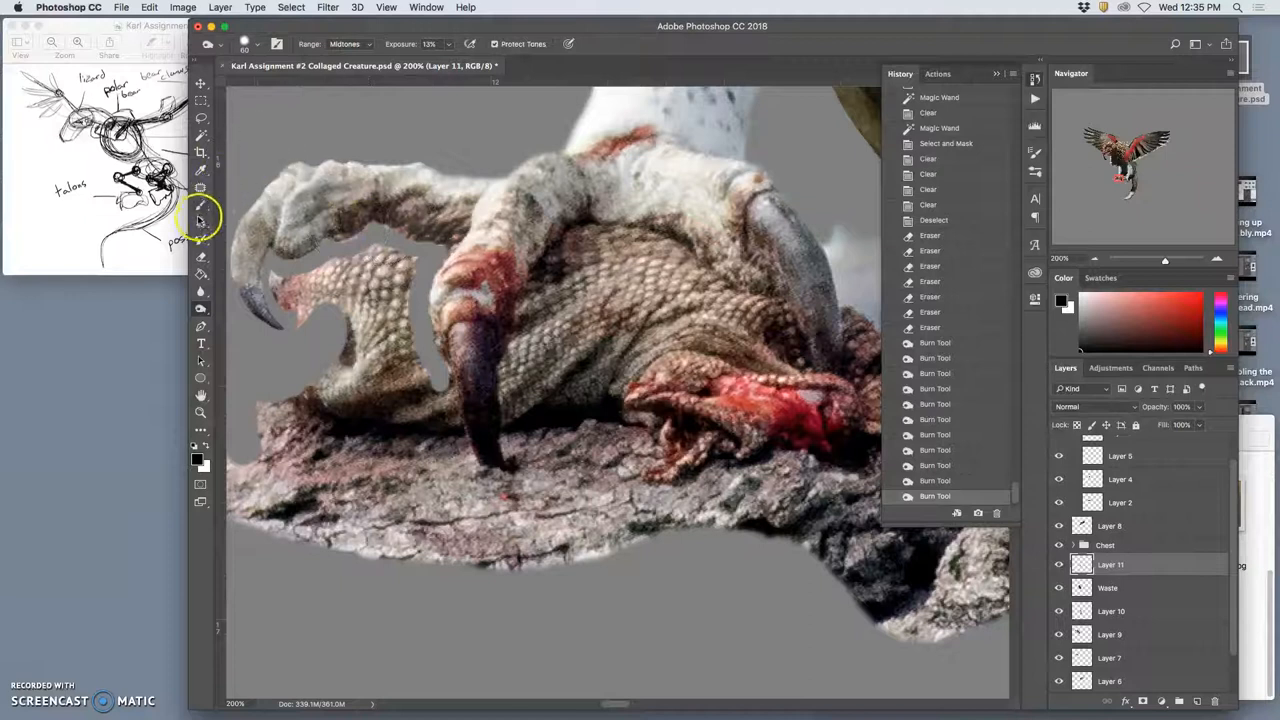
pyautogui.click(200, 218)
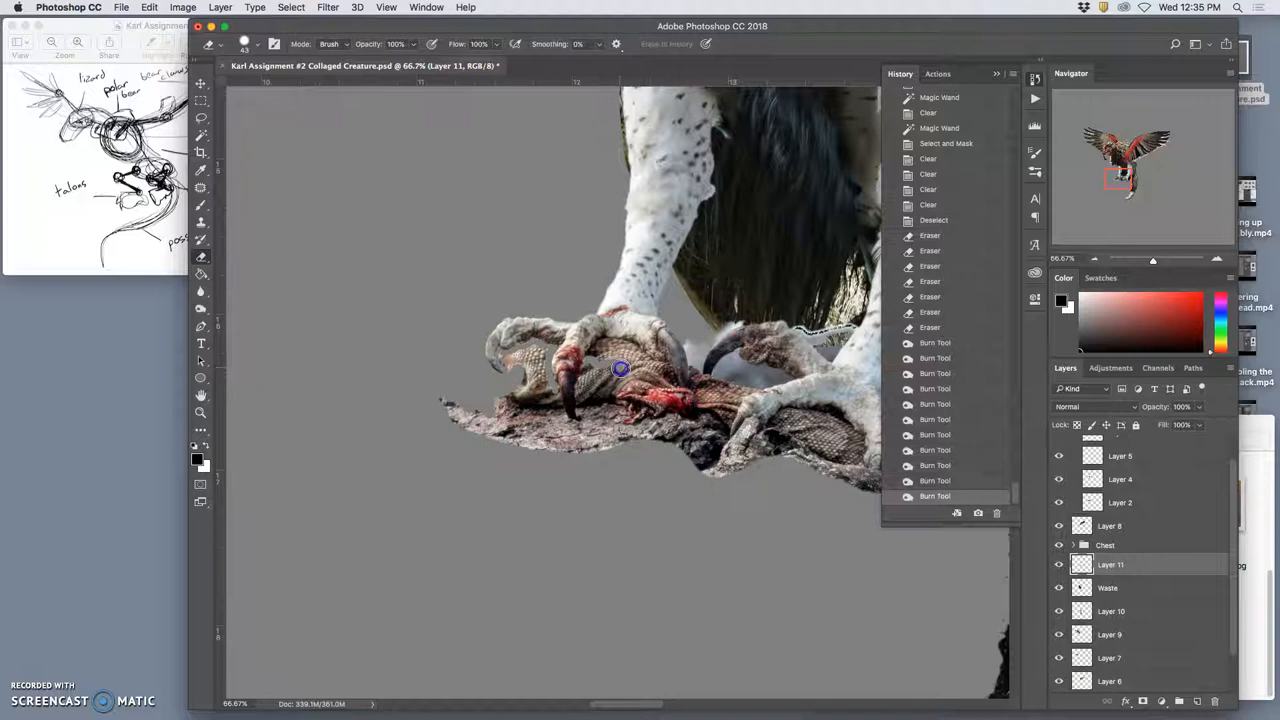
pyautogui.moveTo(638, 370)
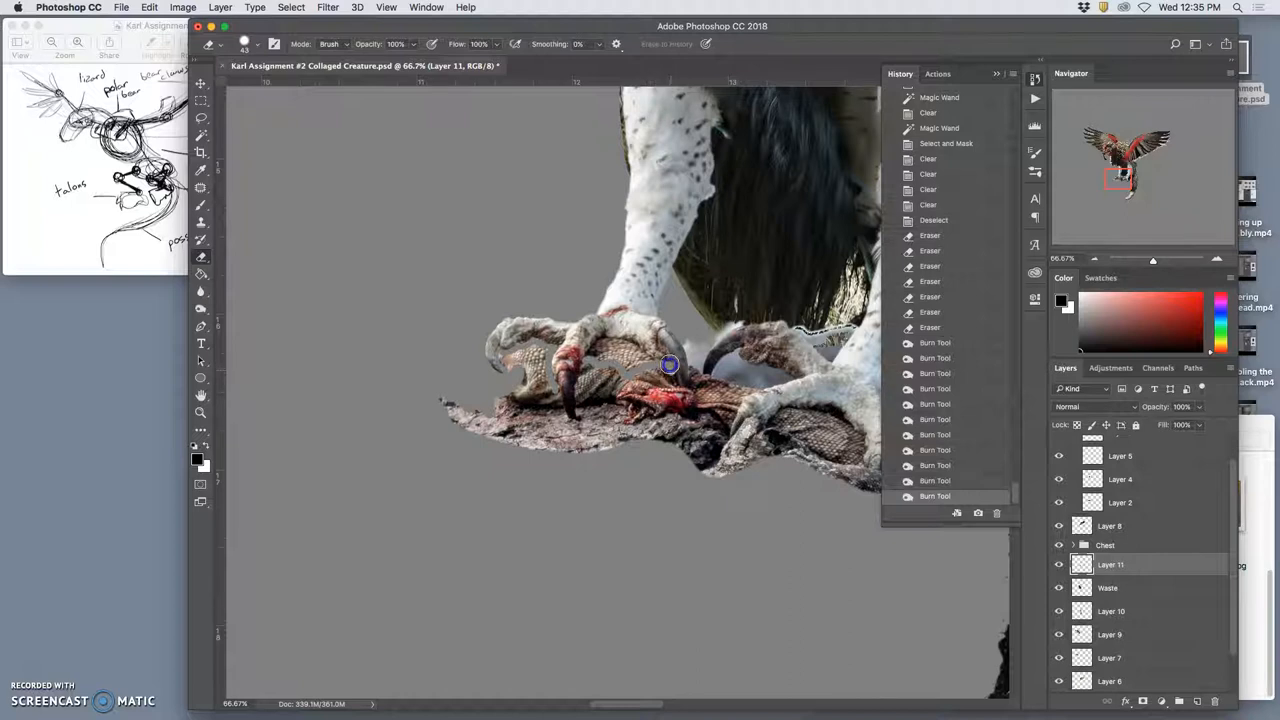
pyautogui.moveTo(678, 394)
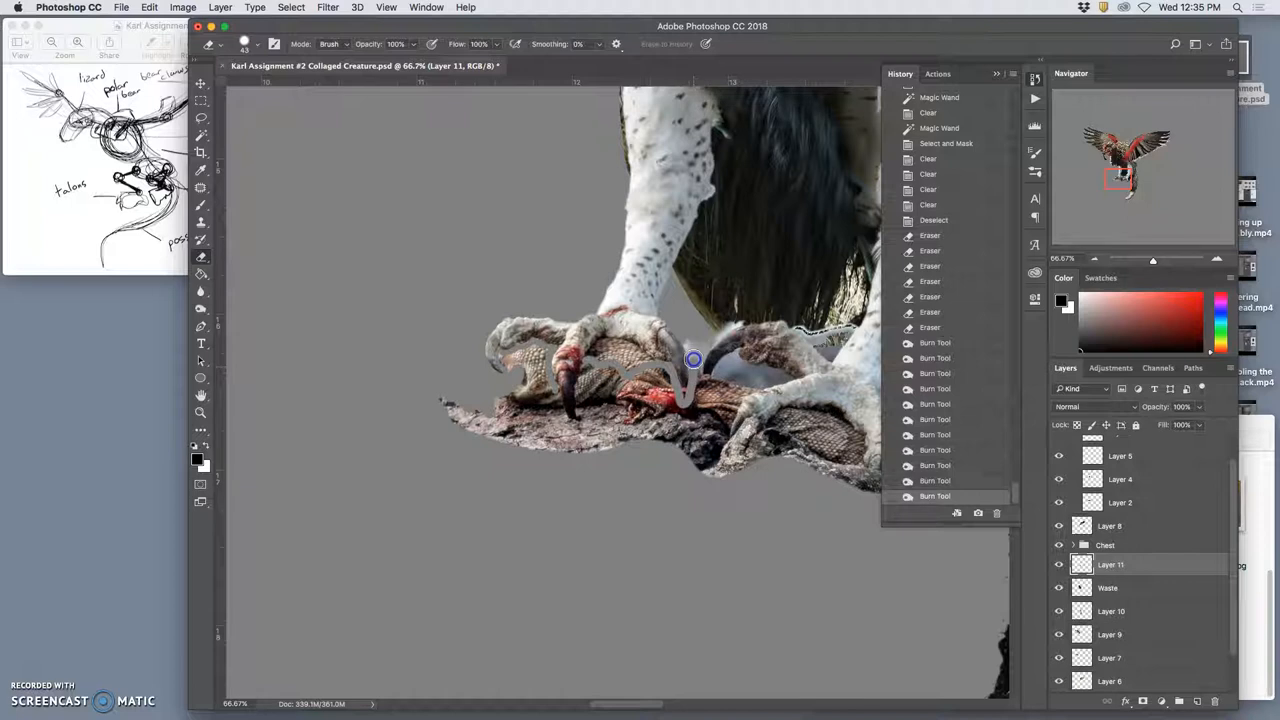
pyautogui.moveTo(680, 338)
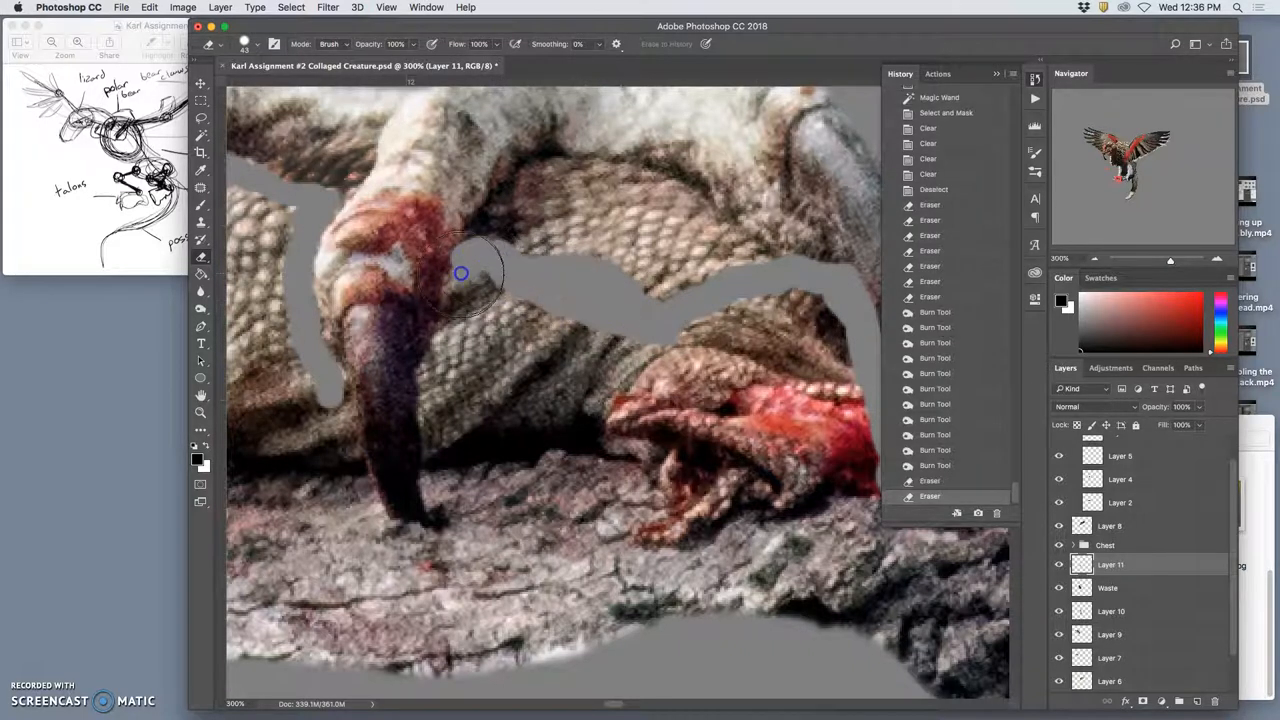
# Step: Erase lizard skin along the left talon's claws so gray background shows between them
pyautogui.moveTo(460, 272); pyautogui.dragTo(428, 354)
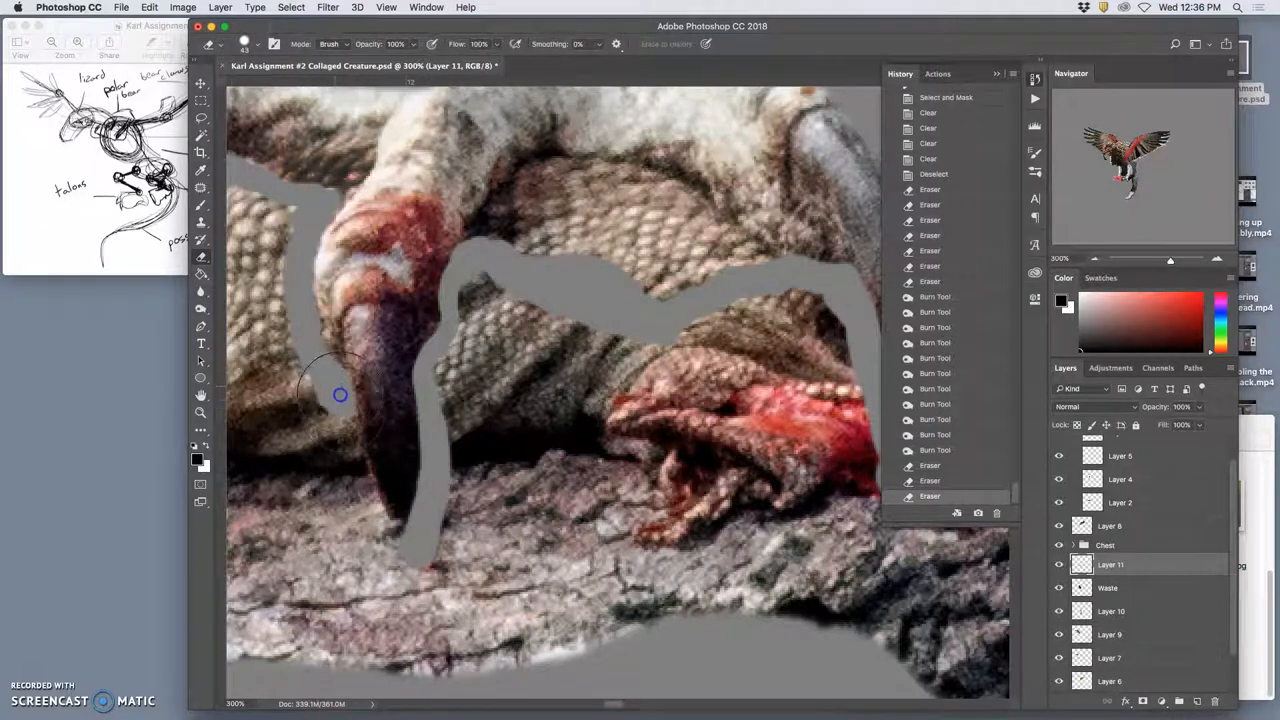
pyautogui.moveTo(340, 394); pyautogui.dragTo(376, 512)
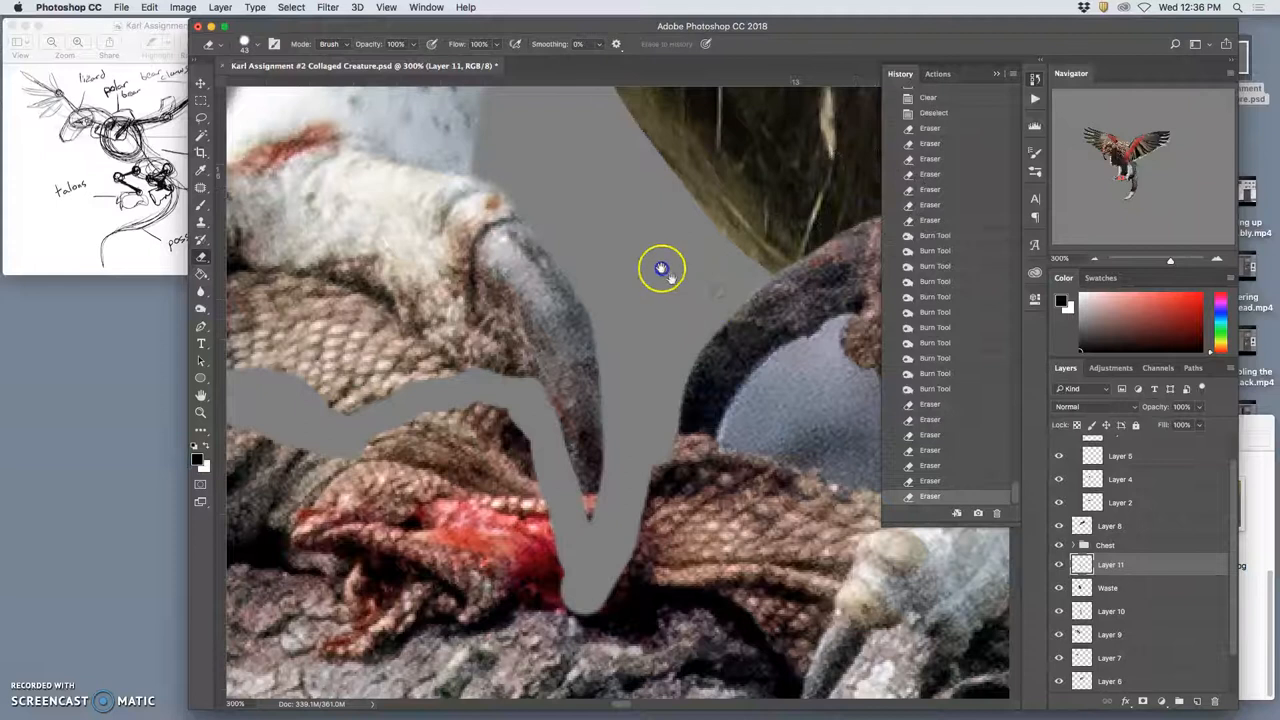
pyautogui.moveTo(660, 268); pyautogui.dragTo(444, 228)
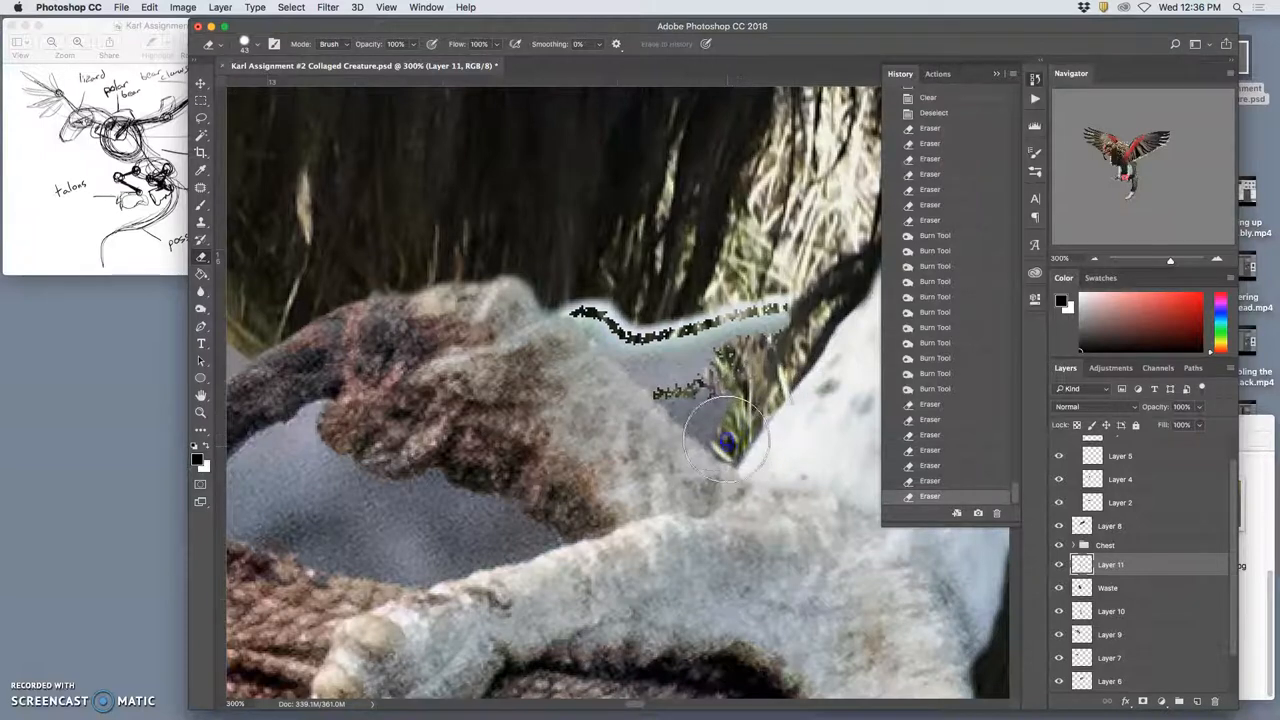
# Step: Erase dark edges and background between the right talon's curved claw and the lizard
pyautogui.moveTo(724, 440); pyautogui.dragTo(636, 350)
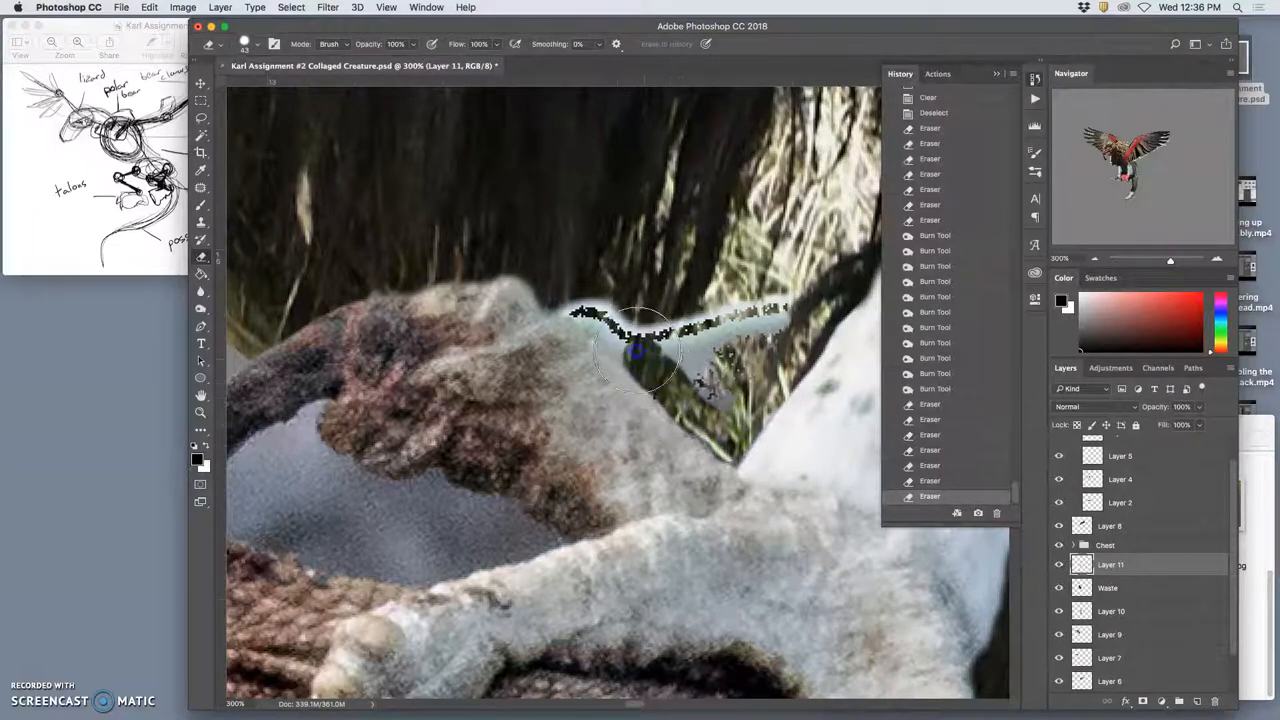
pyautogui.moveTo(636, 350); pyautogui.dragTo(584, 304)
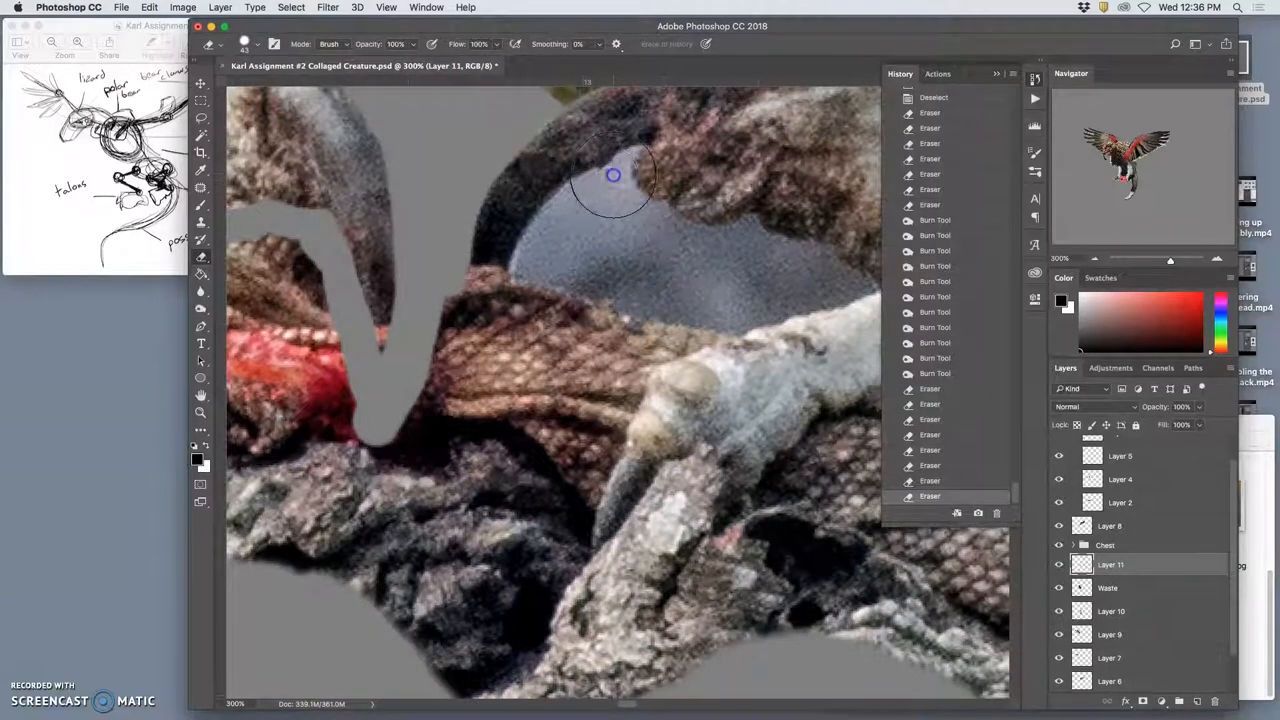
pyautogui.moveTo(612, 176); pyautogui.dragTo(520, 252)
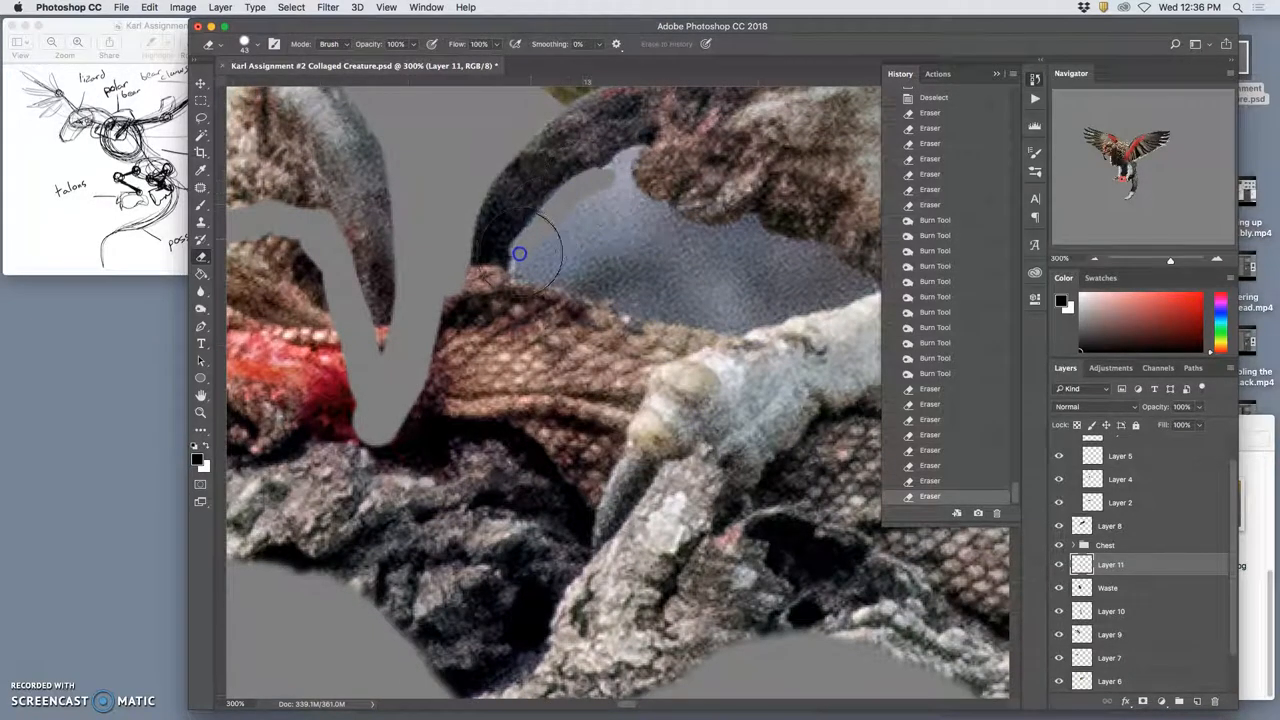
pyautogui.moveTo(520, 252); pyautogui.dragTo(460, 344)
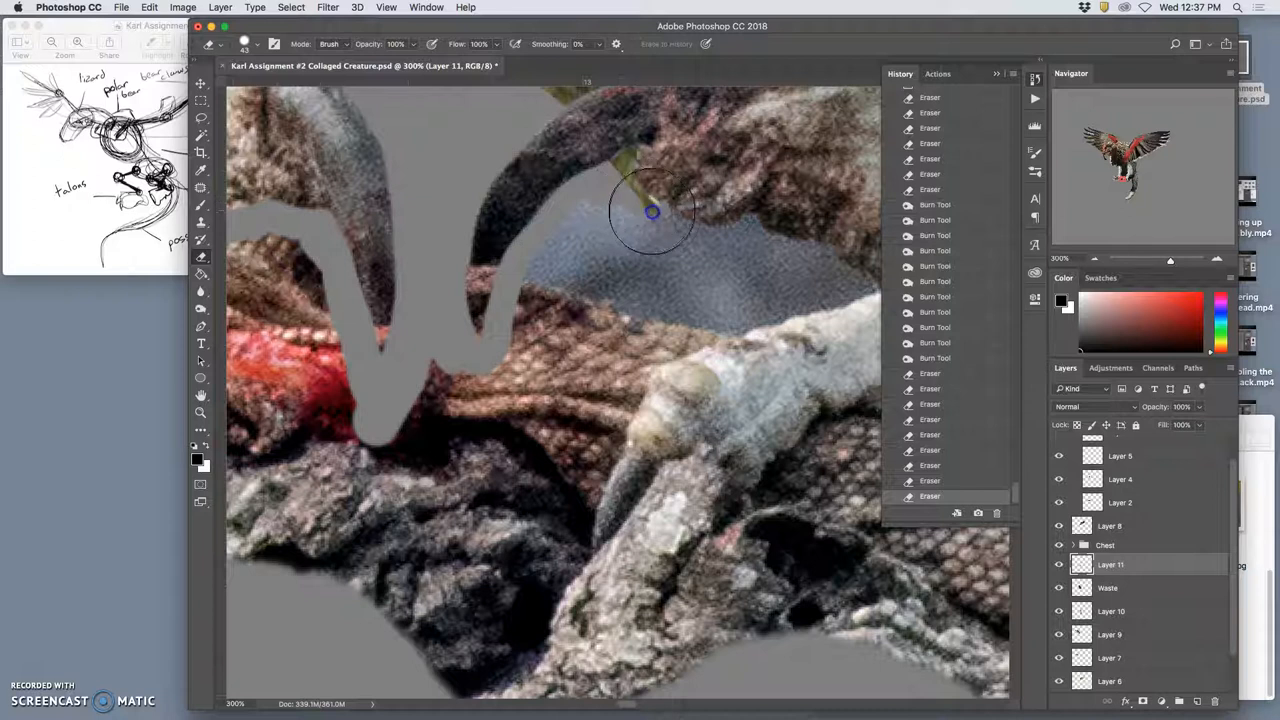
pyautogui.moveTo(650, 212); pyautogui.dragTo(696, 240)
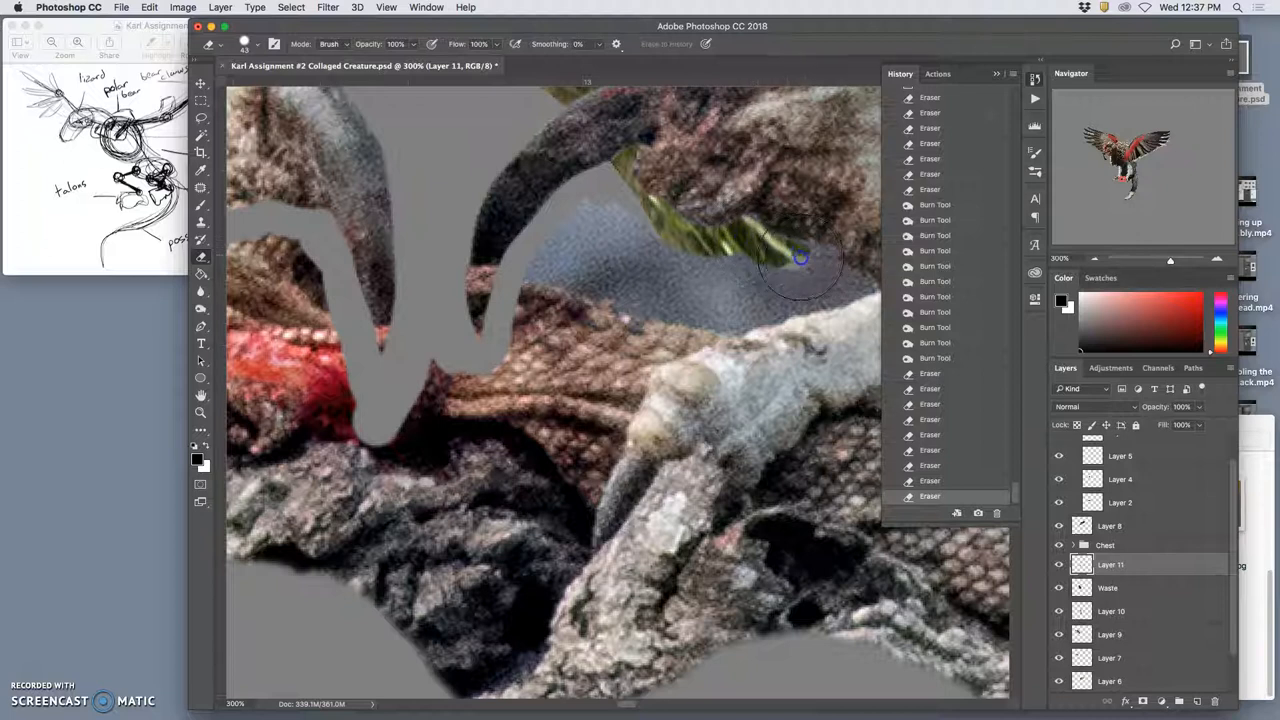
pyautogui.moveTo(828, 268)
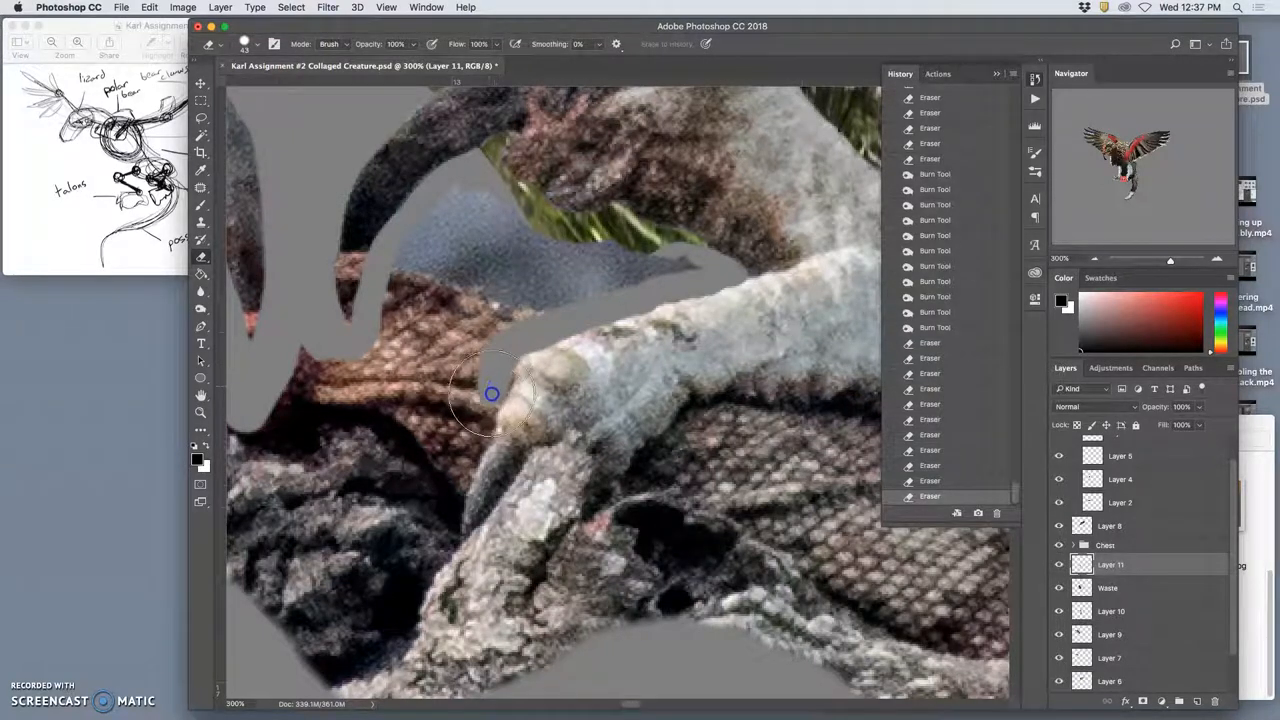
# Step: Carve gaps around the right talon's toe and under its claw
pyautogui.moveTo(492, 392); pyautogui.dragTo(452, 488)
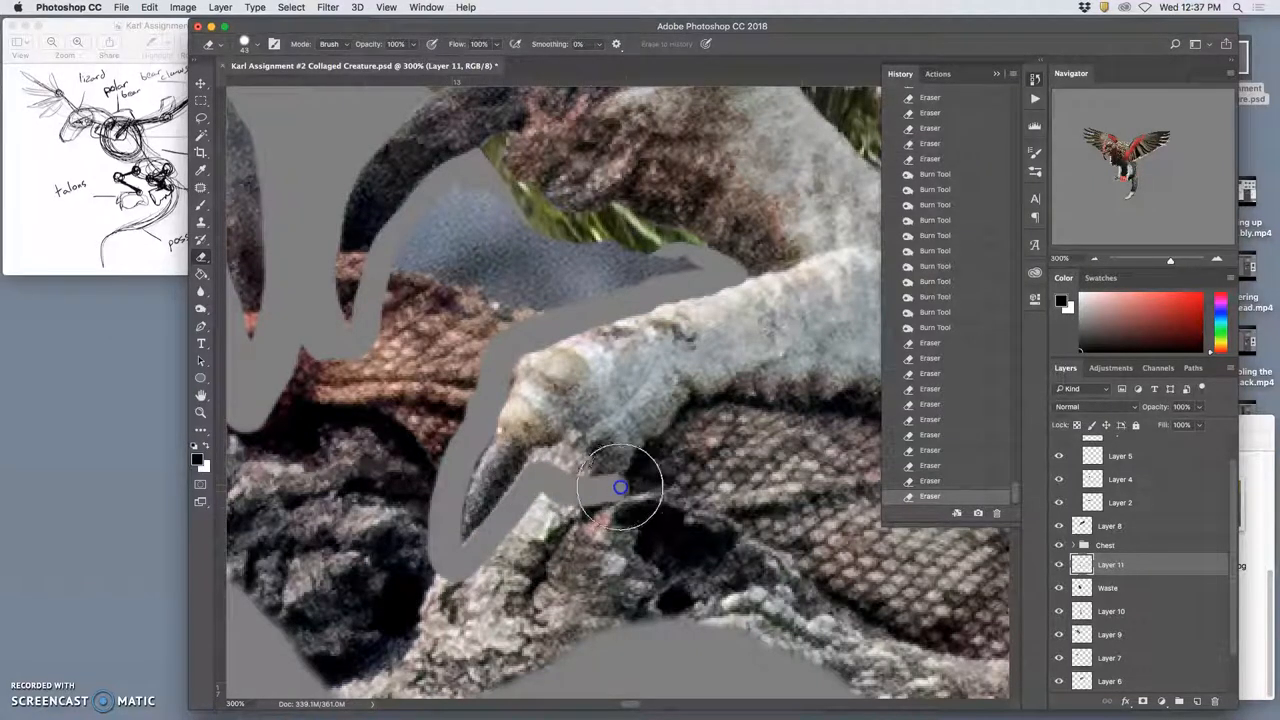
pyautogui.moveTo(620, 488); pyautogui.dragTo(668, 446)
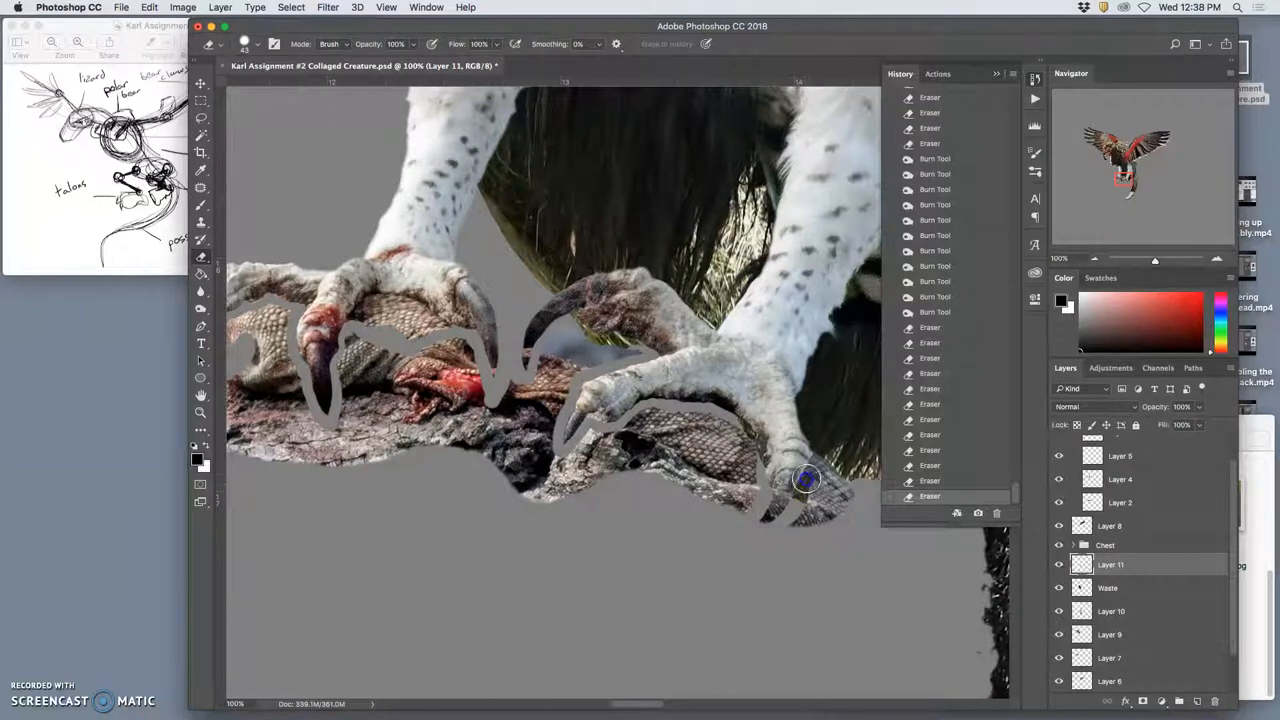
pyautogui.moveTo(810, 436)
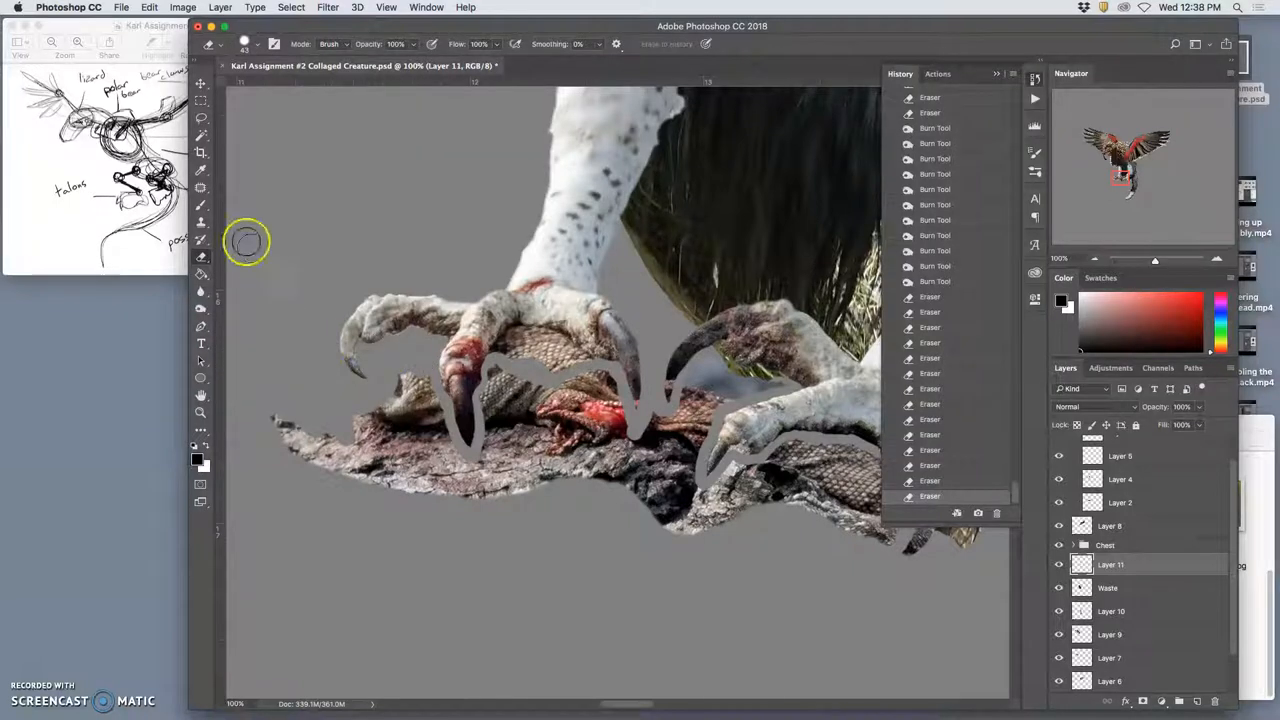
# Step: Lasso a freehand outline around the bark below the lizard
pyautogui.click(200, 100)
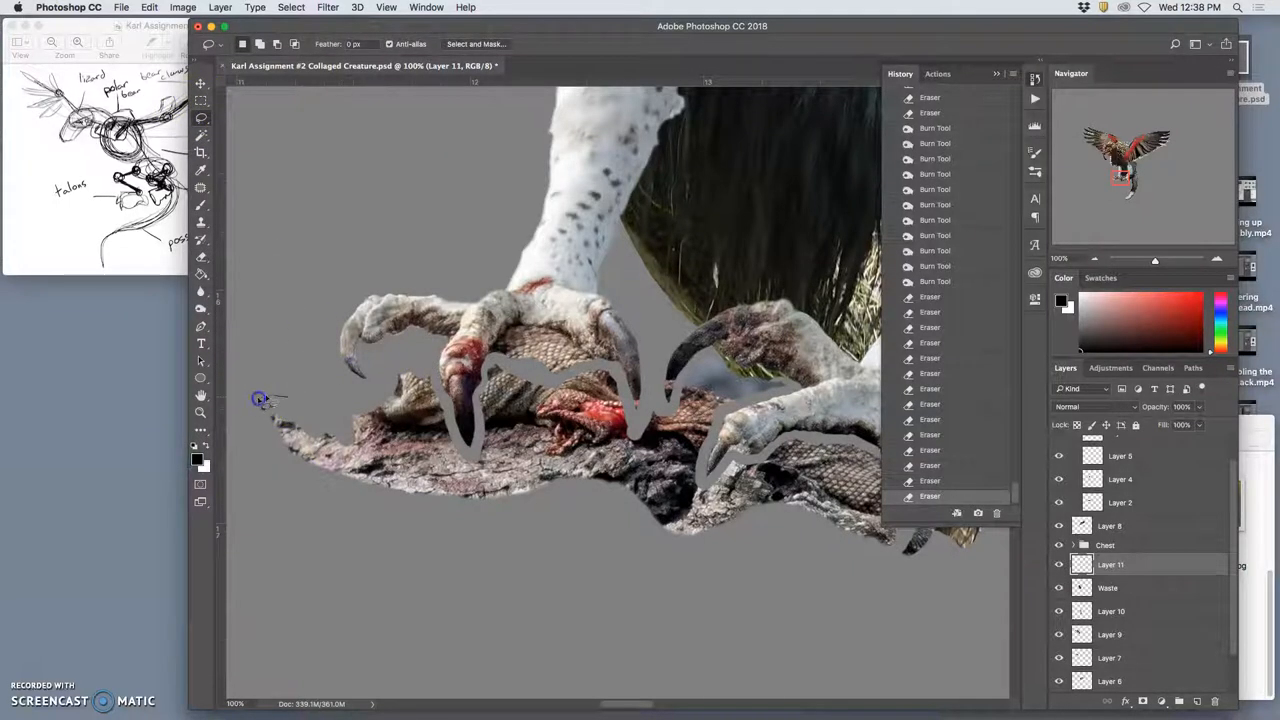
pyautogui.moveTo(260, 400); pyautogui.dragTo(700, 490)
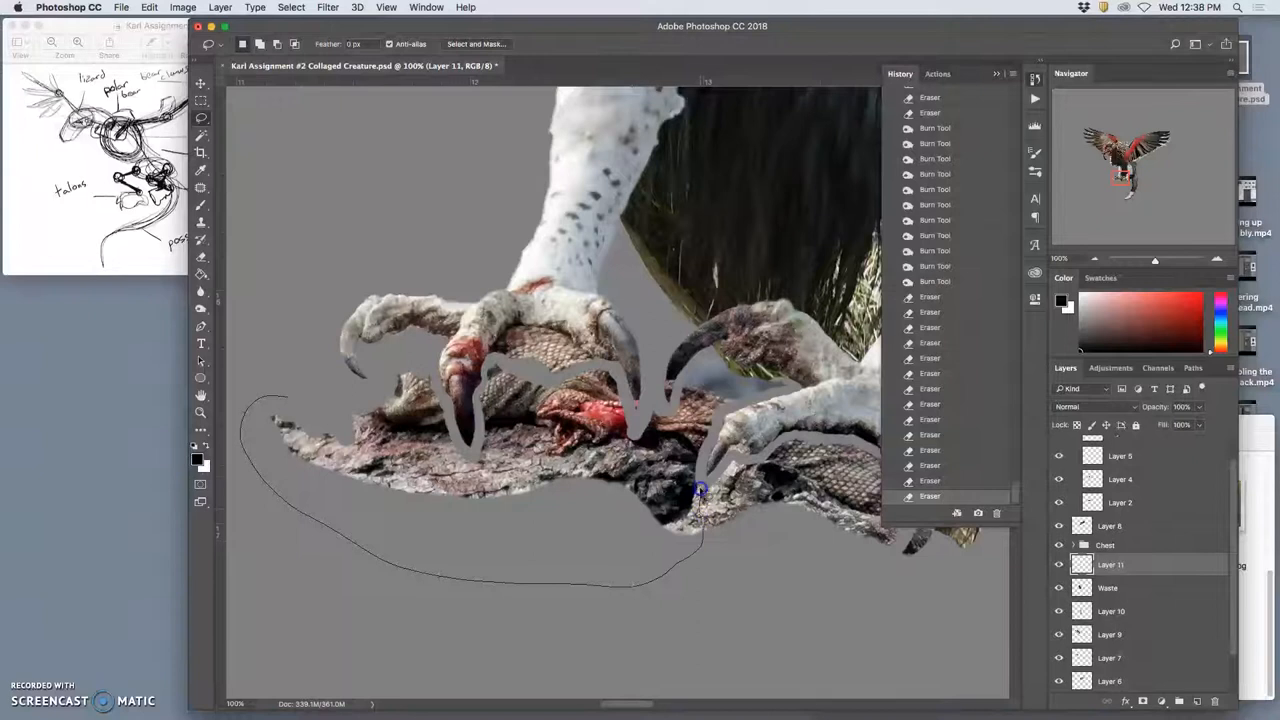